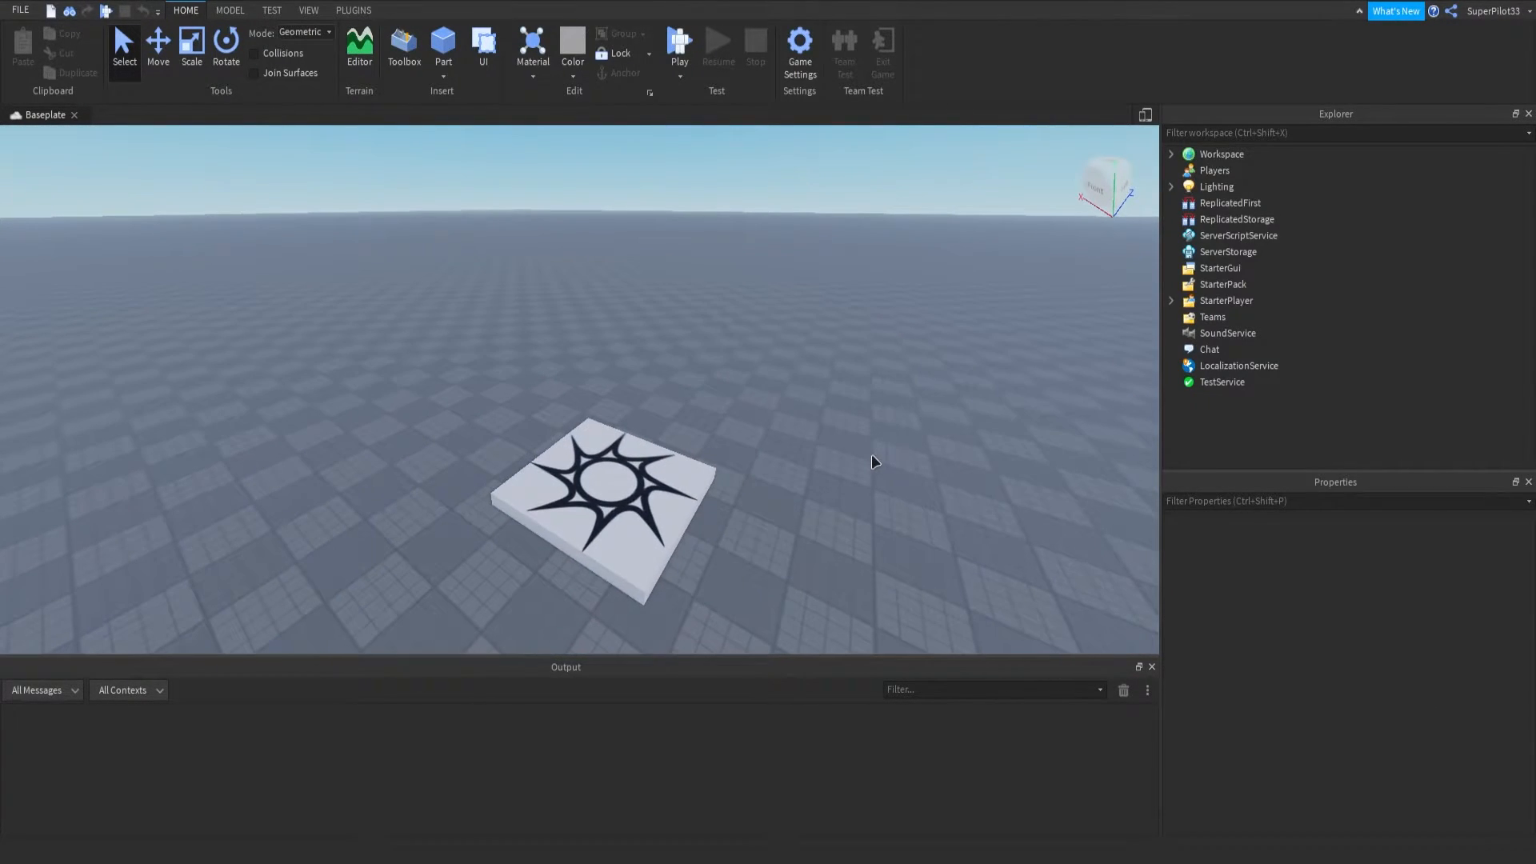
# Insert a new Script under ServerScriptService and rename it to KickOnDeath
pyautogui.click(1237, 235)
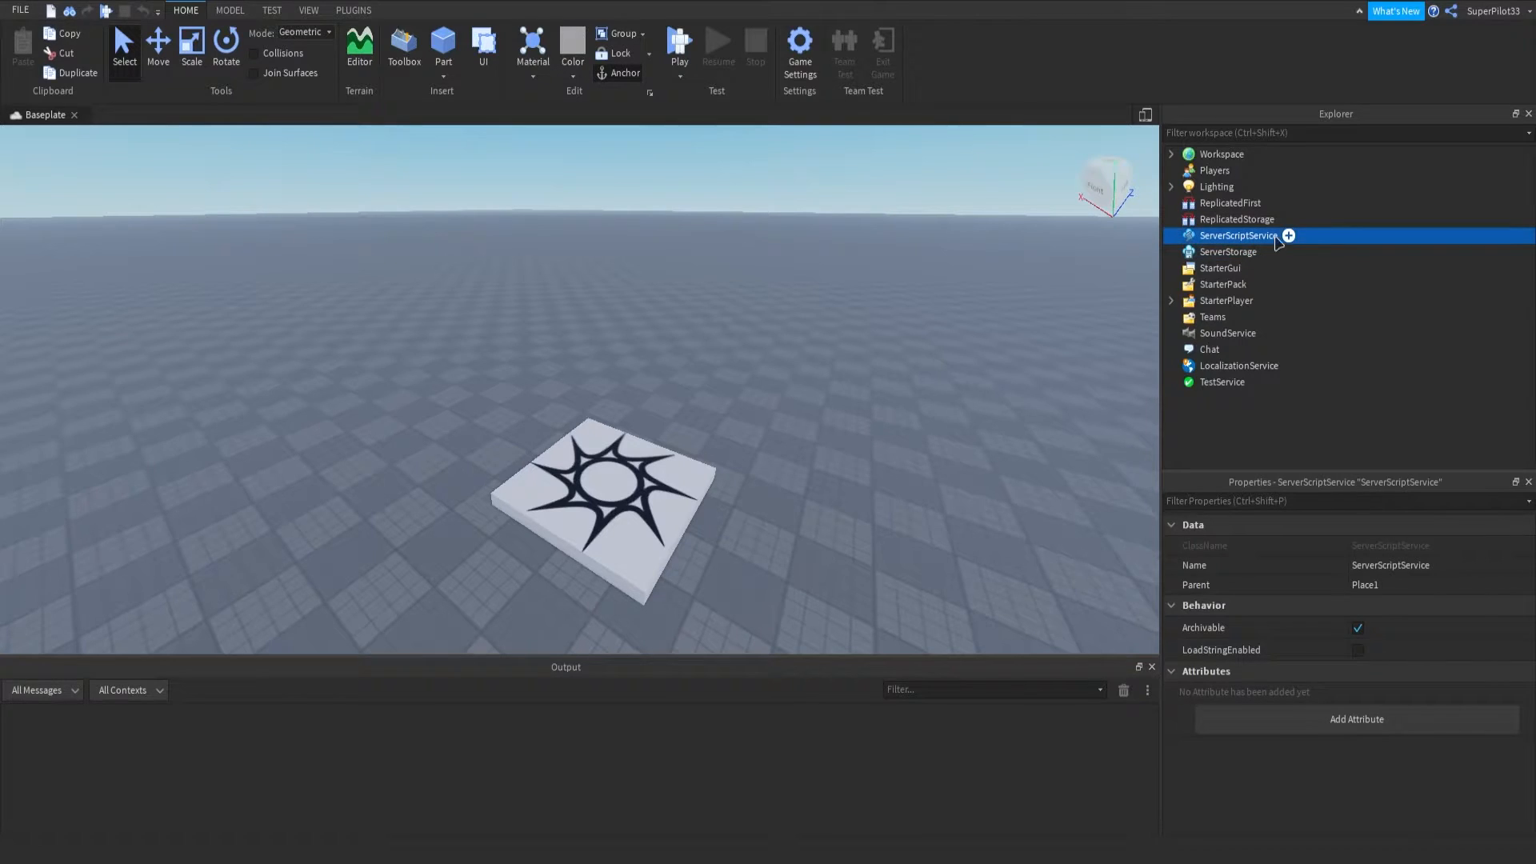
pyautogui.click(1288, 236)
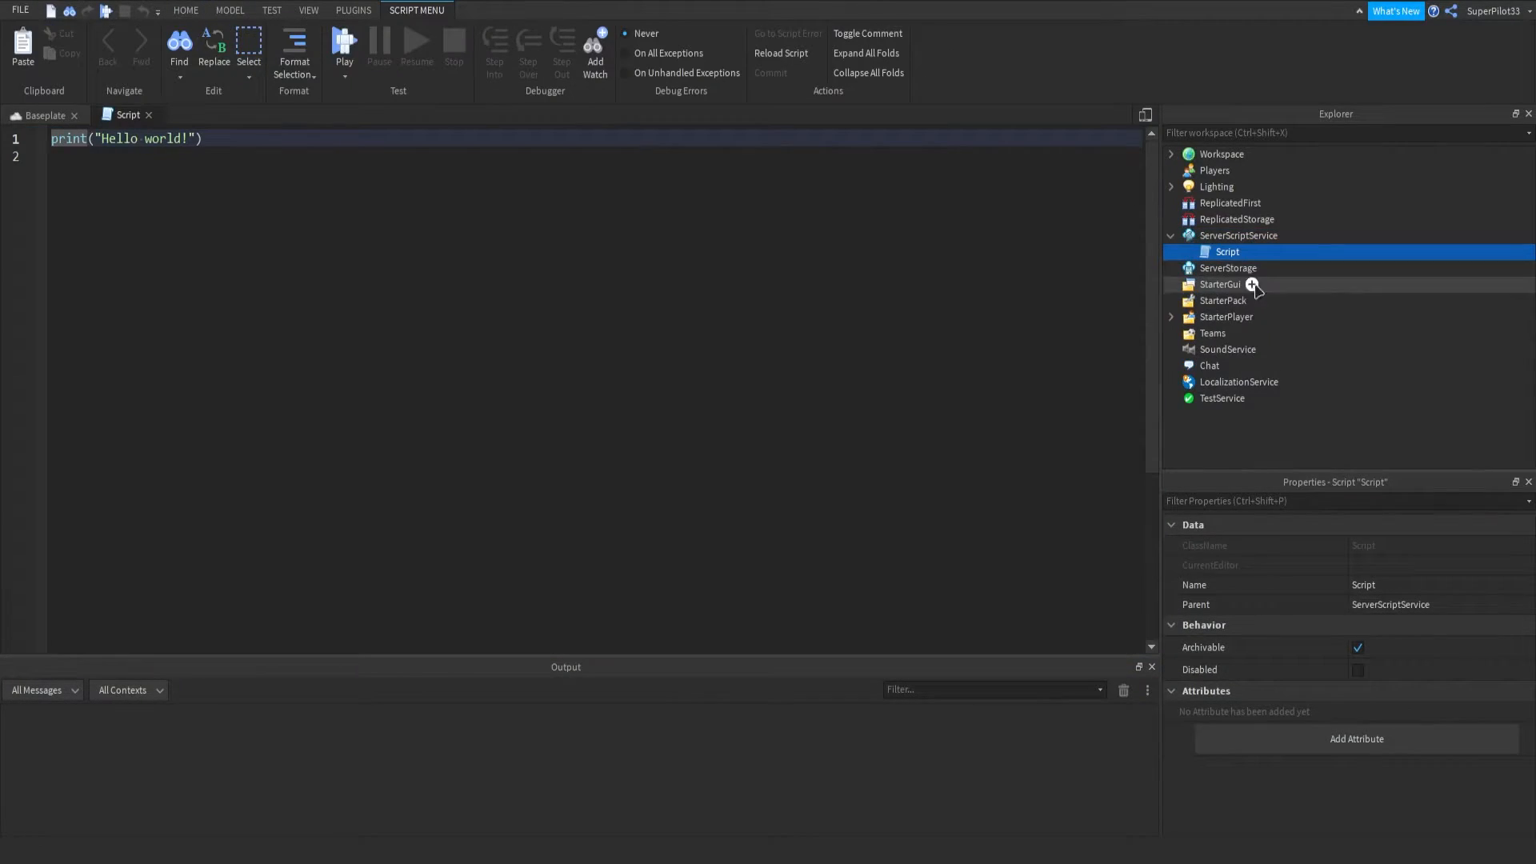
pyautogui.doubleClick(1371, 586)
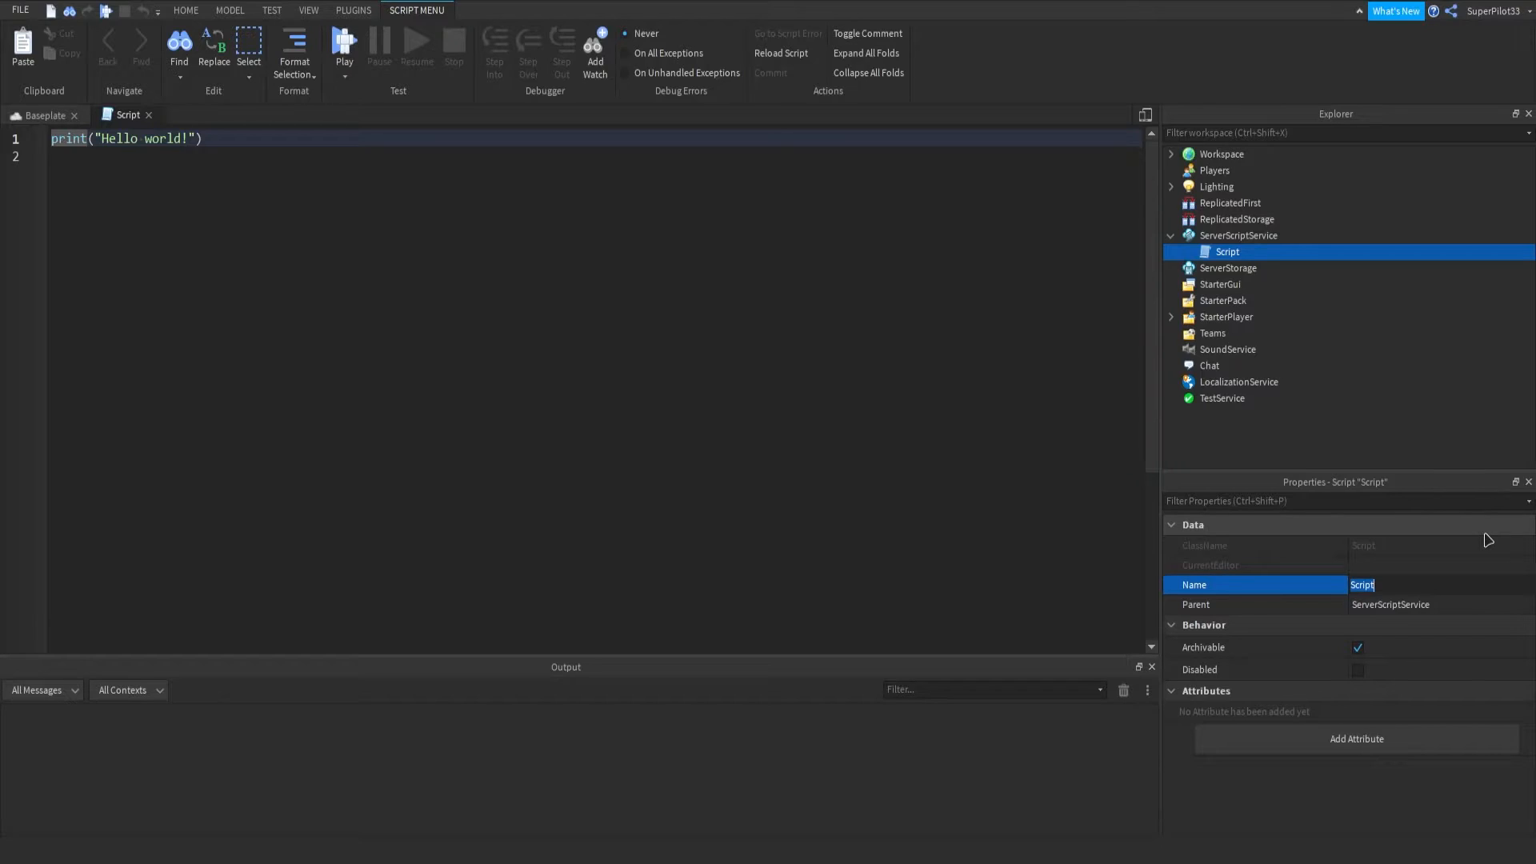
pyautogui.write('X')
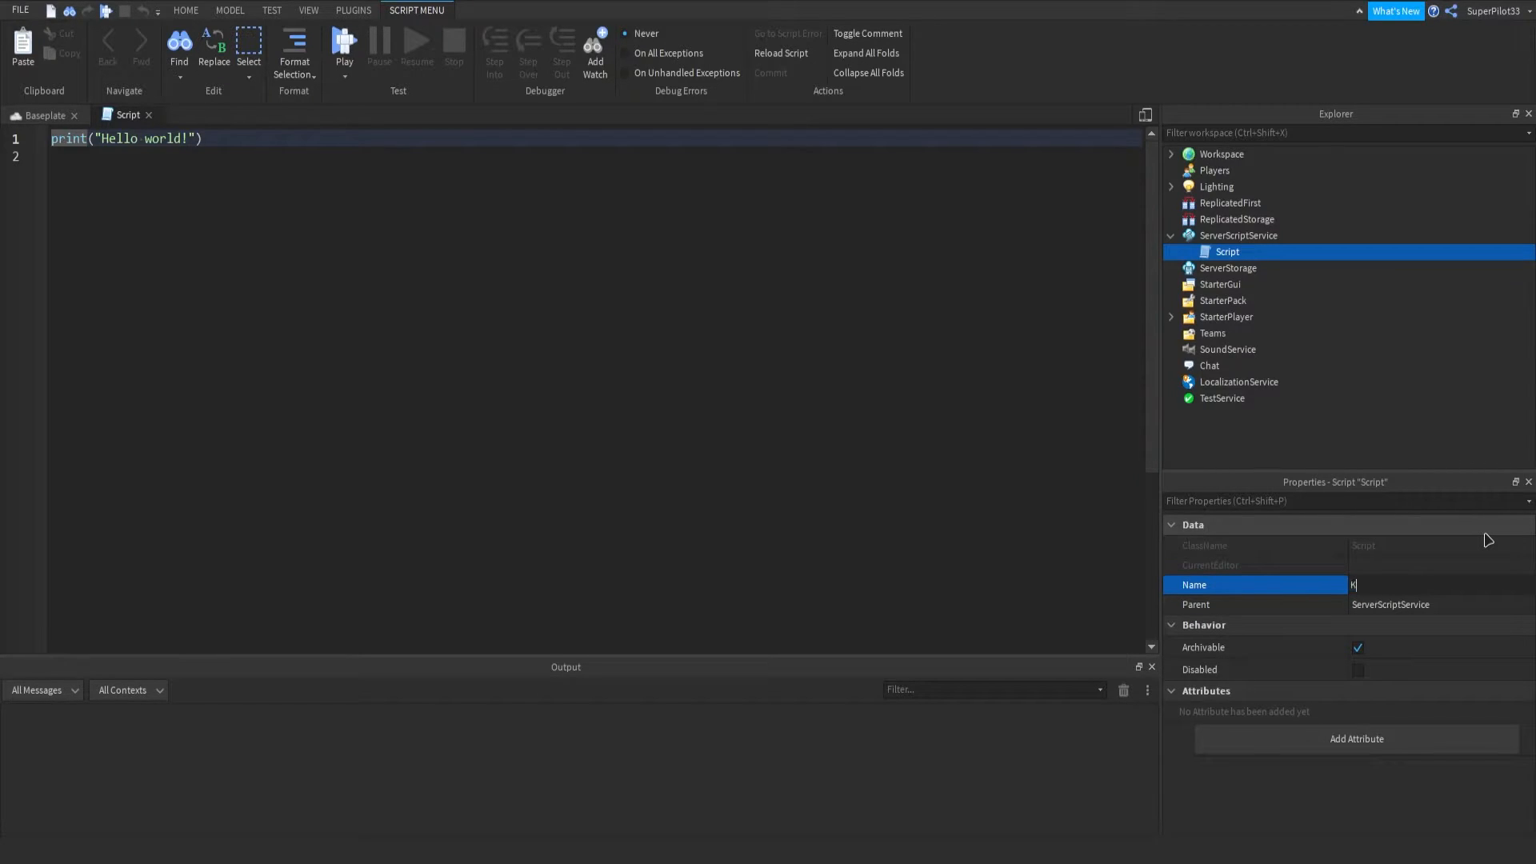
pyautogui.write('ickOnDeath')
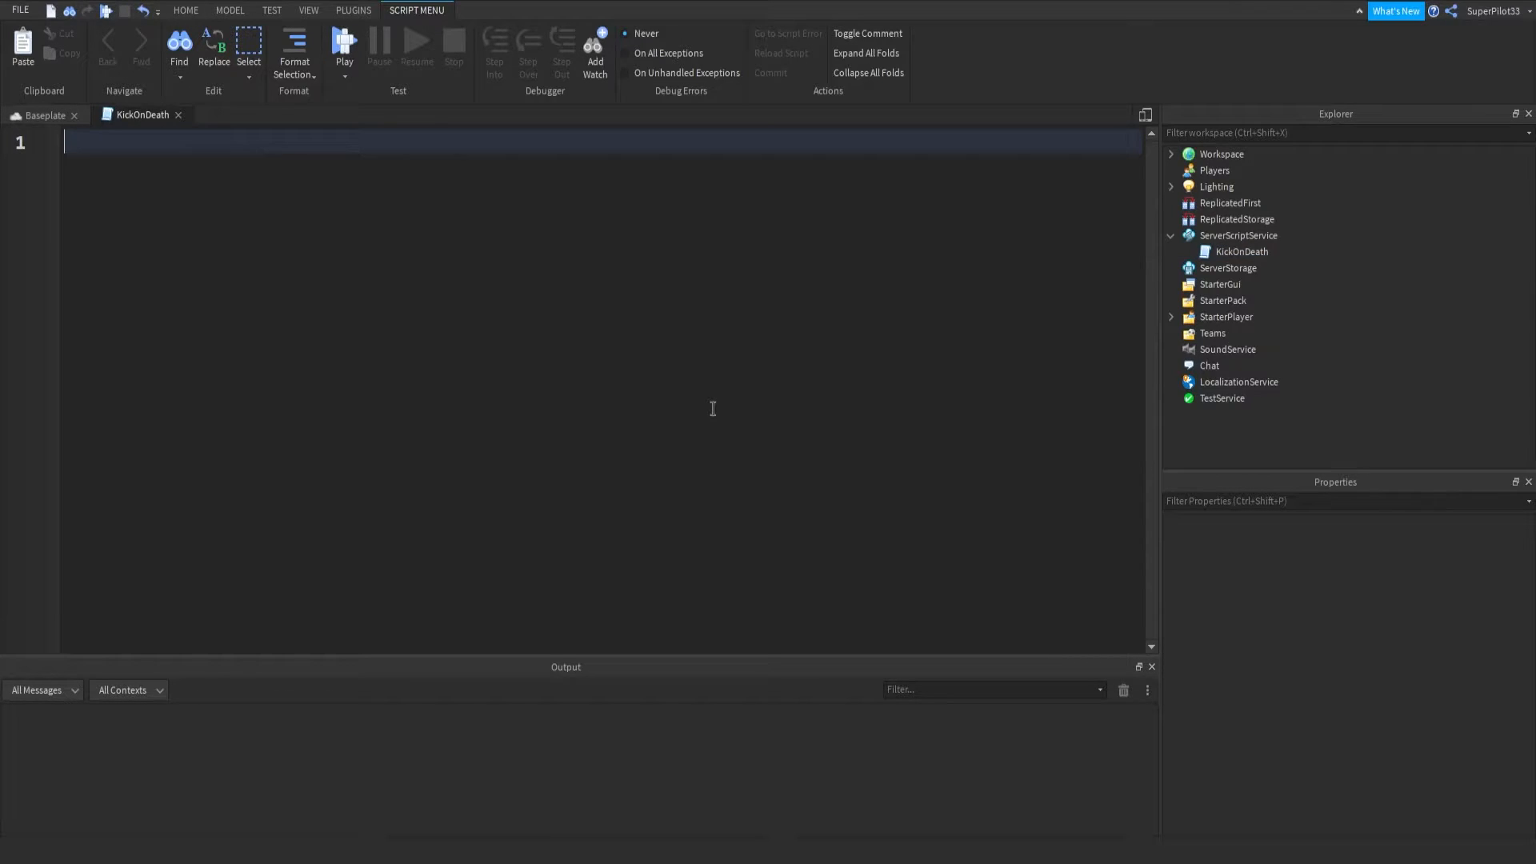
# Declare local players = game:GetService("Players") at the top of the script
pyautogui.write('local pl')
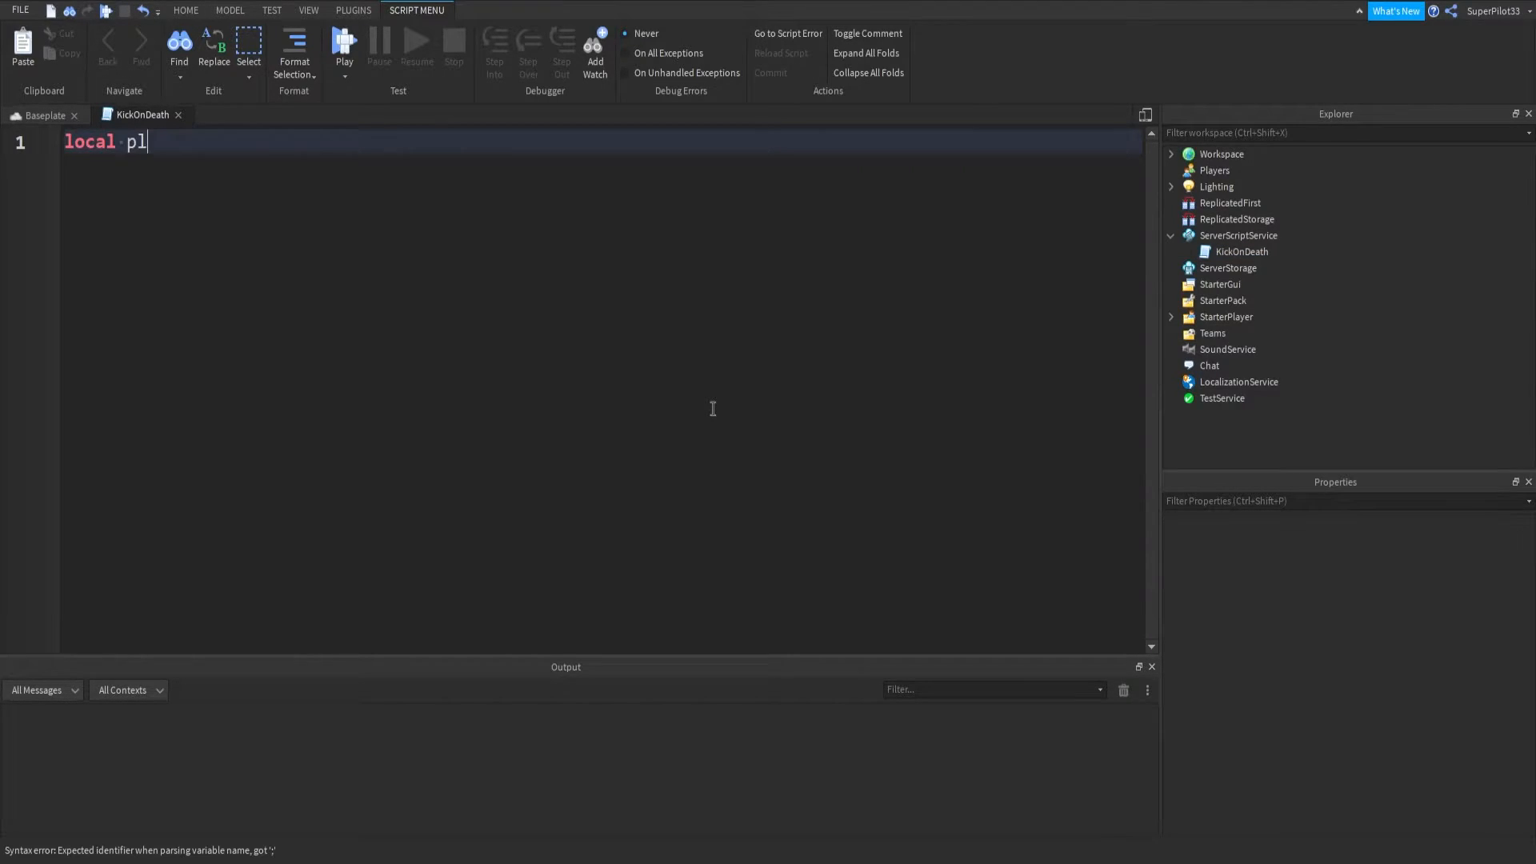
pyautogui.write('ayers = game:Get')
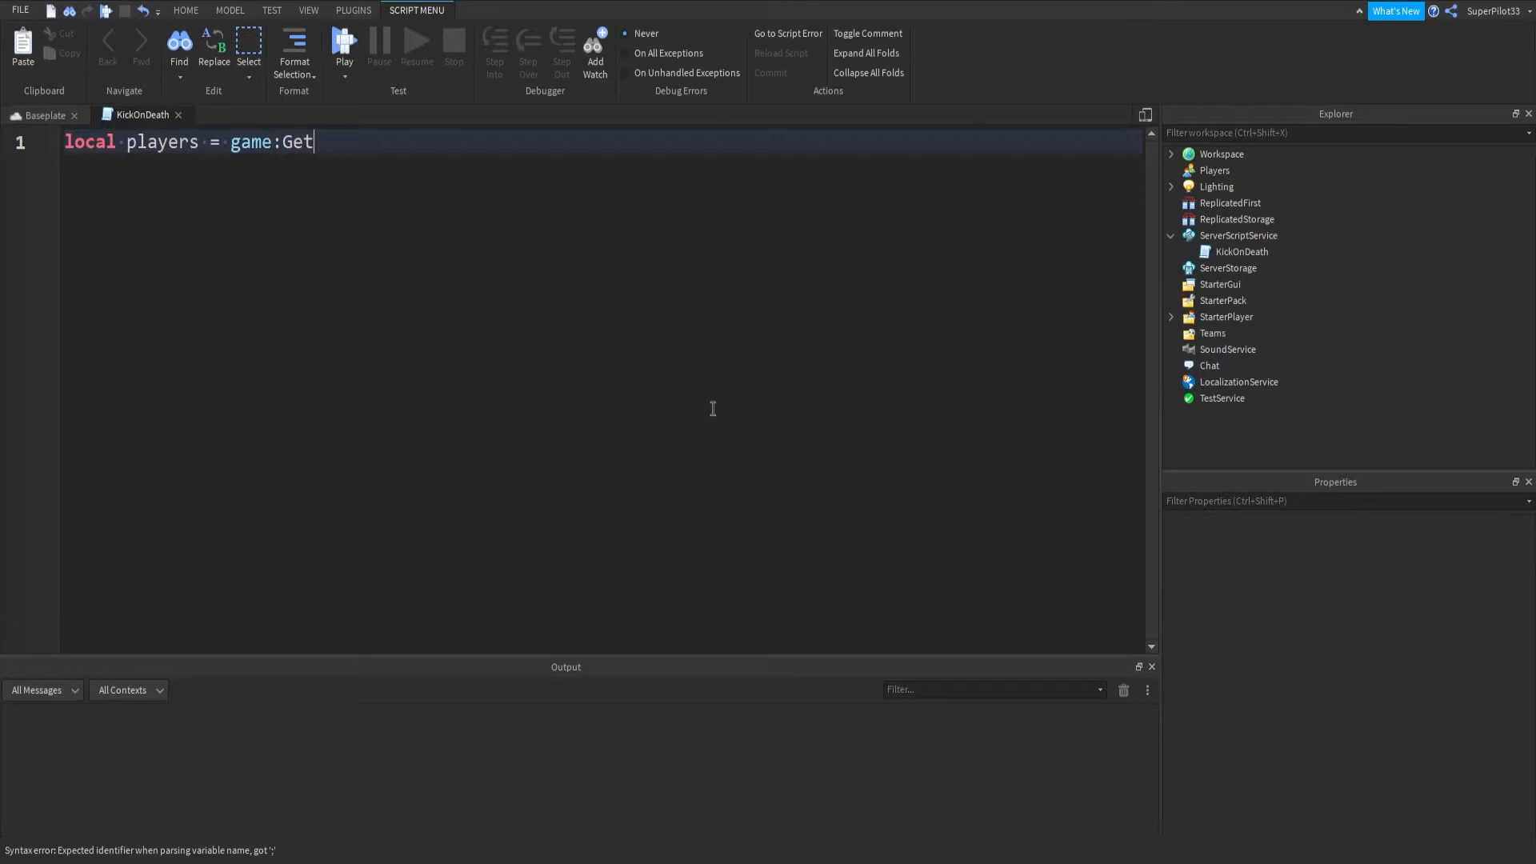
pyautogui.write('Service("Players")')
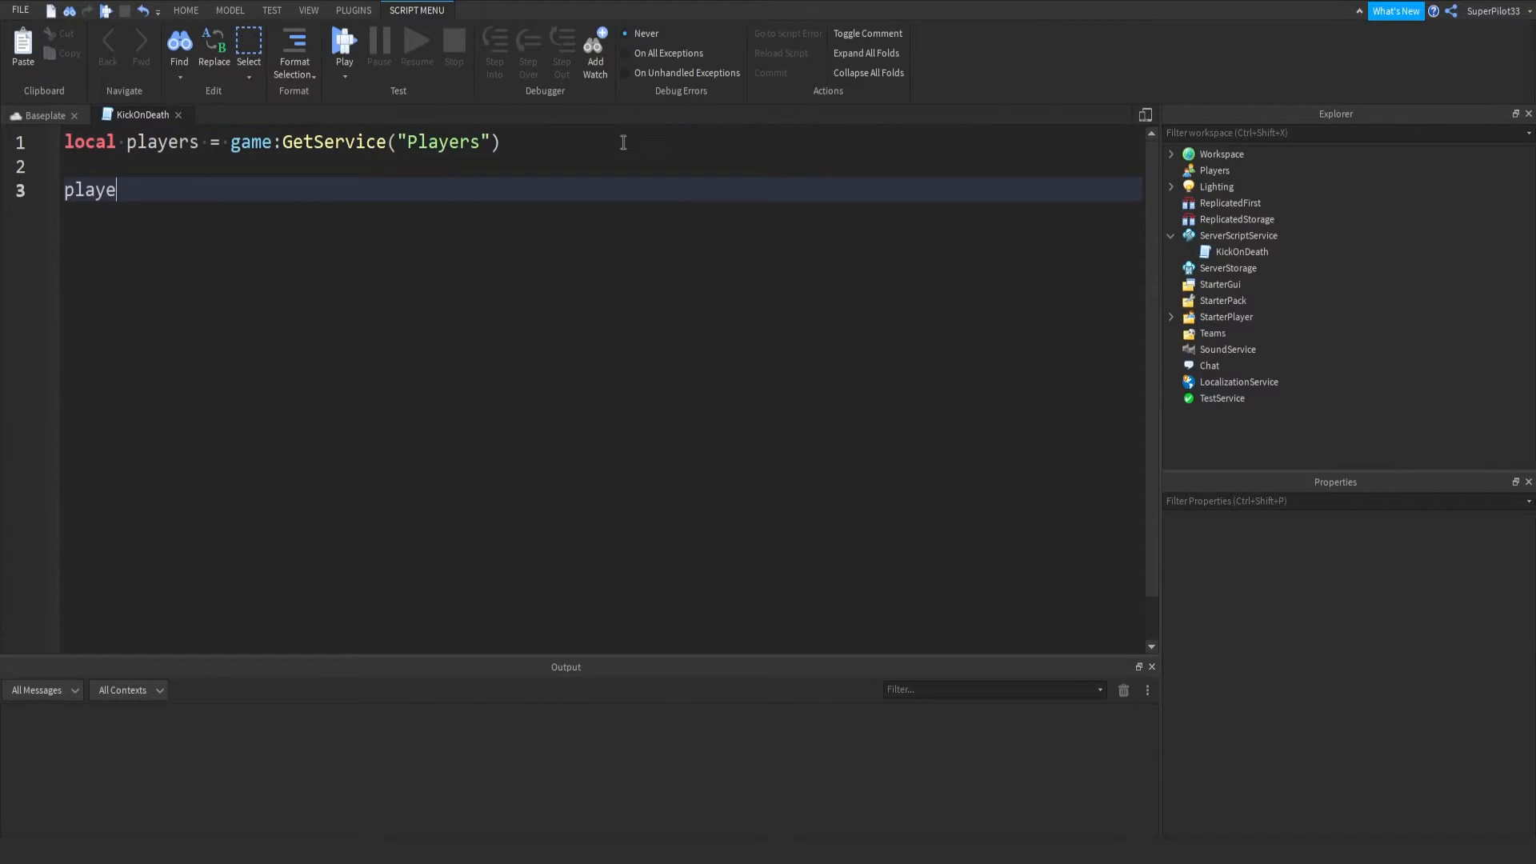
# Connect players.PlayerAdded to a function taking plr, leaving its body empty
pyautogui.write('rs.PlayerAdded:L')
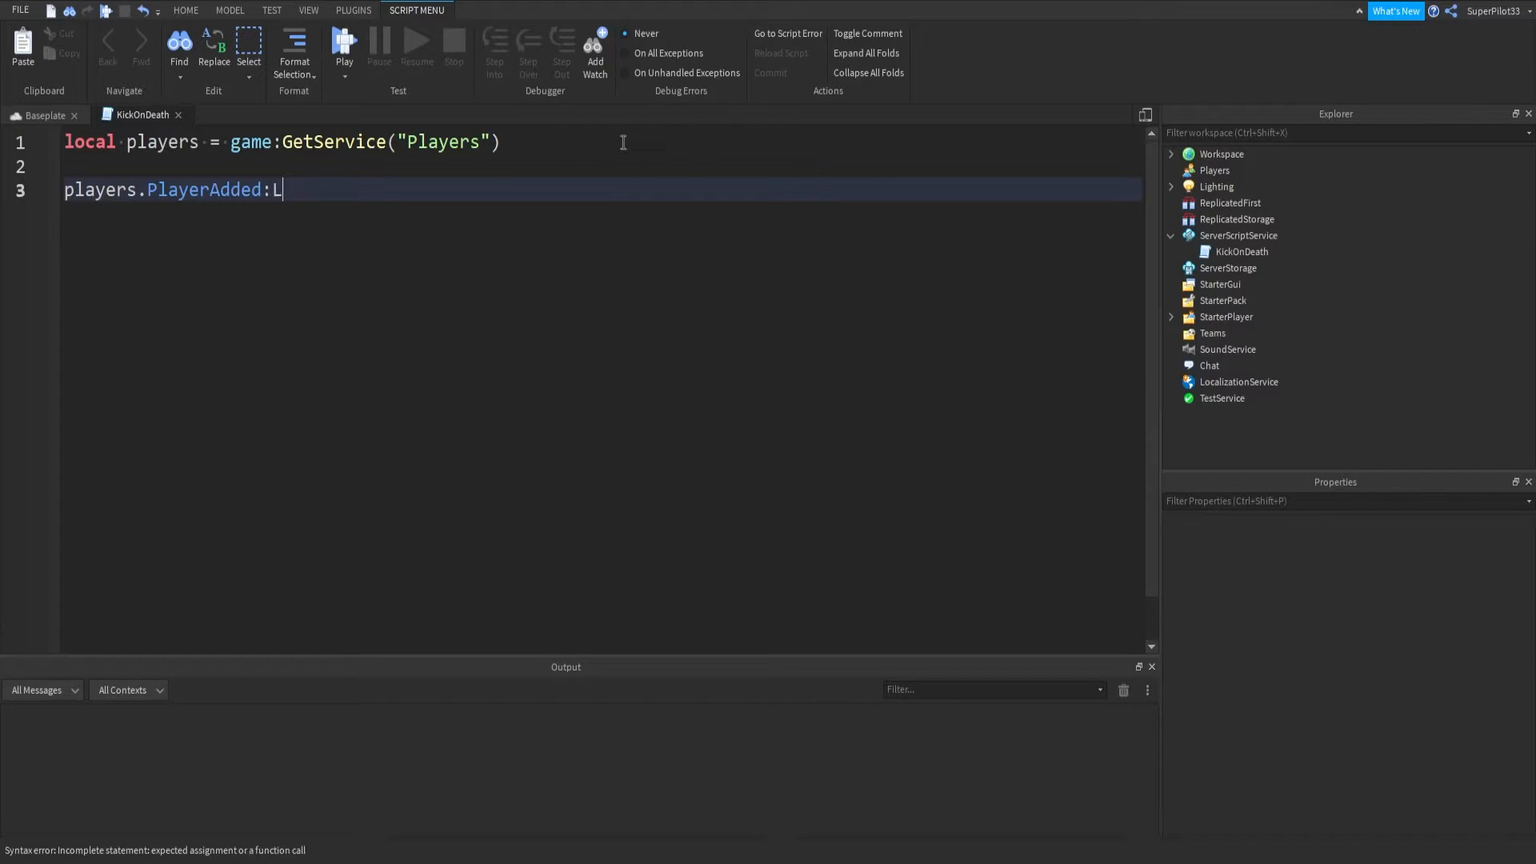
pyautogui.write('on')
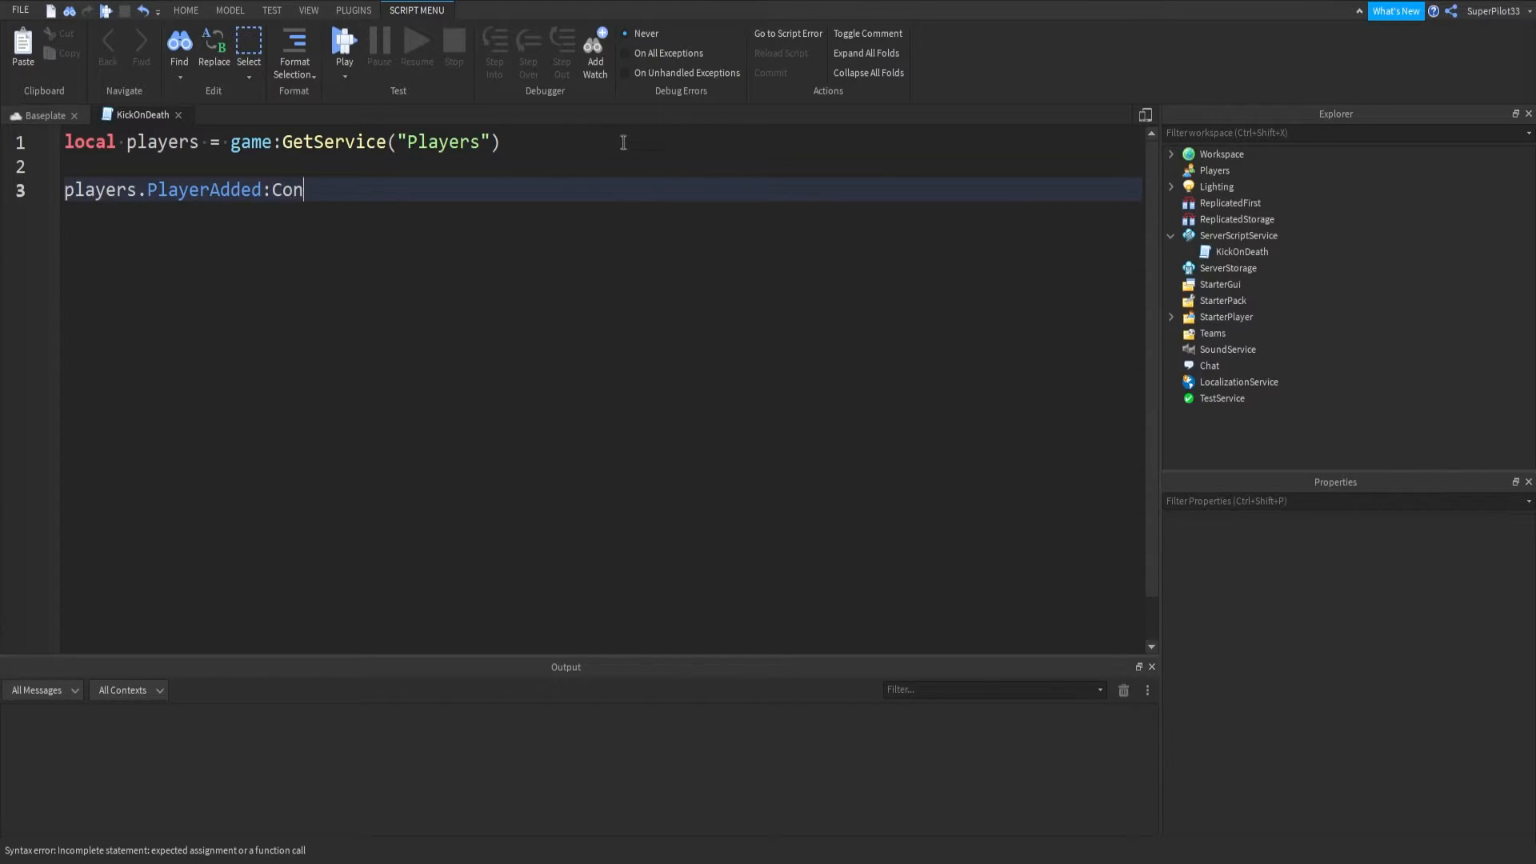
pyautogui.write('nect(function')
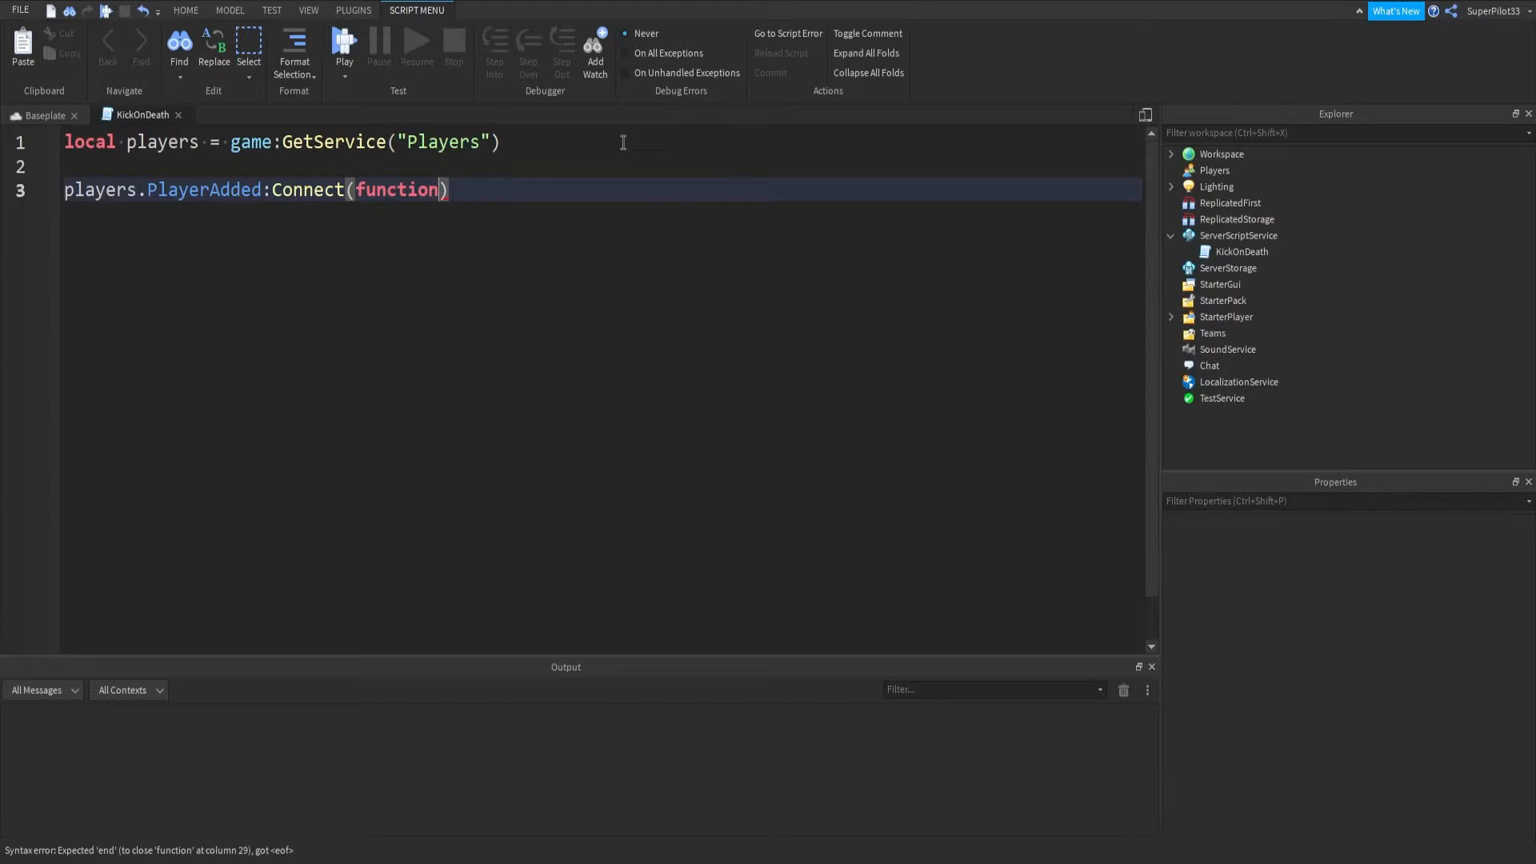
pyautogui.press('Backspace')
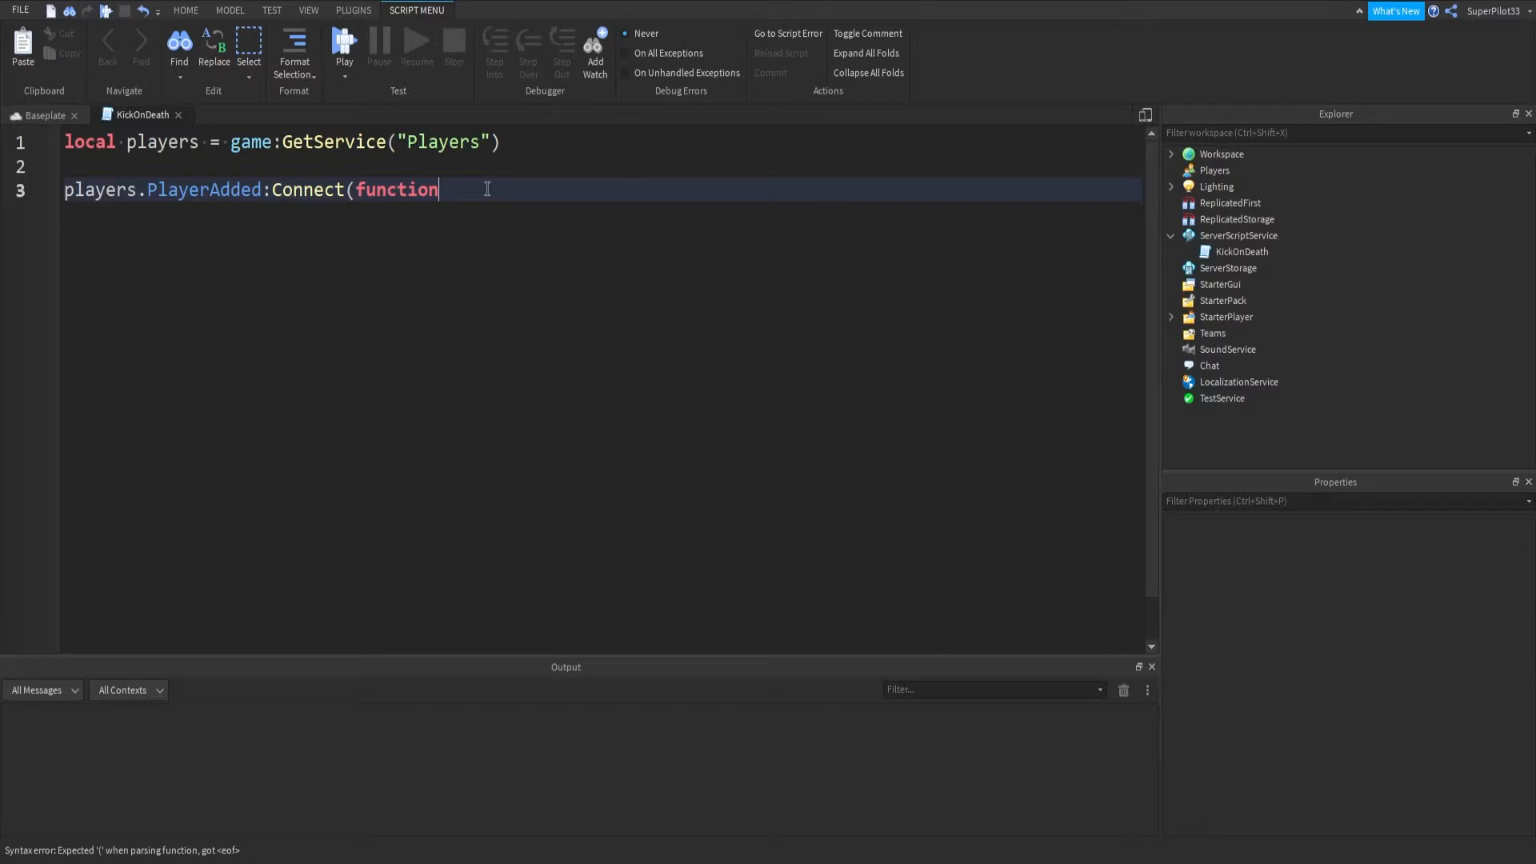
pyautogui.write('(')
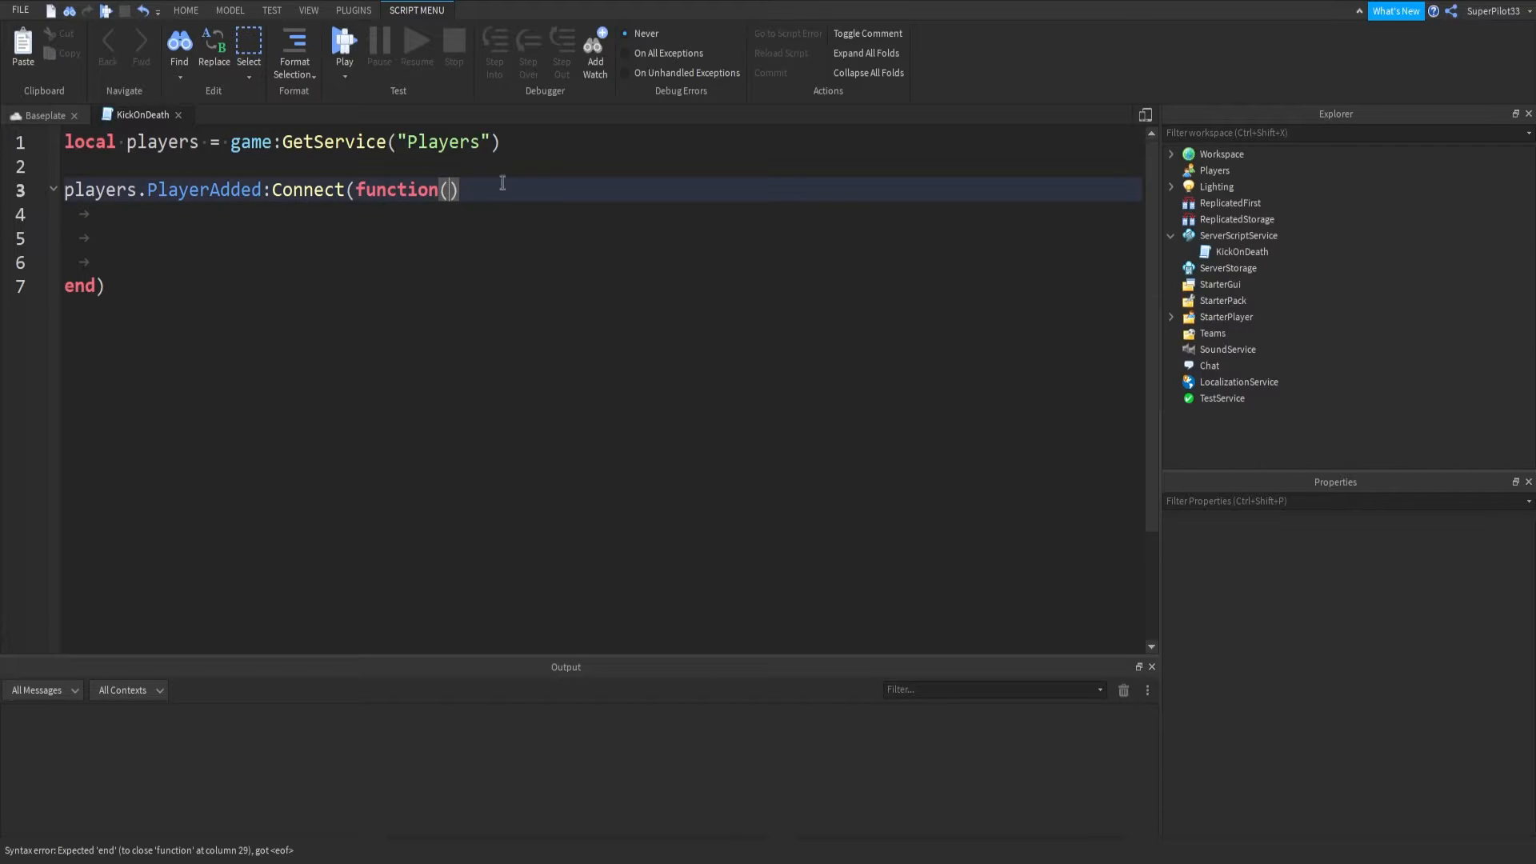
pyautogui.write('plr')
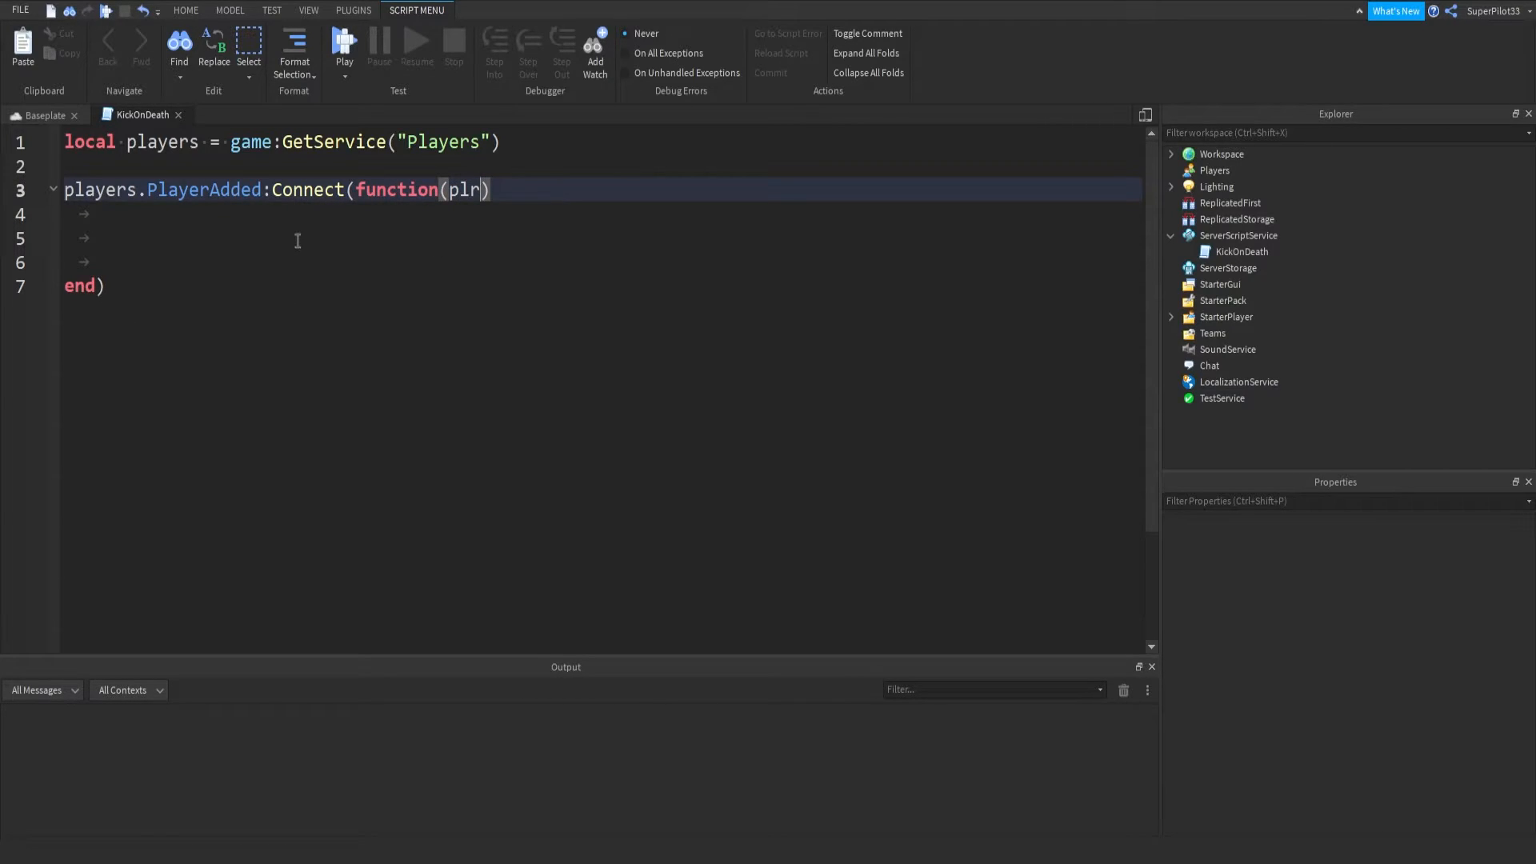
pyautogui.click(303, 237)
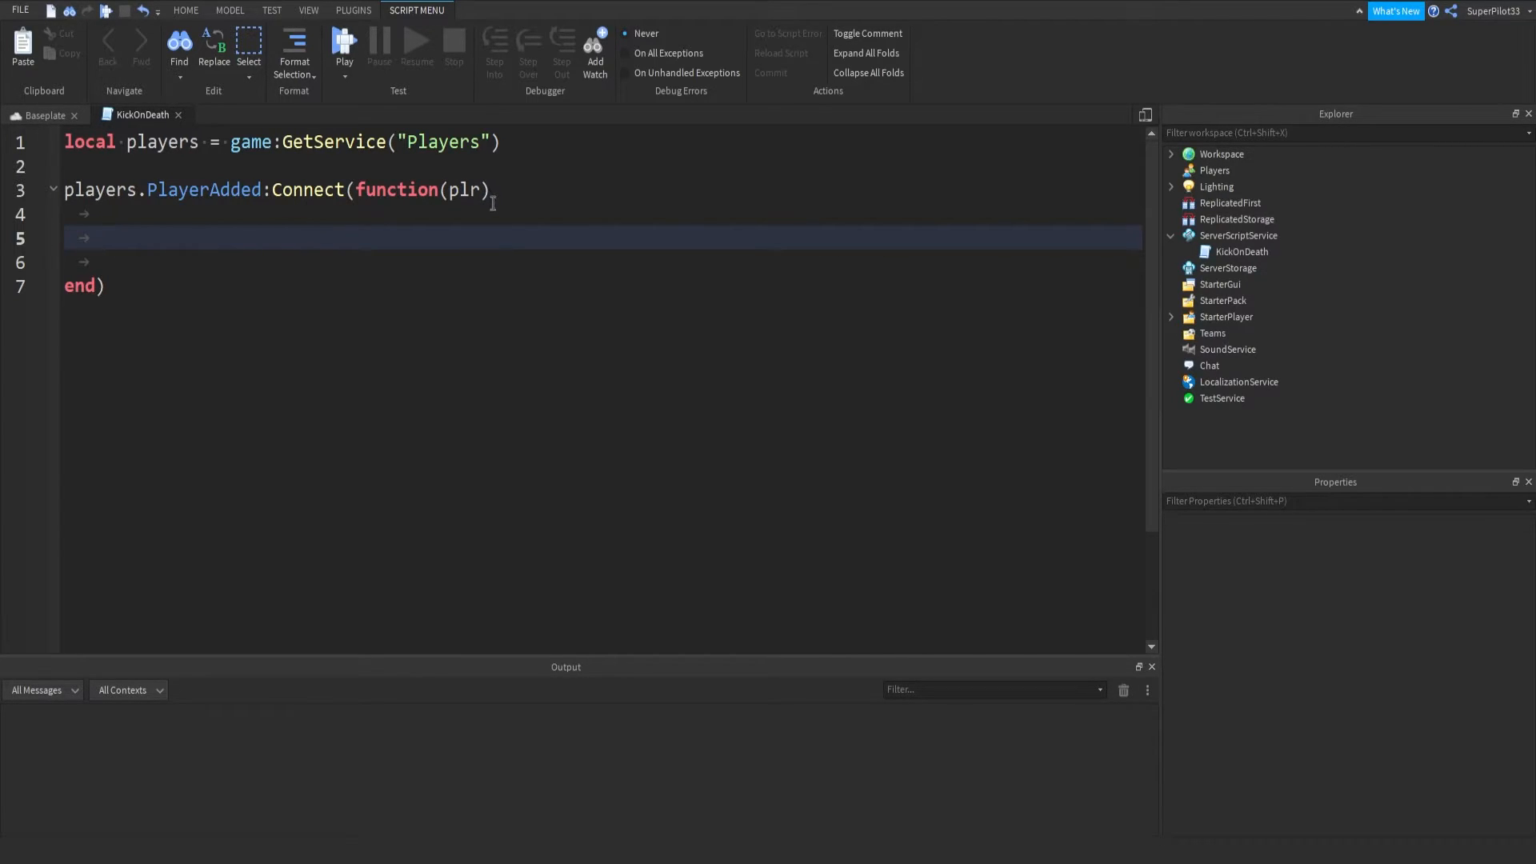
# Wrap the handler body in task.spawn(function() ... end) with blank lines inside
pyautogui.write('tas')
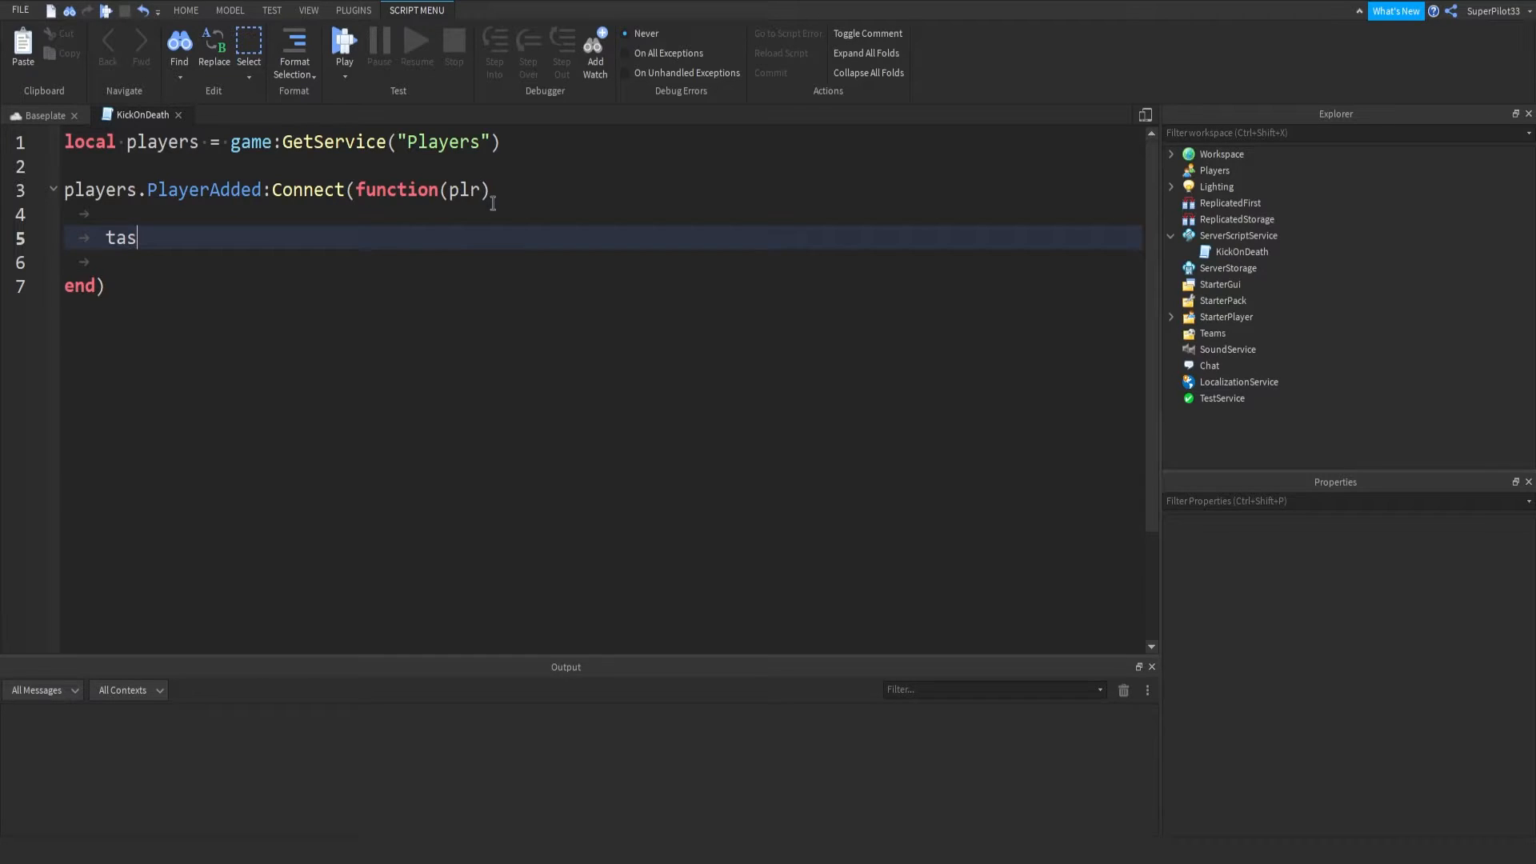
pyautogui.write('k.')
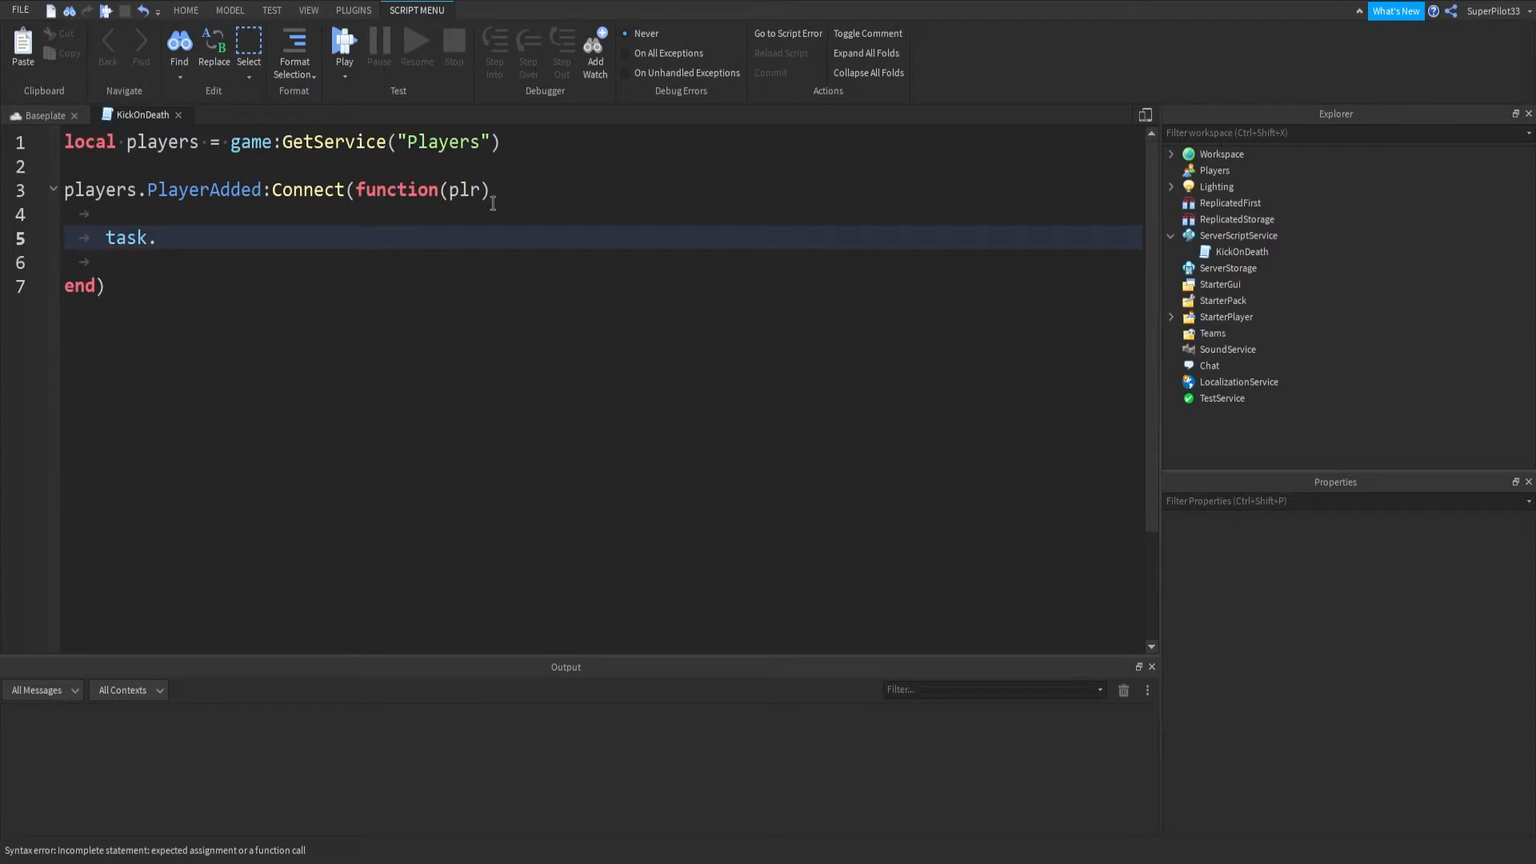
pyautogui.write('spawn(fu')
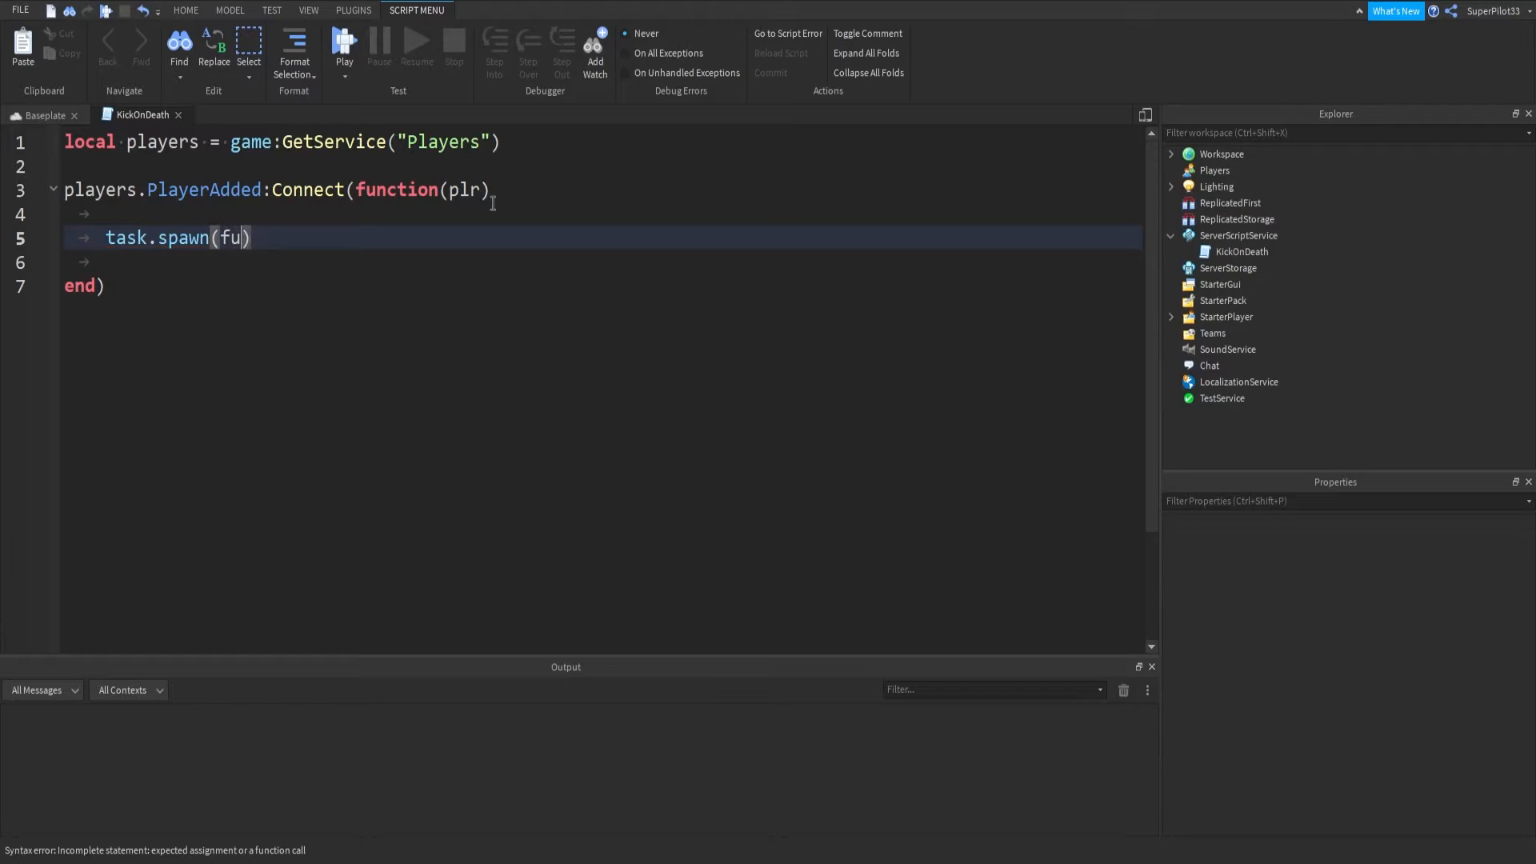
pyautogui.write('nction()')
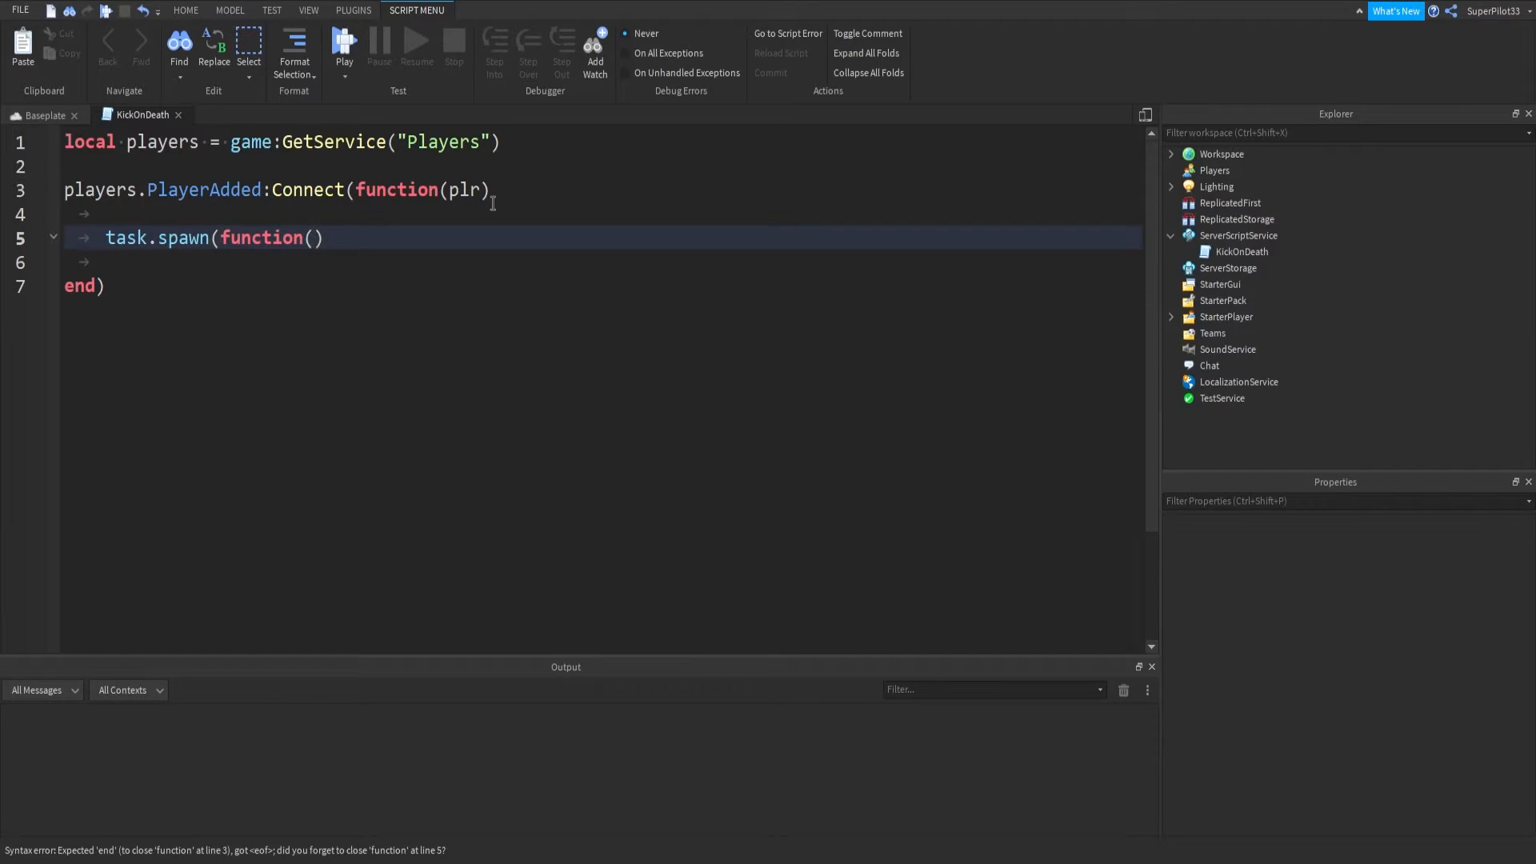
pyautogui.press('Return')
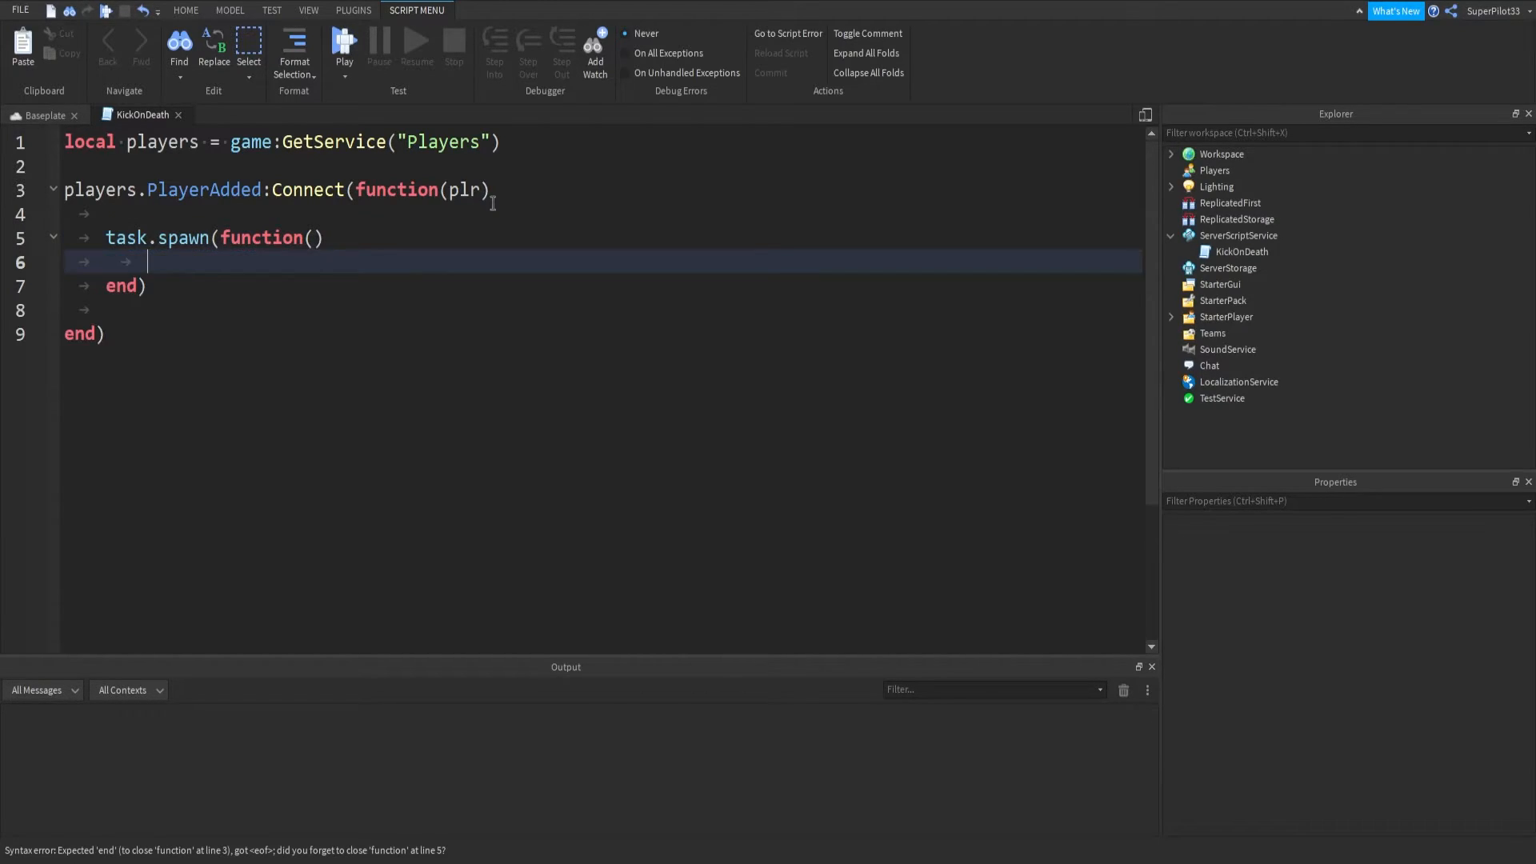
pyautogui.press('Enter')
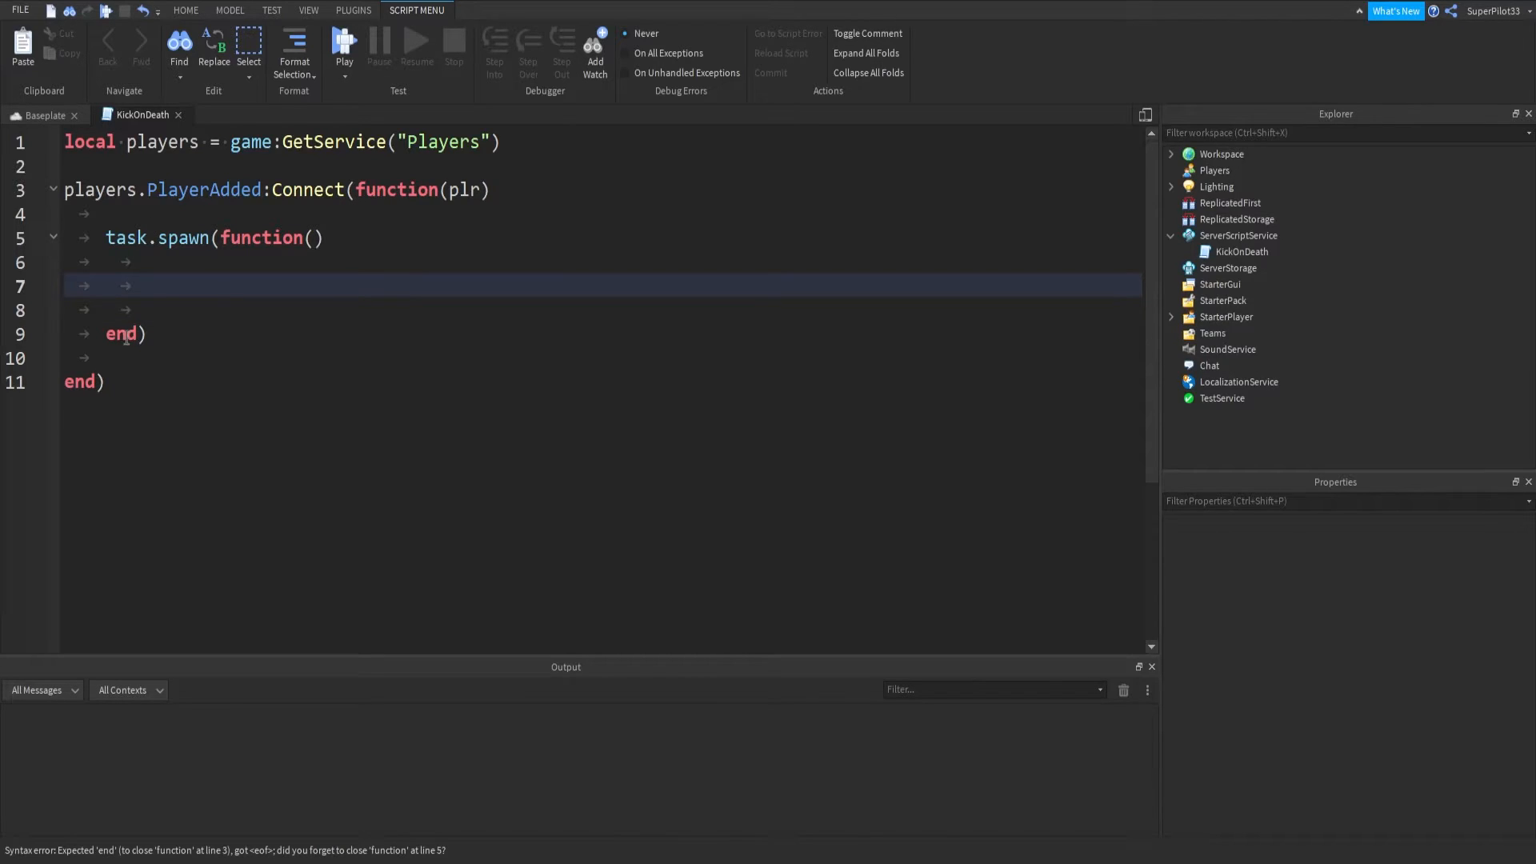
pyautogui.click(316, 237)
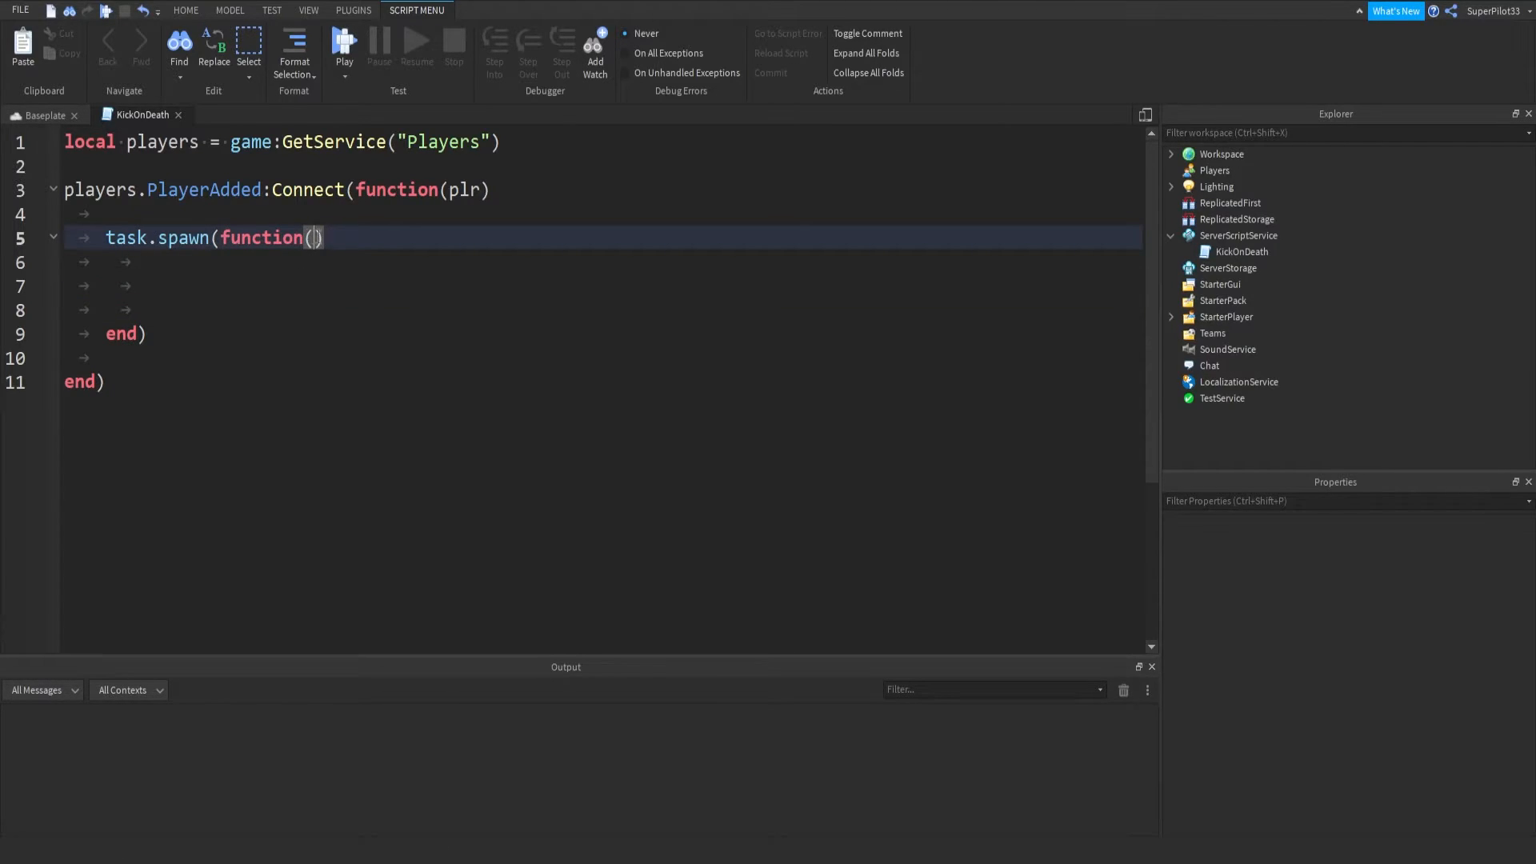
pyautogui.click(147, 284)
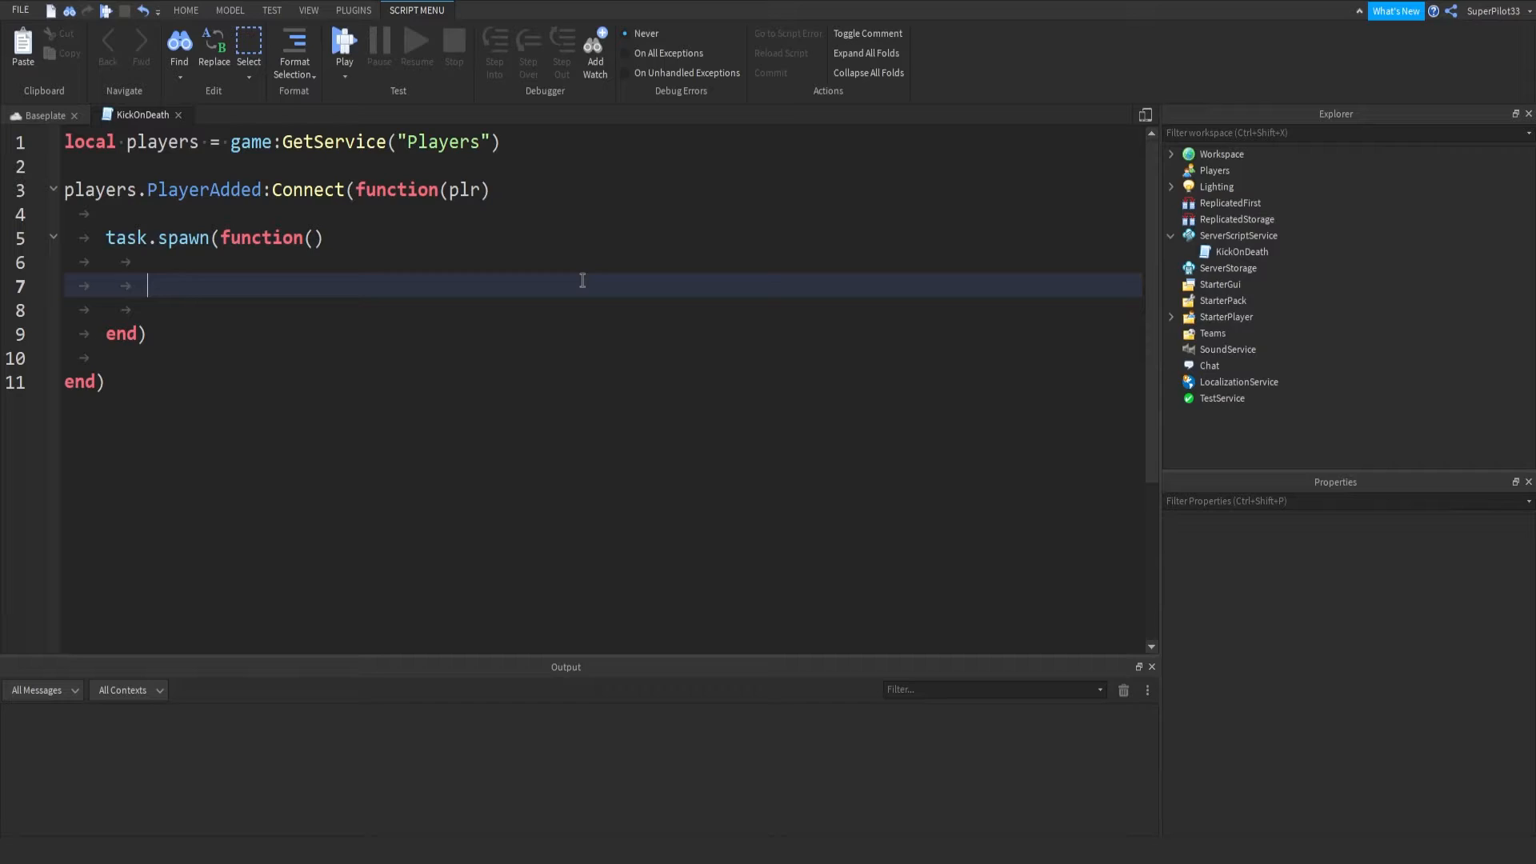
# Store the joining player as local player = plr inside the spawned function
pyautogui.write('local pla')
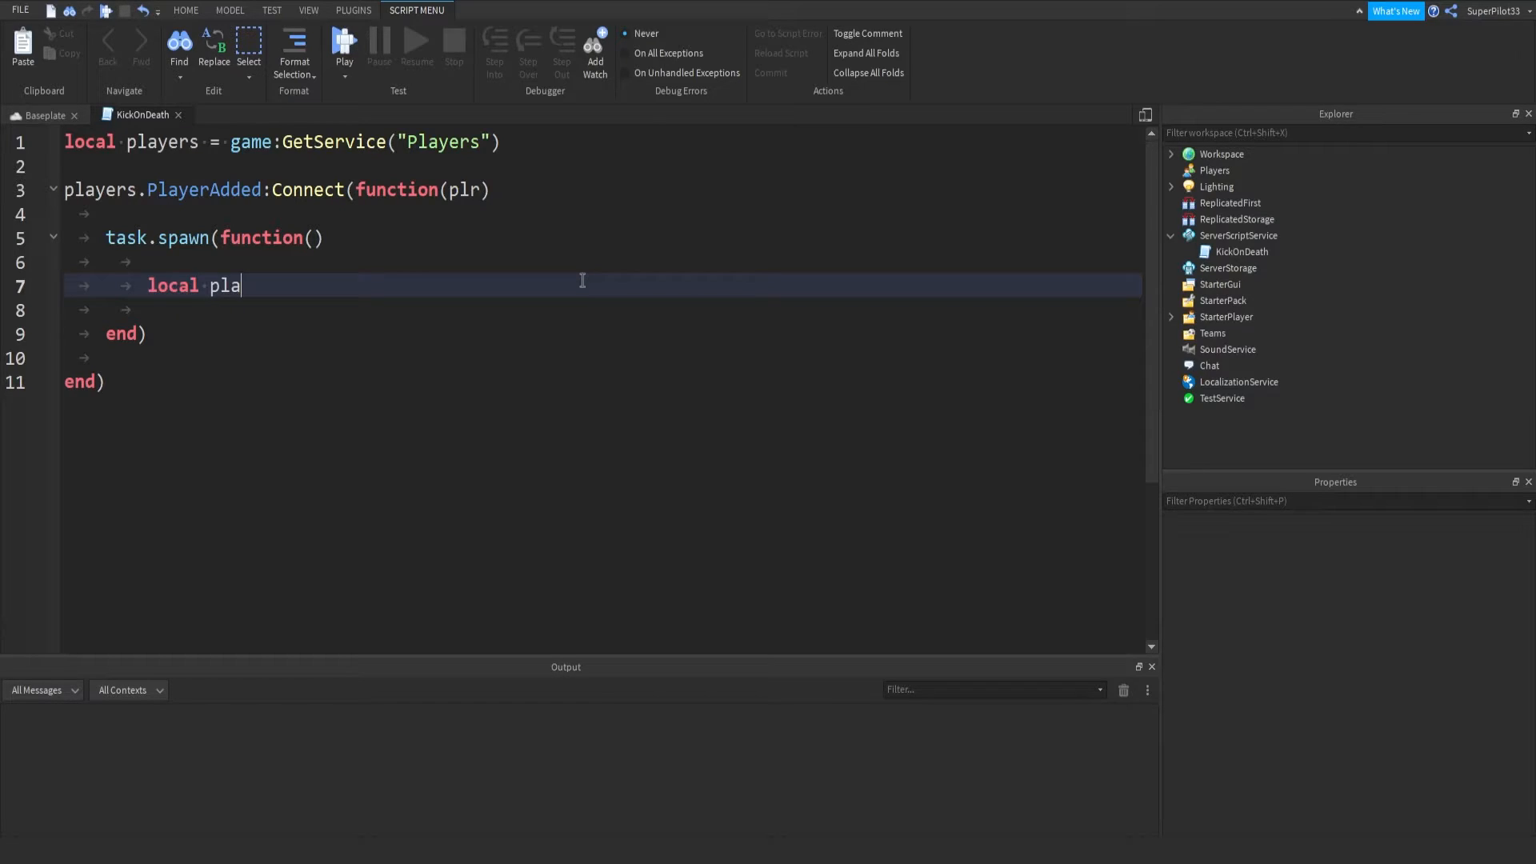
pyautogui.write('yer = plr')
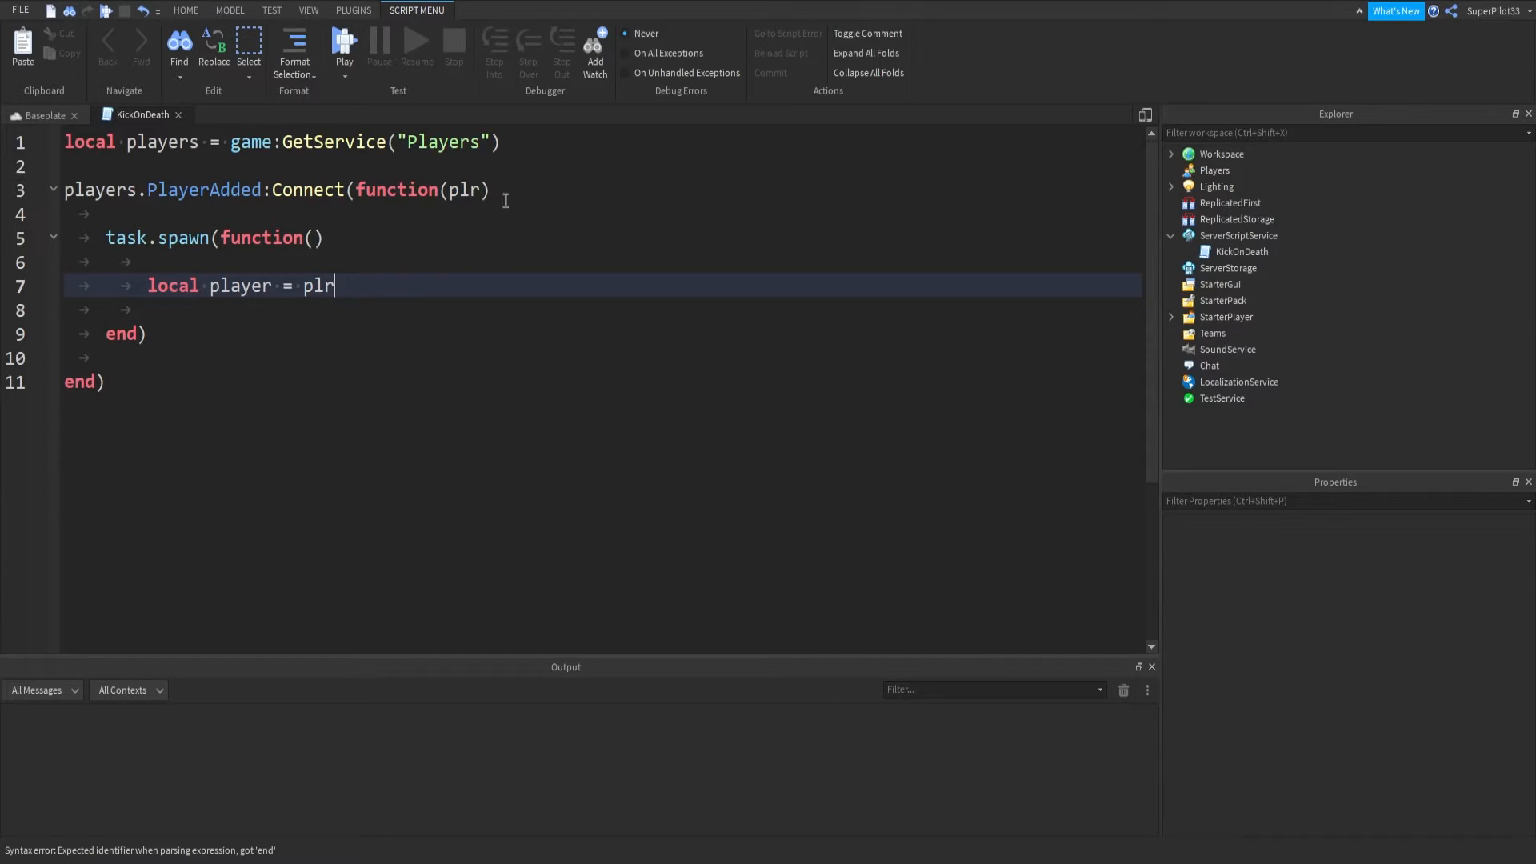
pyautogui.moveTo(554, 256)
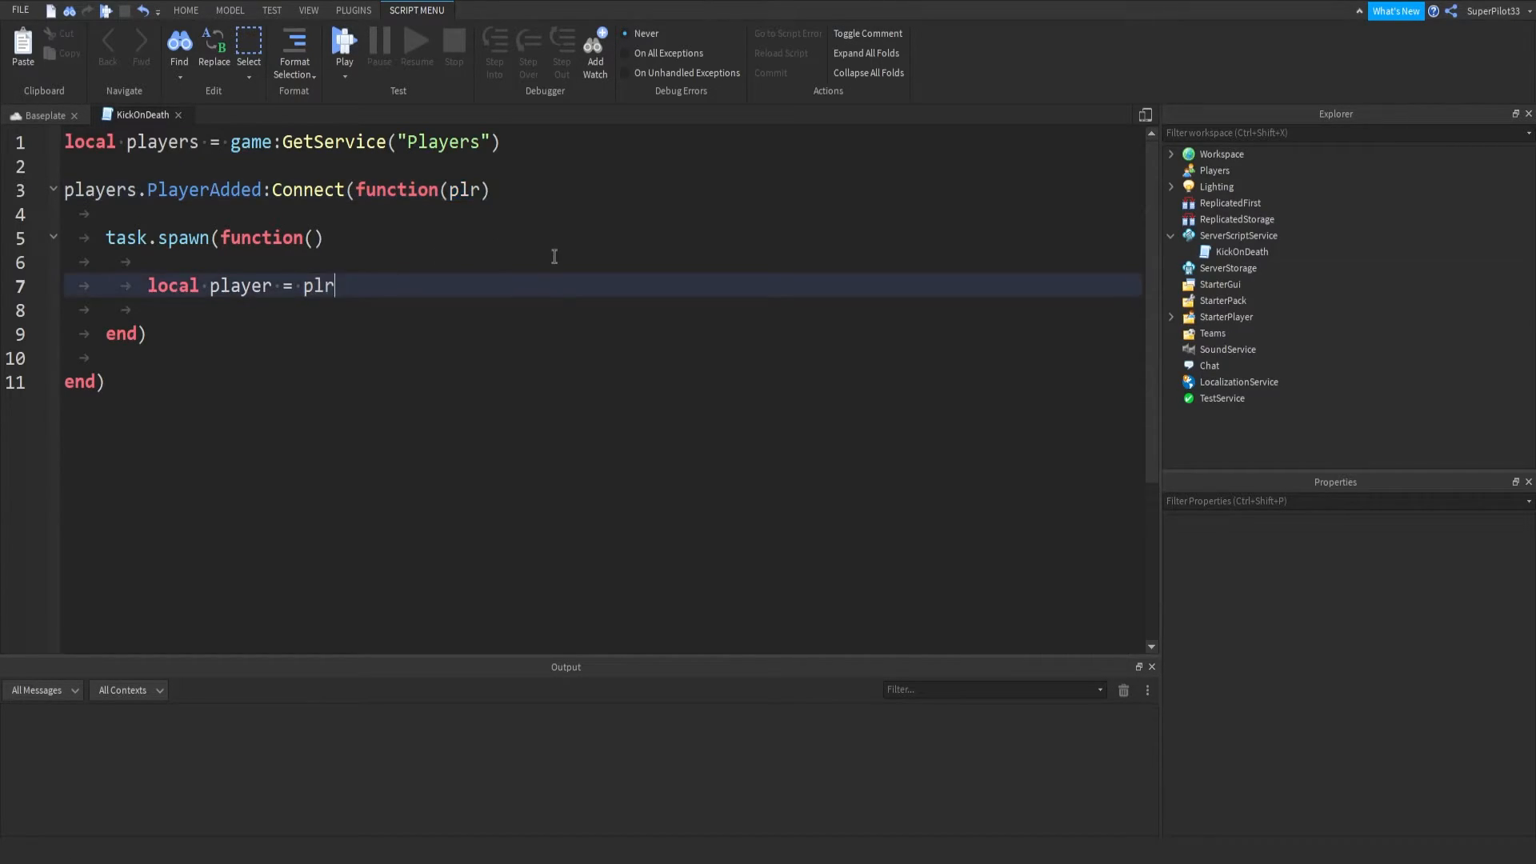
pyautogui.moveTo(379, 256)
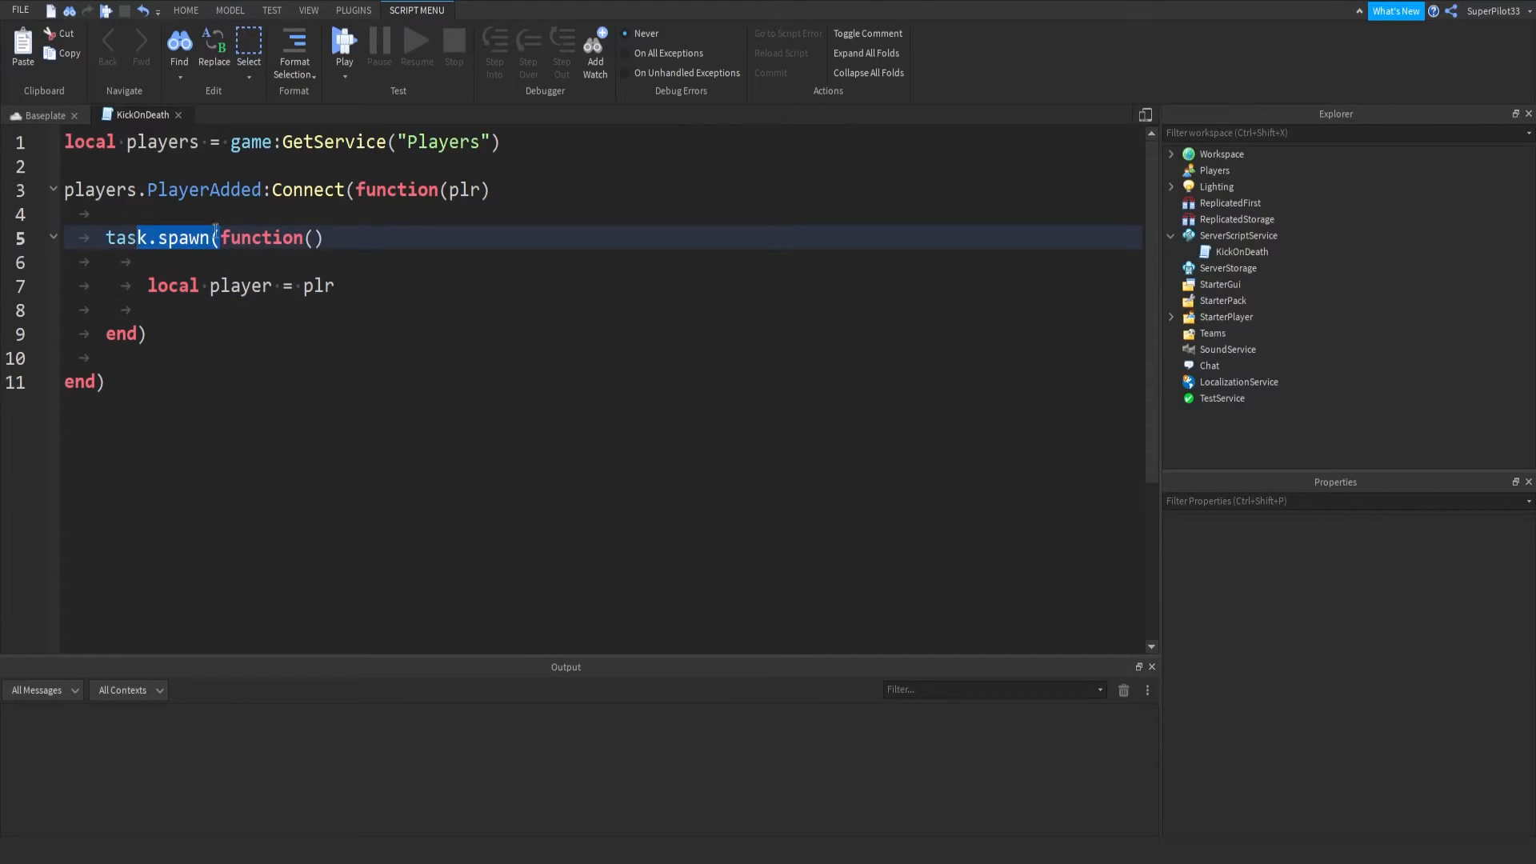
pyautogui.click(489, 285)
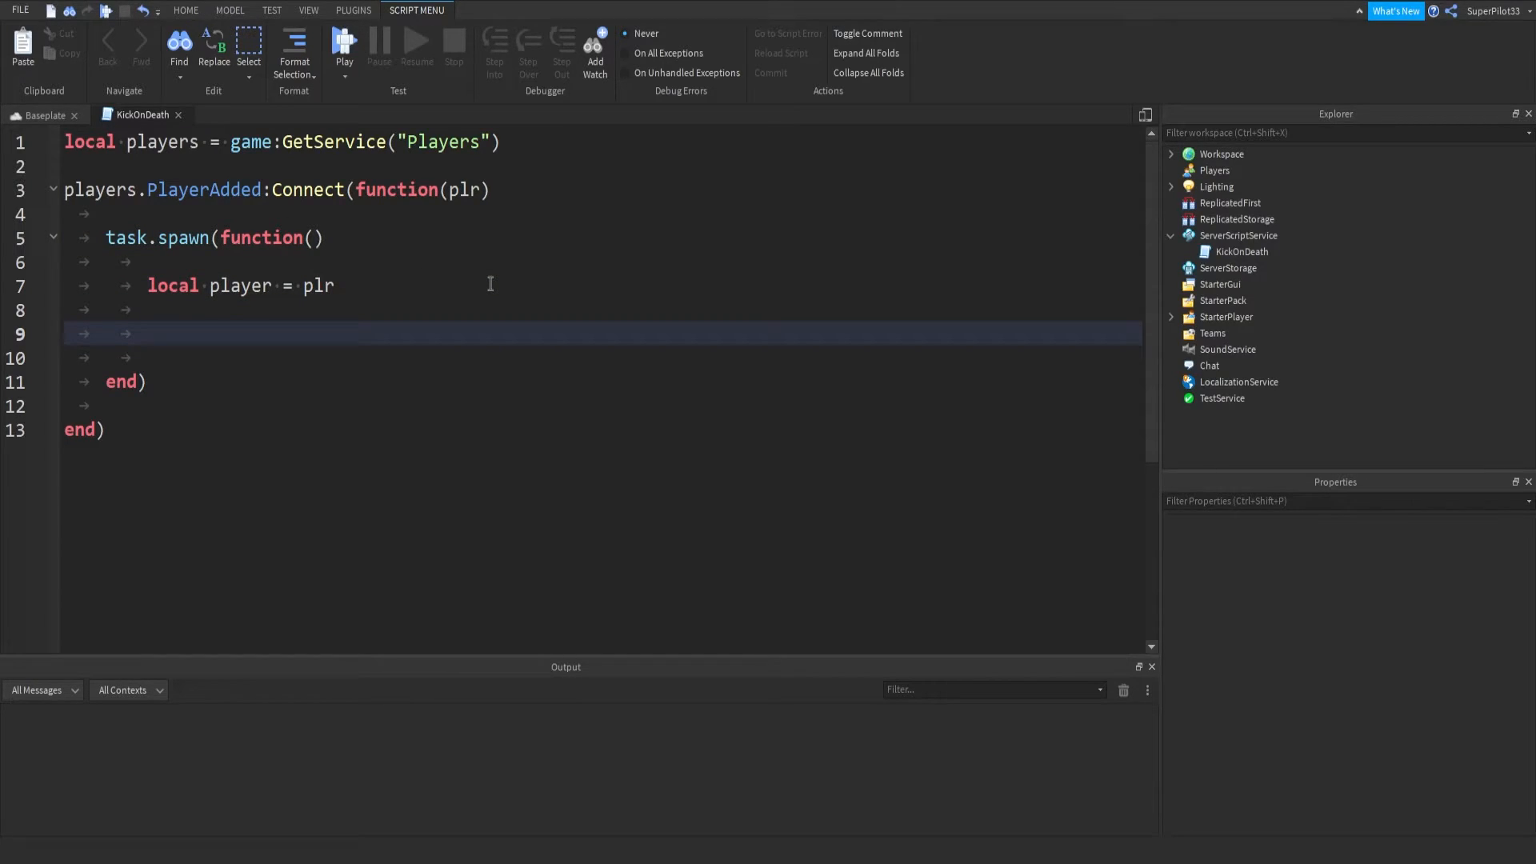
# Add repeat task.wait() until player.Character to wait for the character to exist
pyautogui.write('repeat')
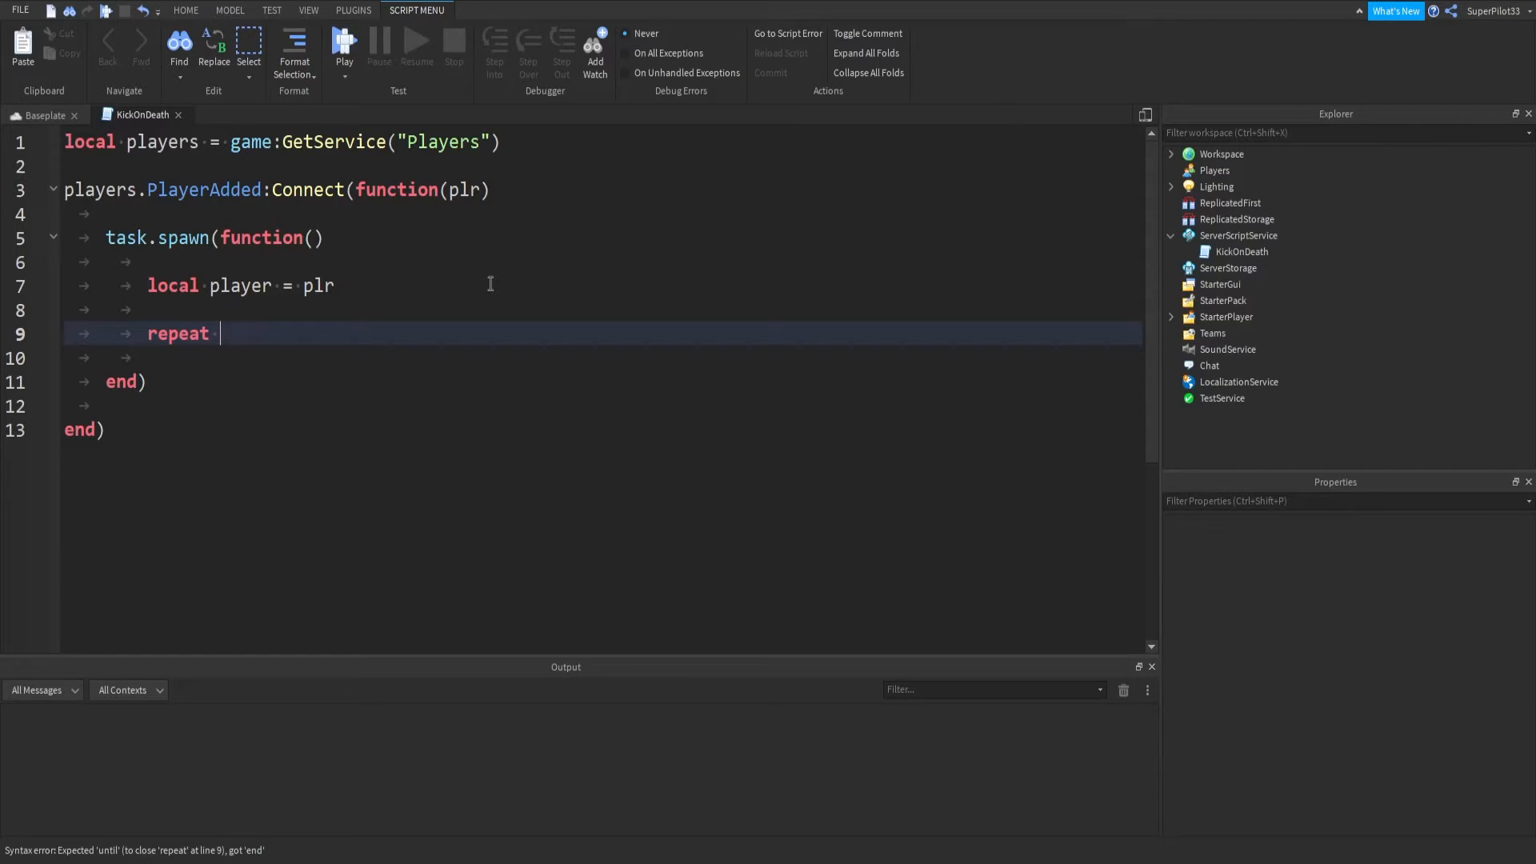
pyautogui.write('task.wait()')
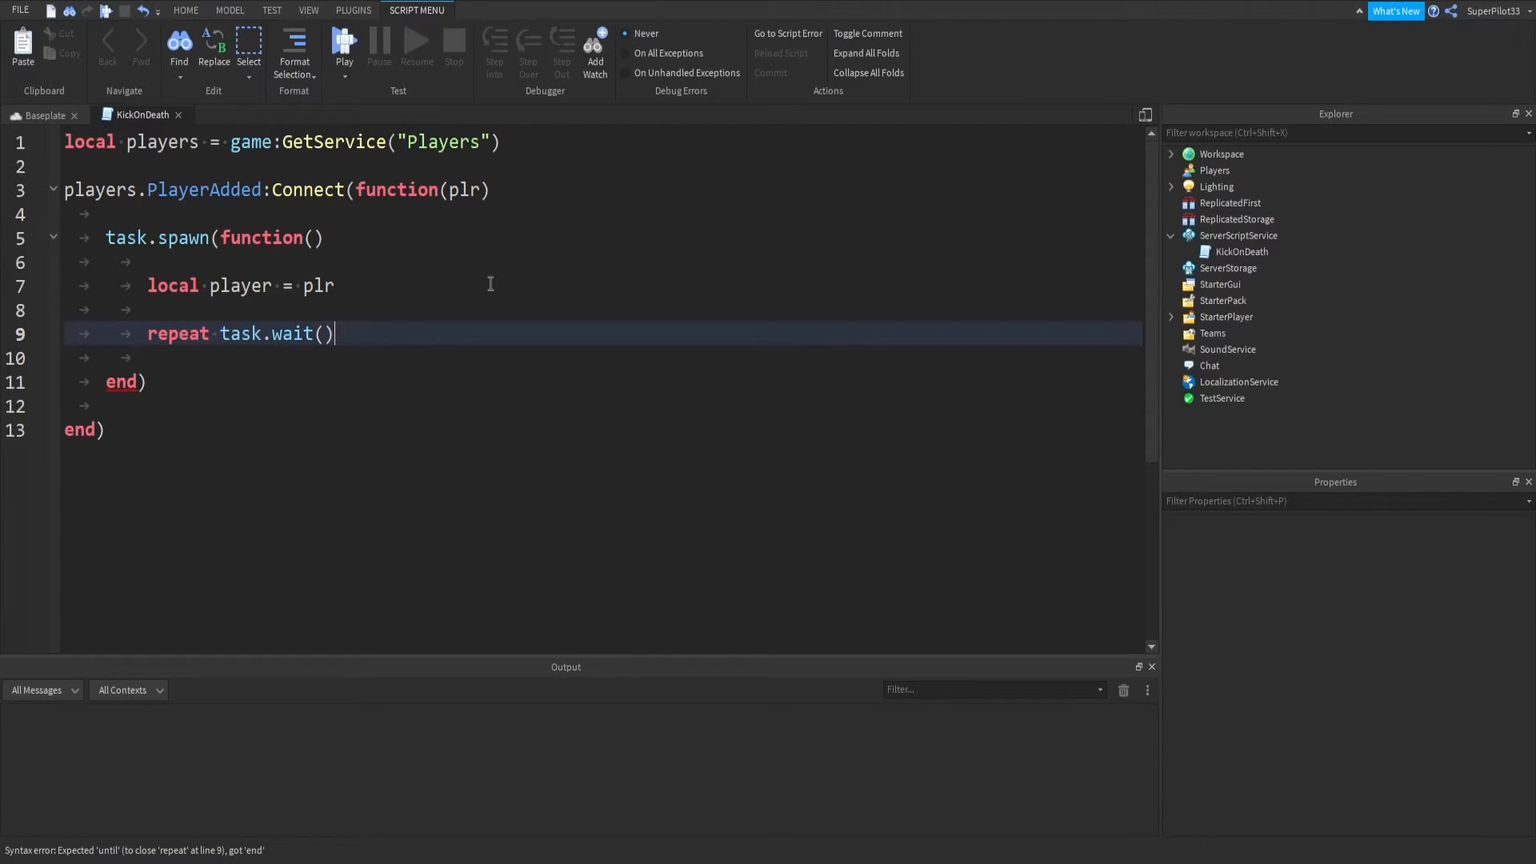
pyautogui.write('until')
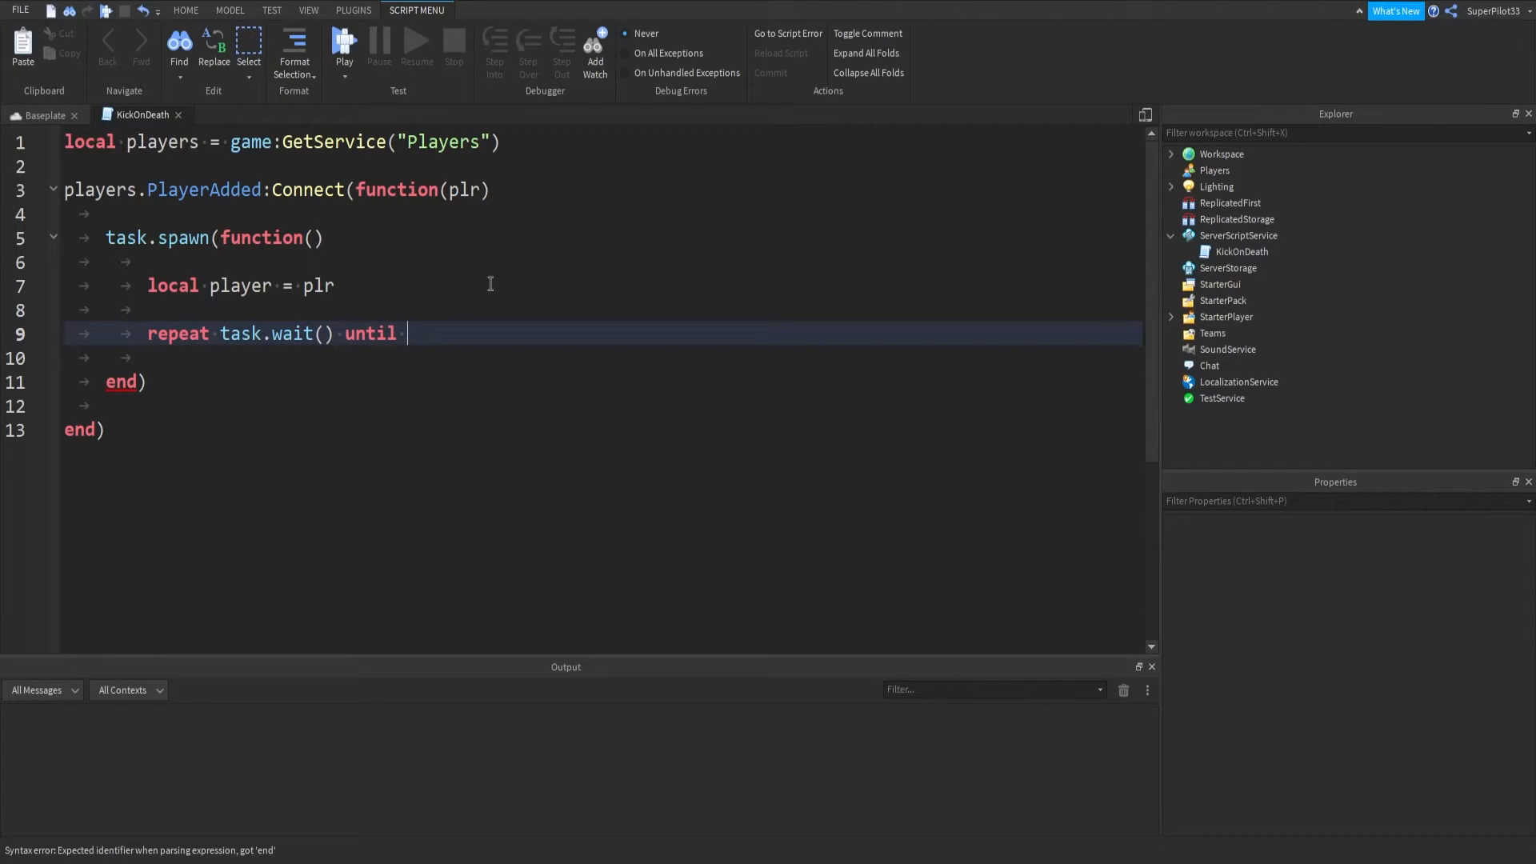
pyautogui.write('player.Character')
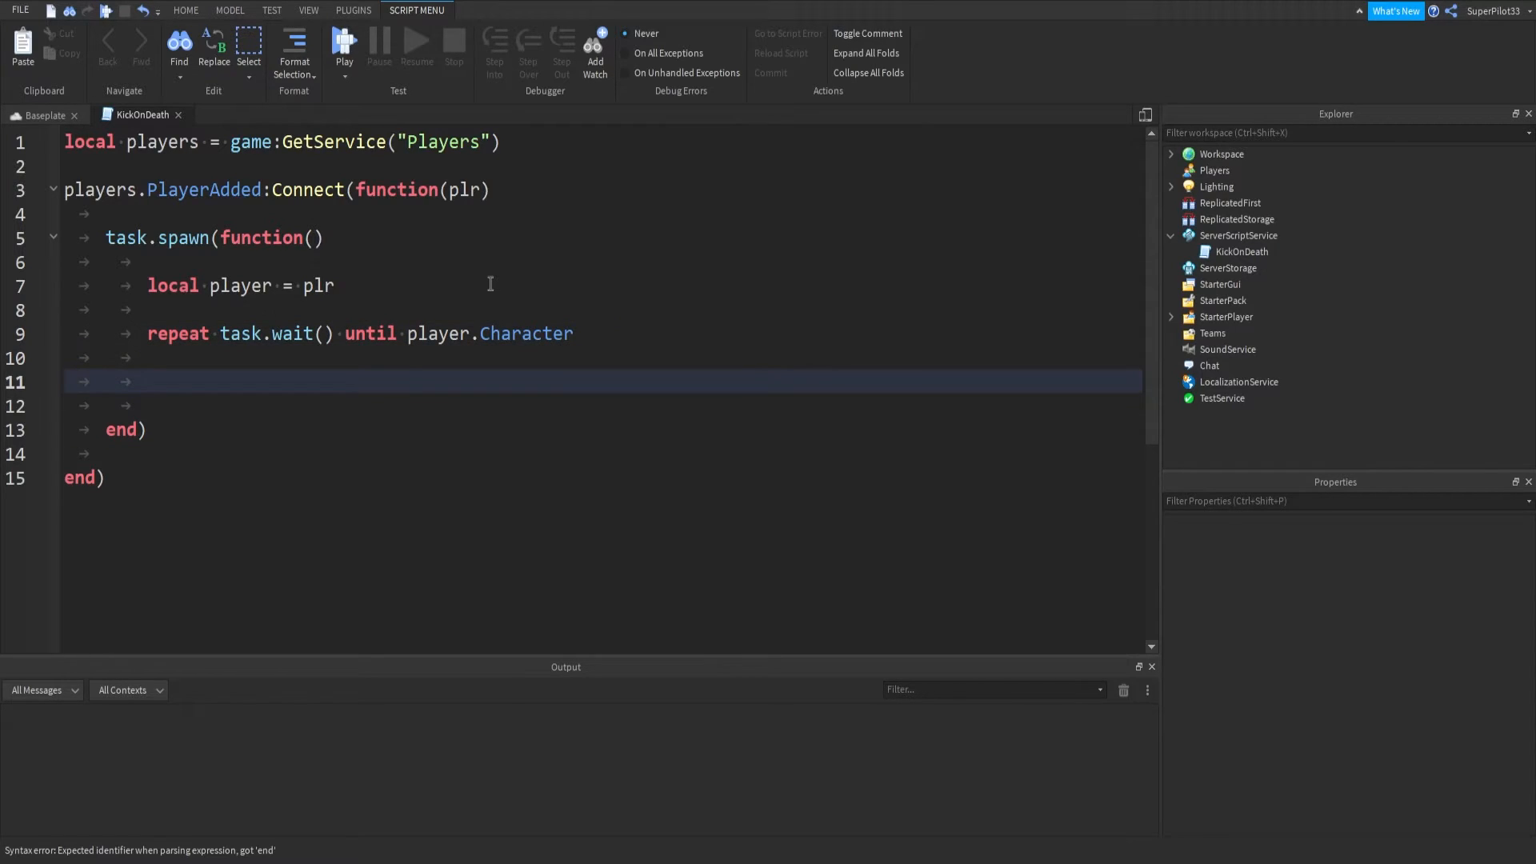
# Store local humanoid = player.Character:FindFirstChild("Humanoid") on the next line
pyautogui.write('local hui')
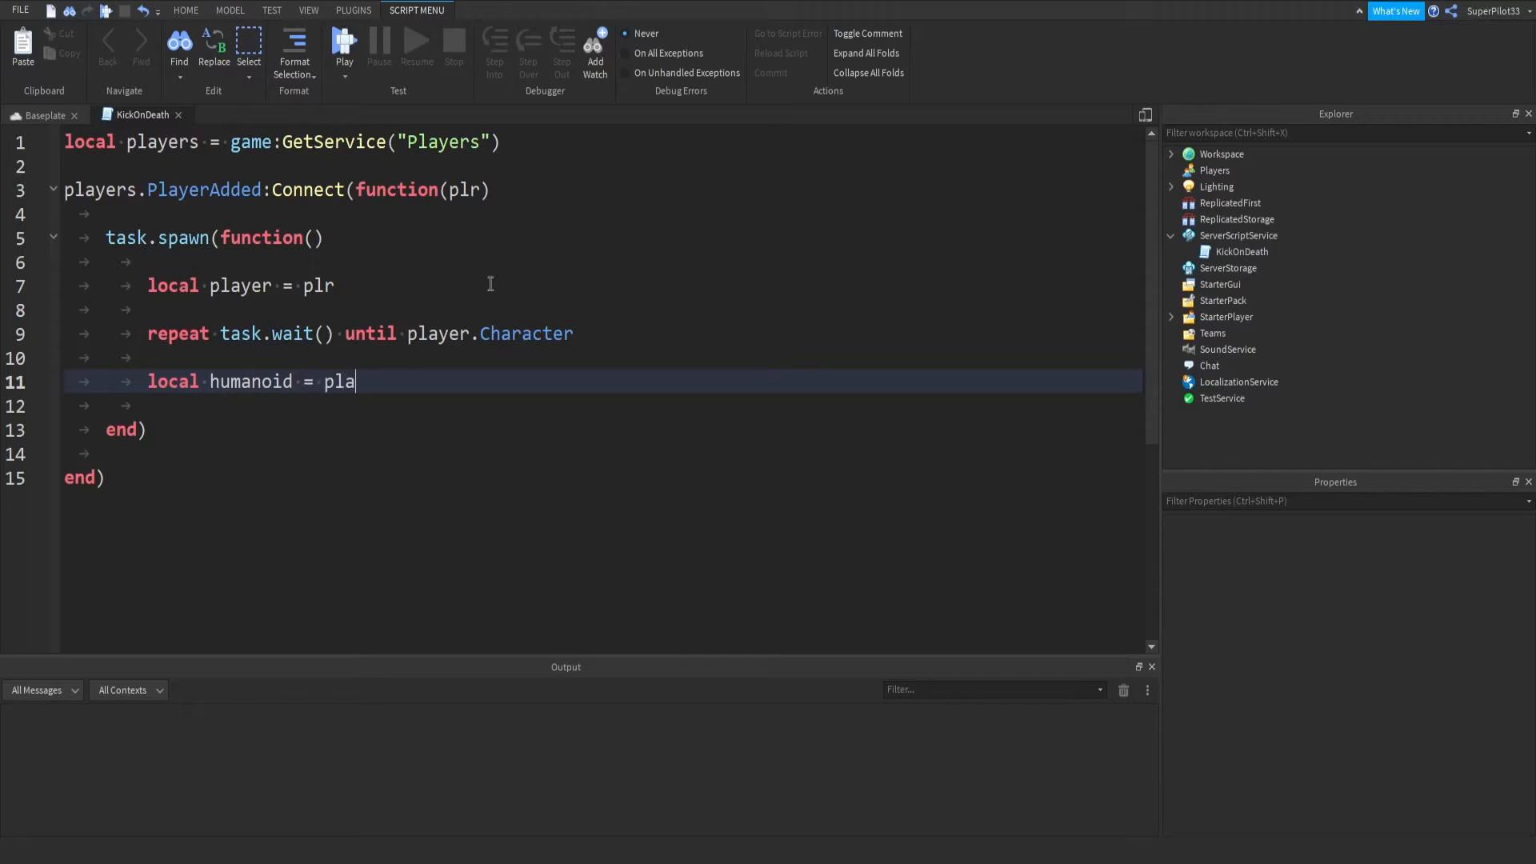
pyautogui.write('yer.Character')
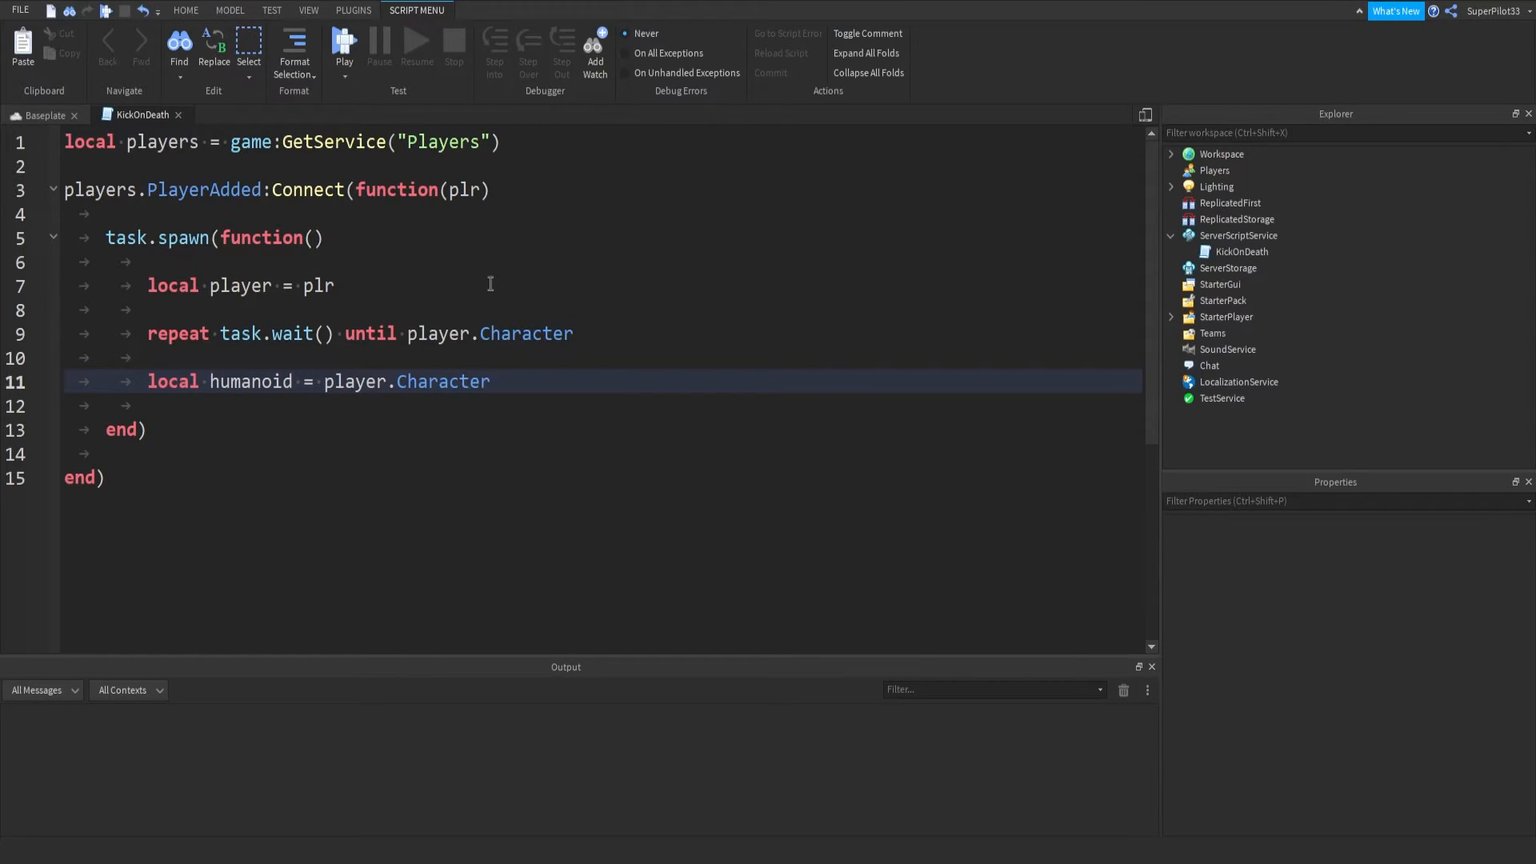
pyautogui.write('.Humanooid')
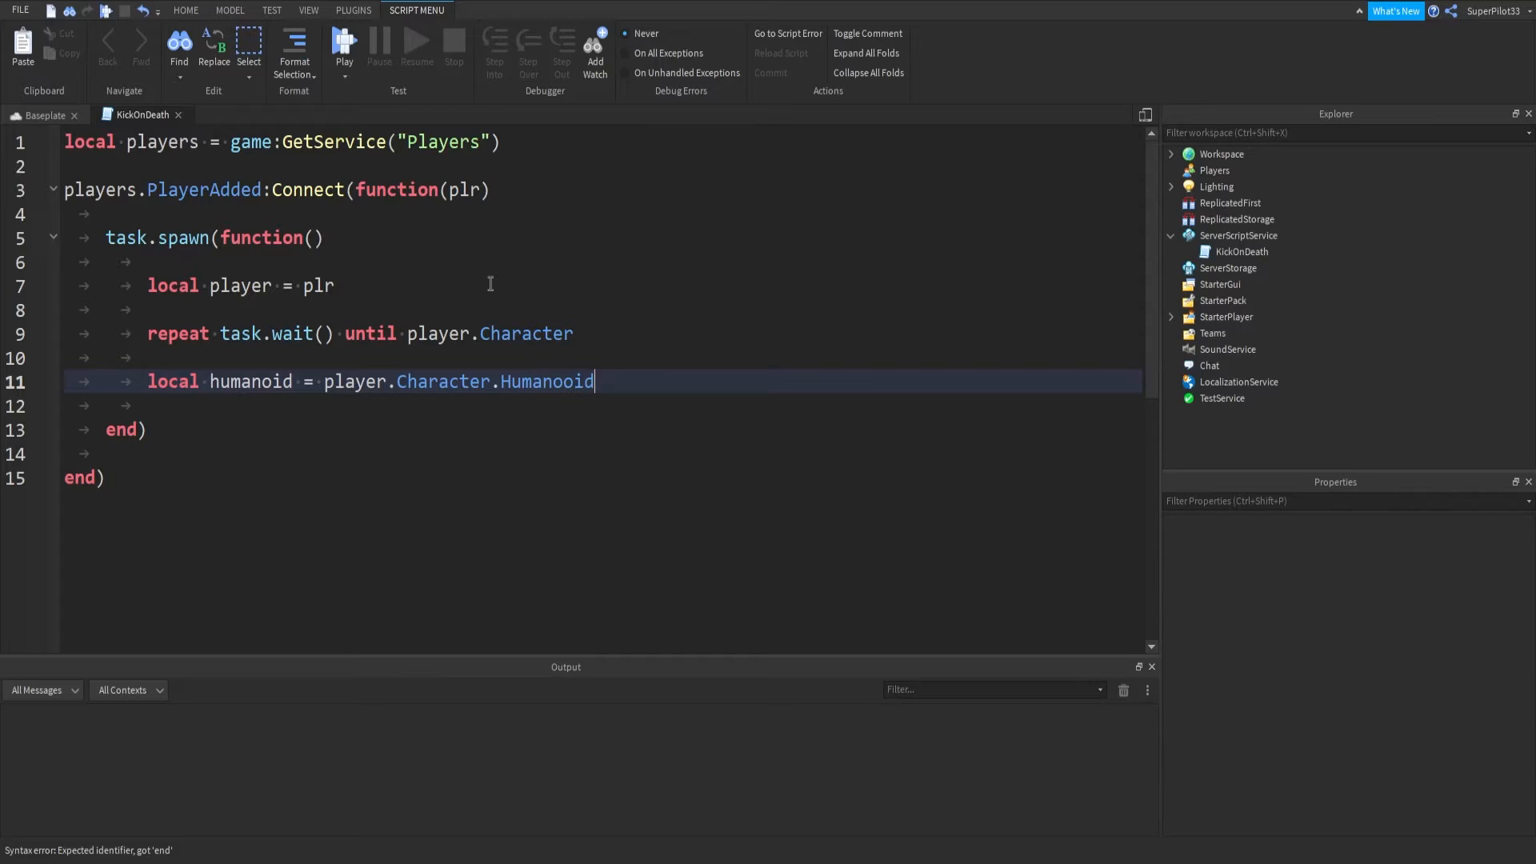
pyautogui.press('BackSpace')
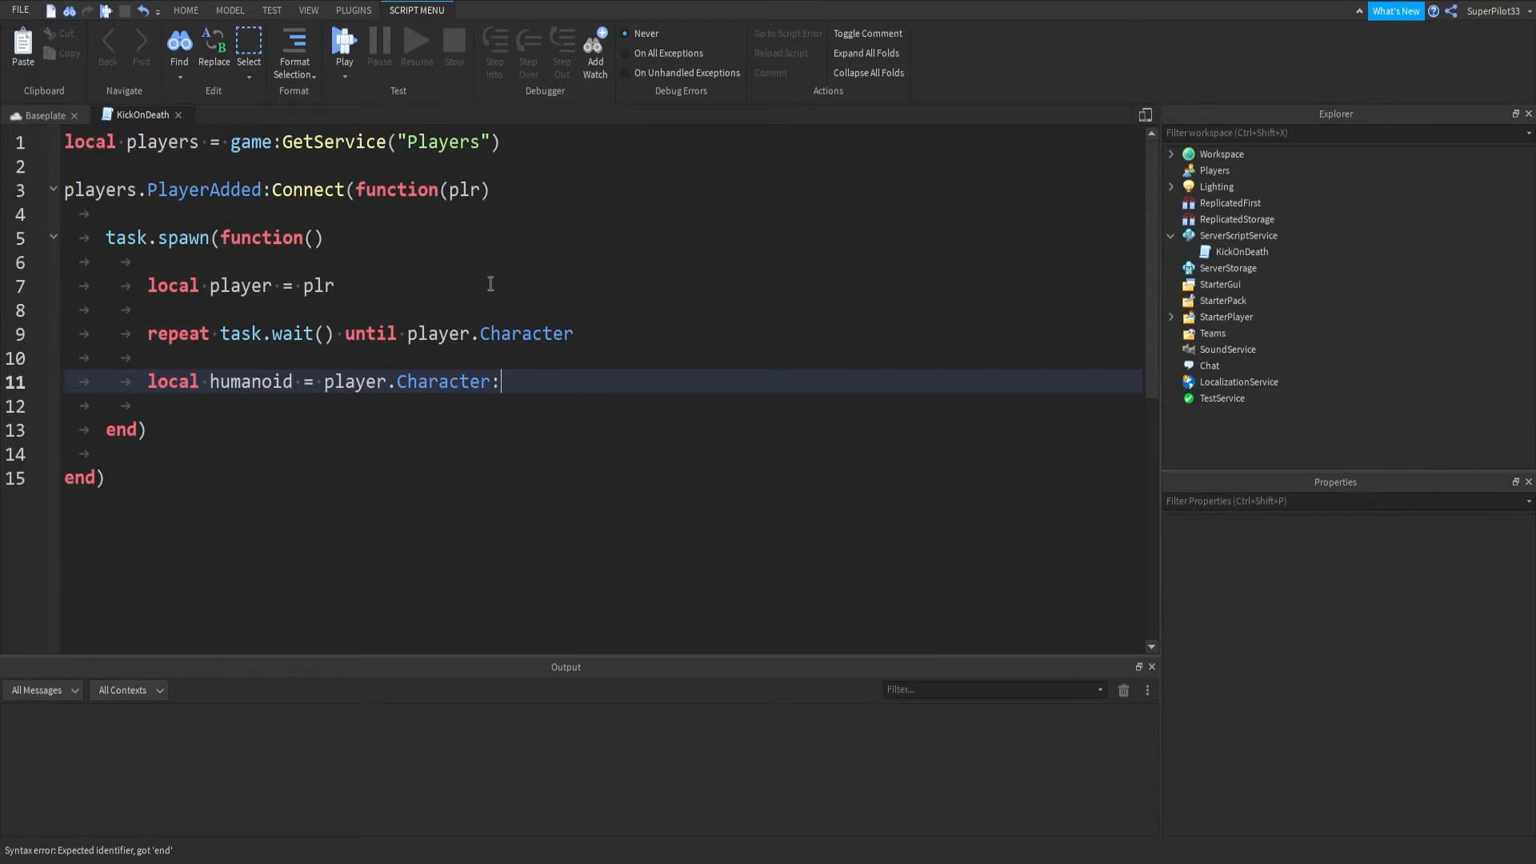
pyautogui.write('FindF')
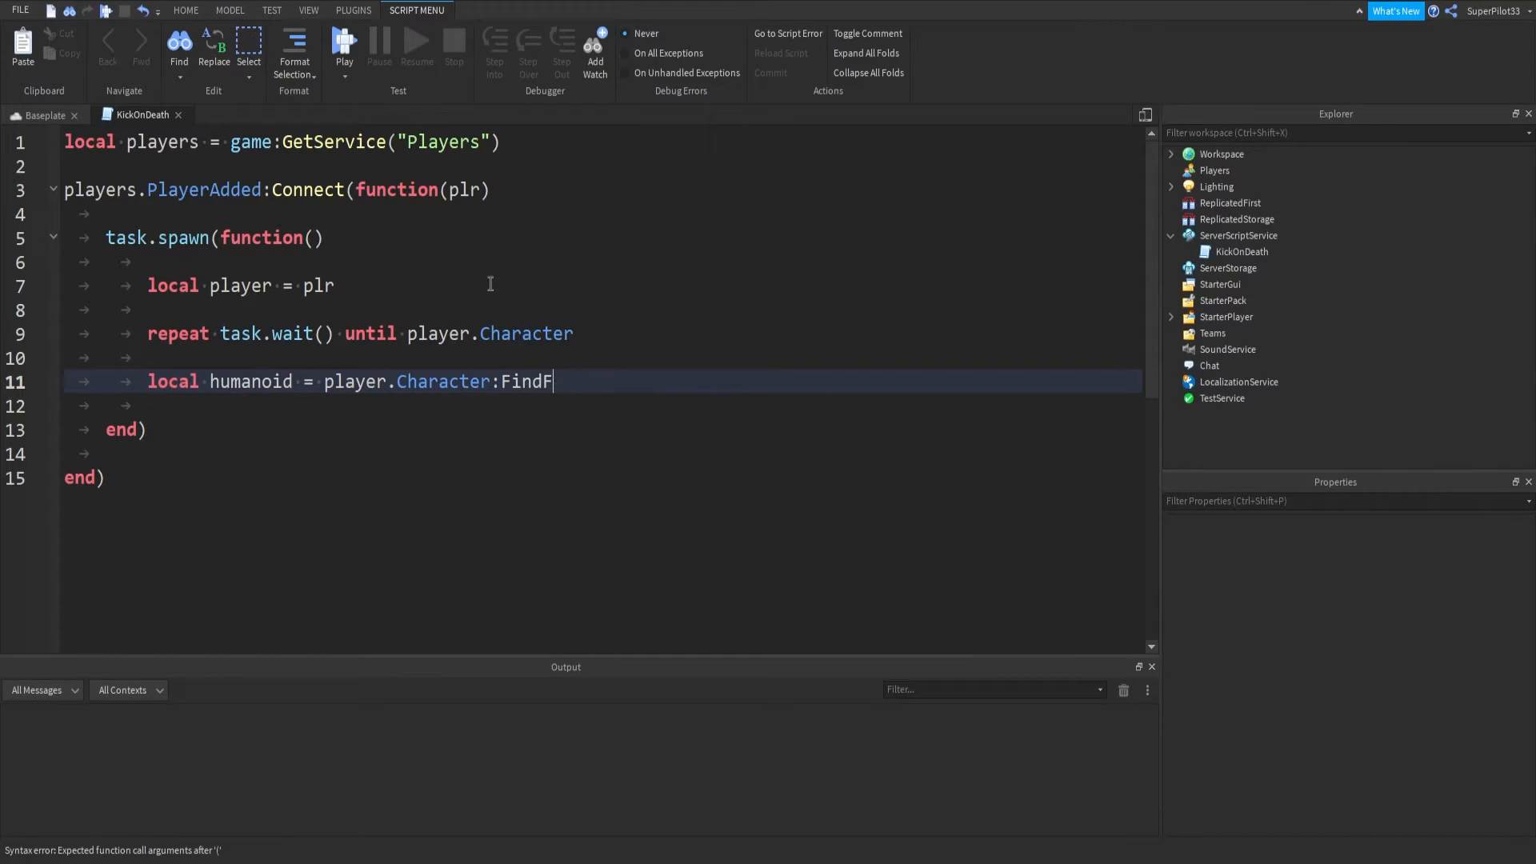
pyautogui.write('irstChild()')
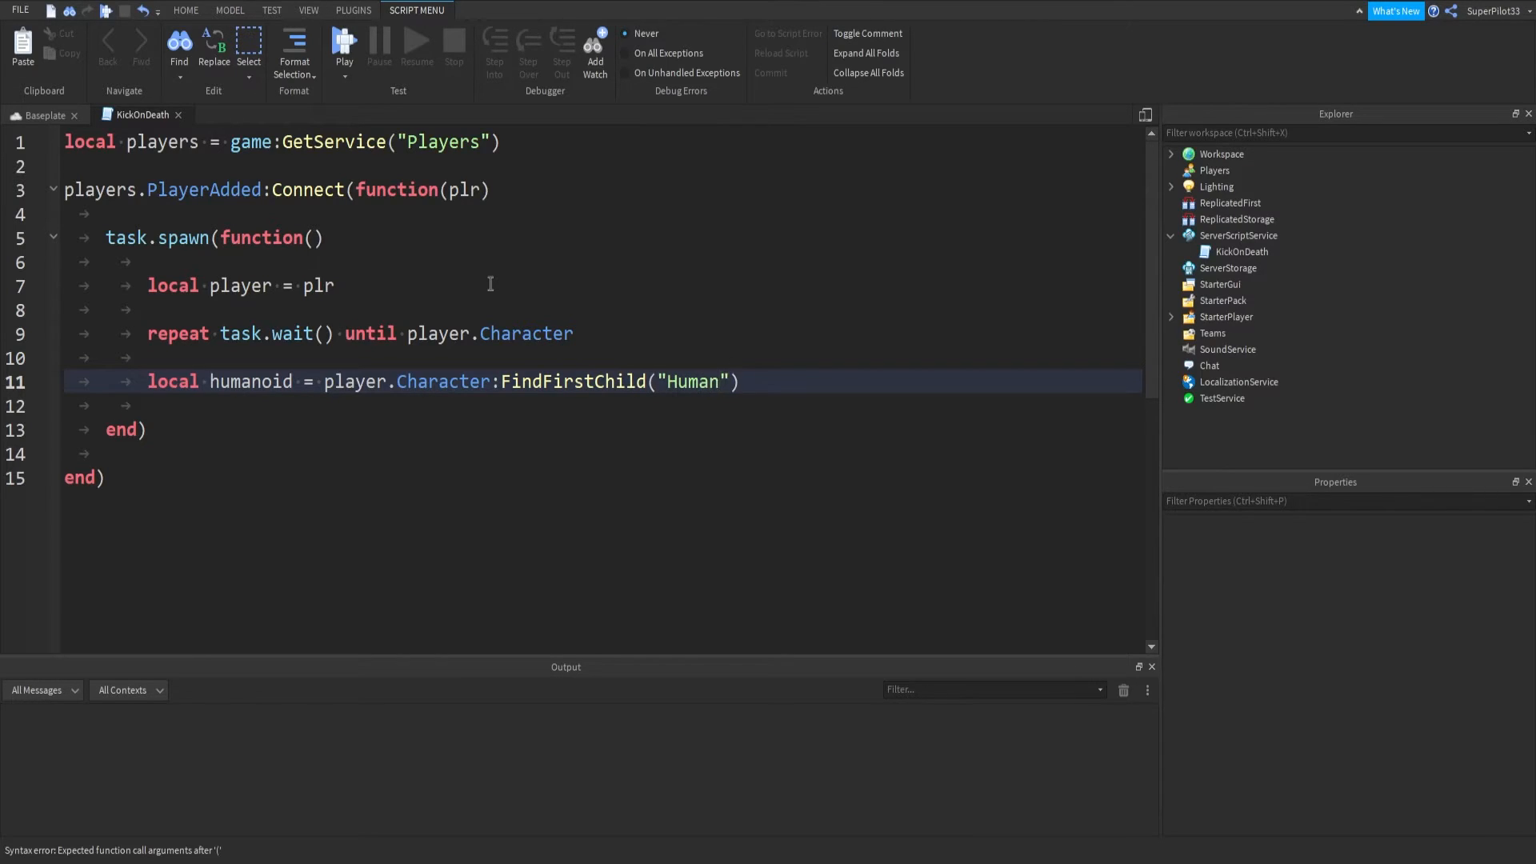
pyautogui.write('oid')
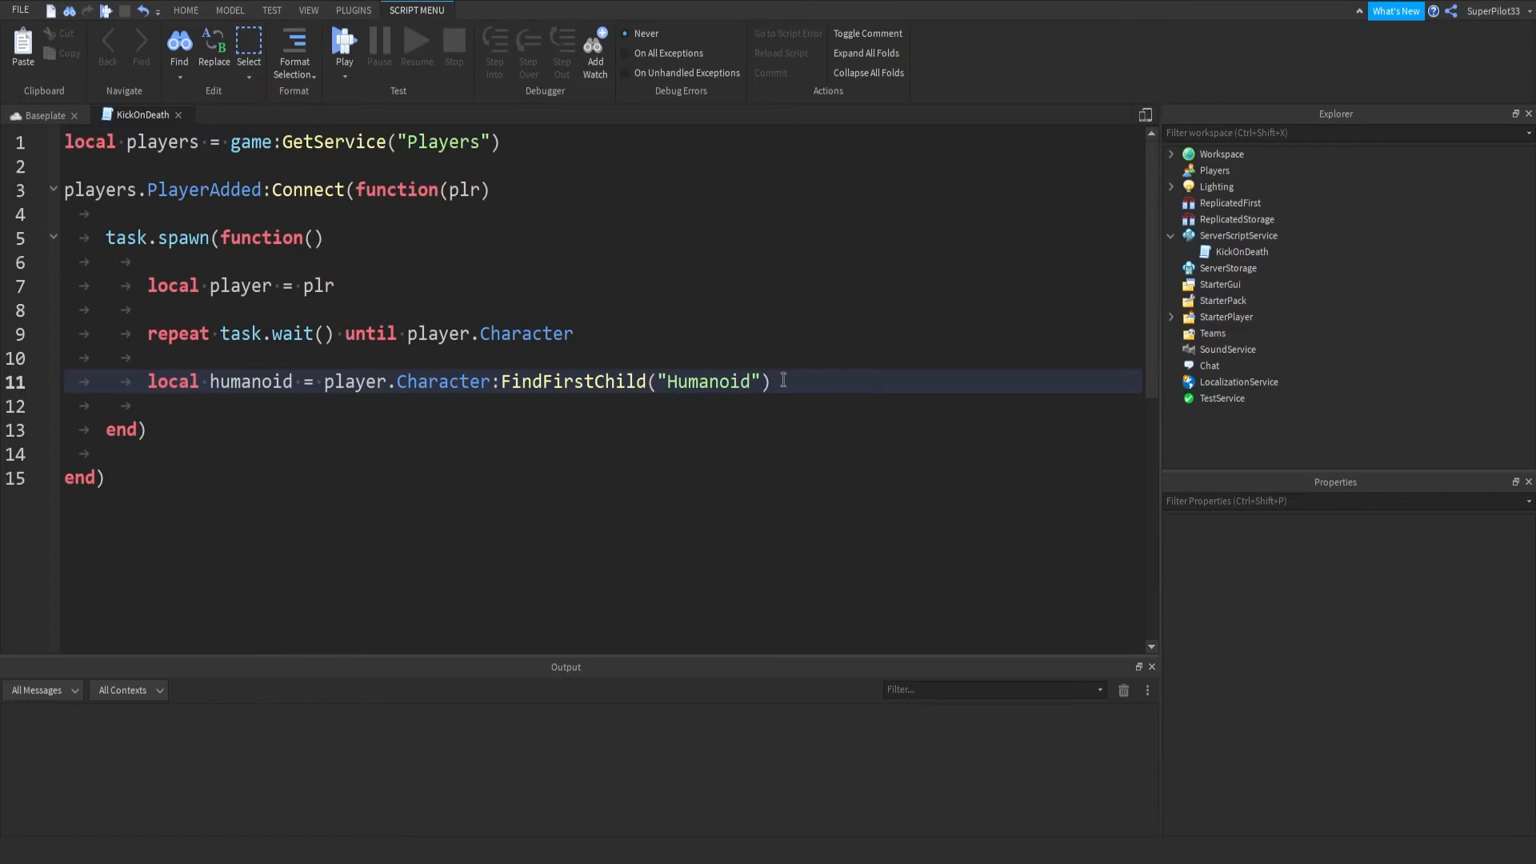
pyautogui.press('Return')
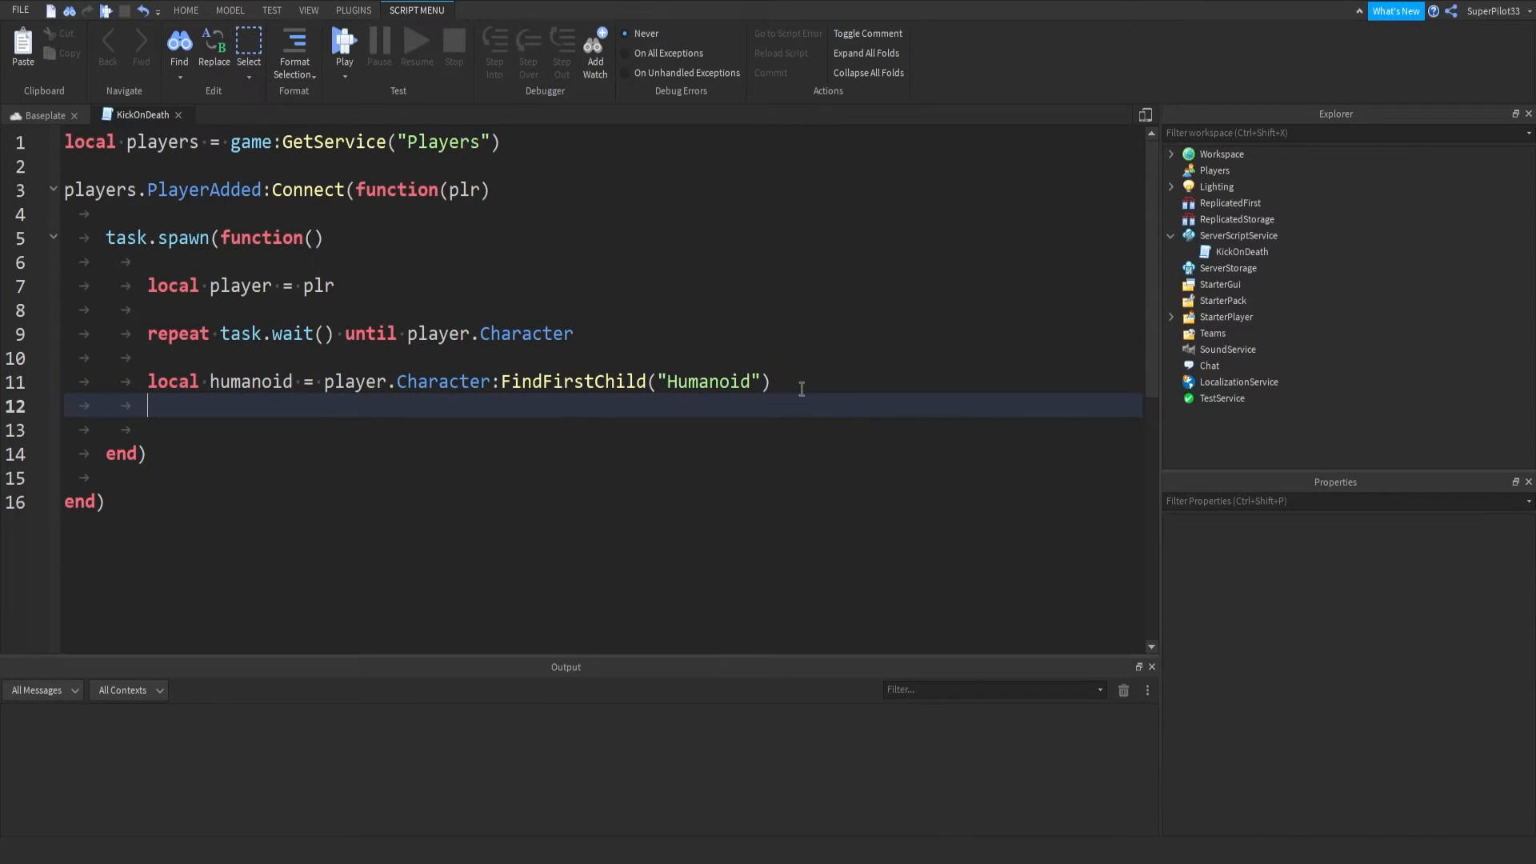
# Connect humanoid.Died to an empty handler function
pyautogui.write('huma')
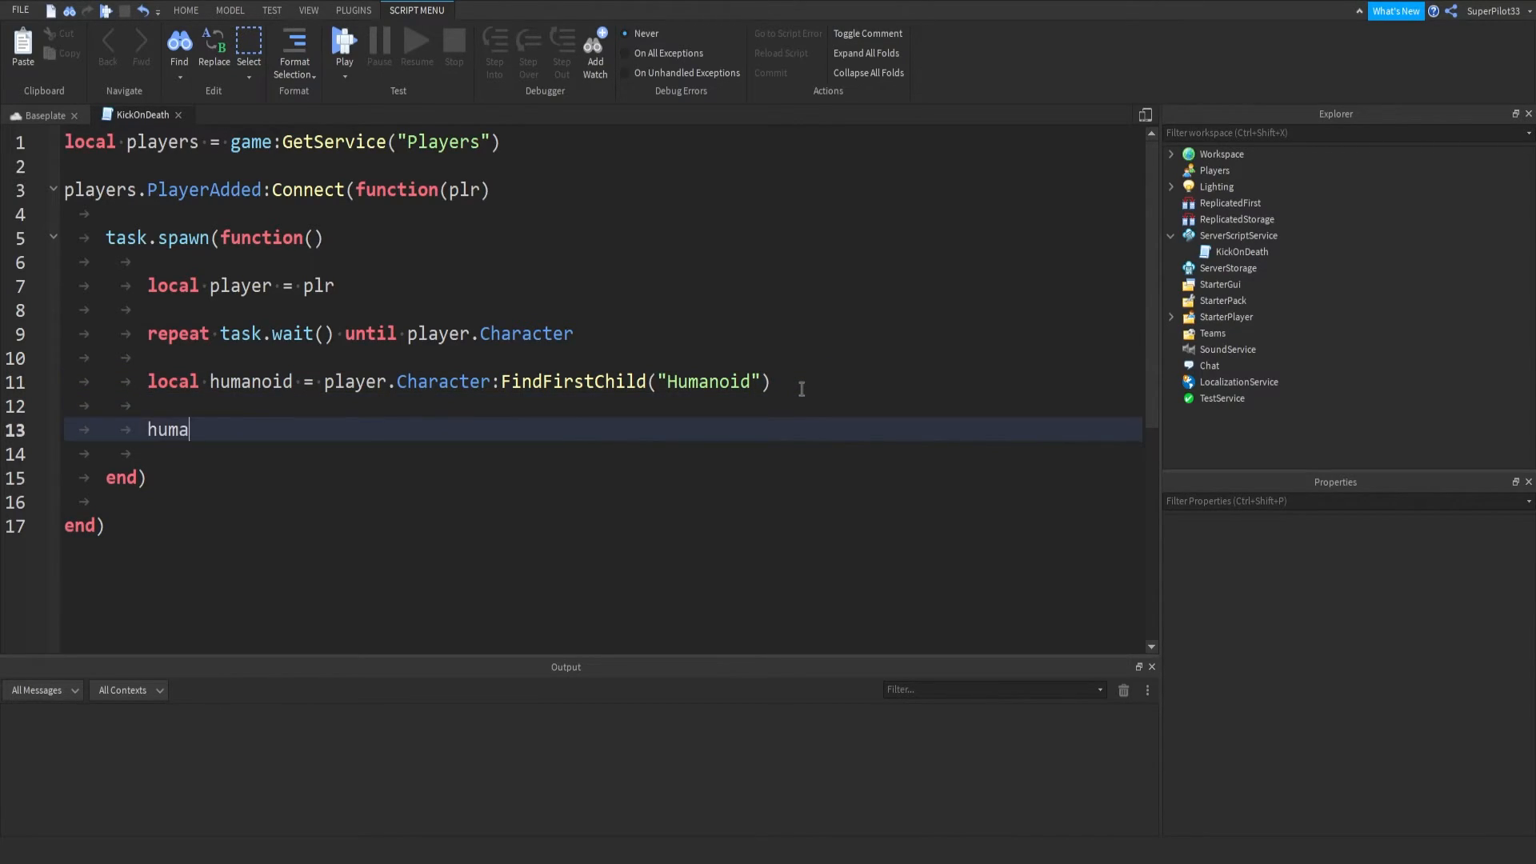
pyautogui.write('noid.Died:Co')
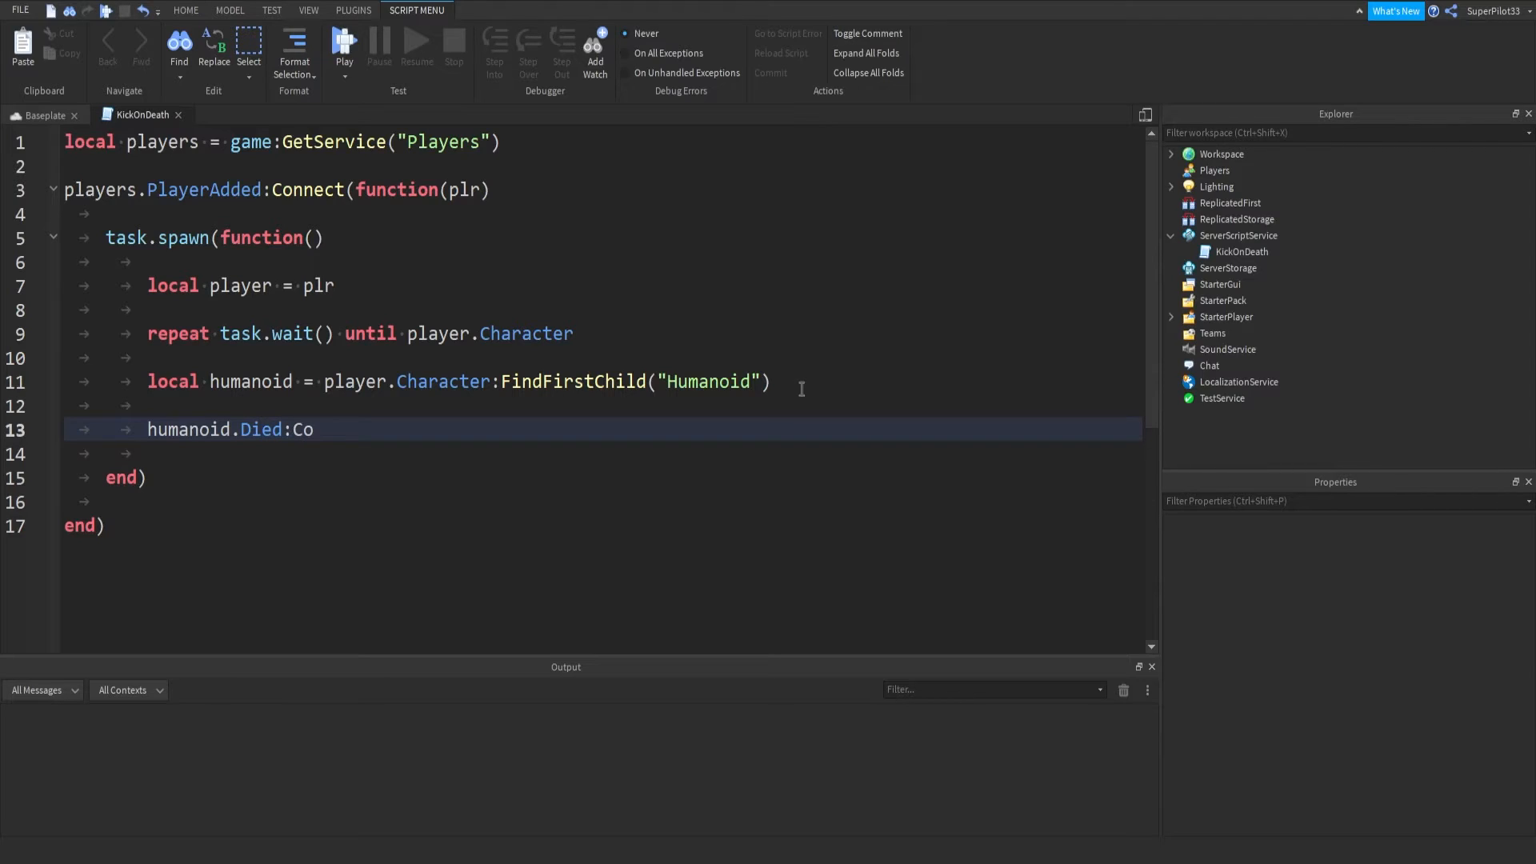
pyautogui.write('nnect(function)')
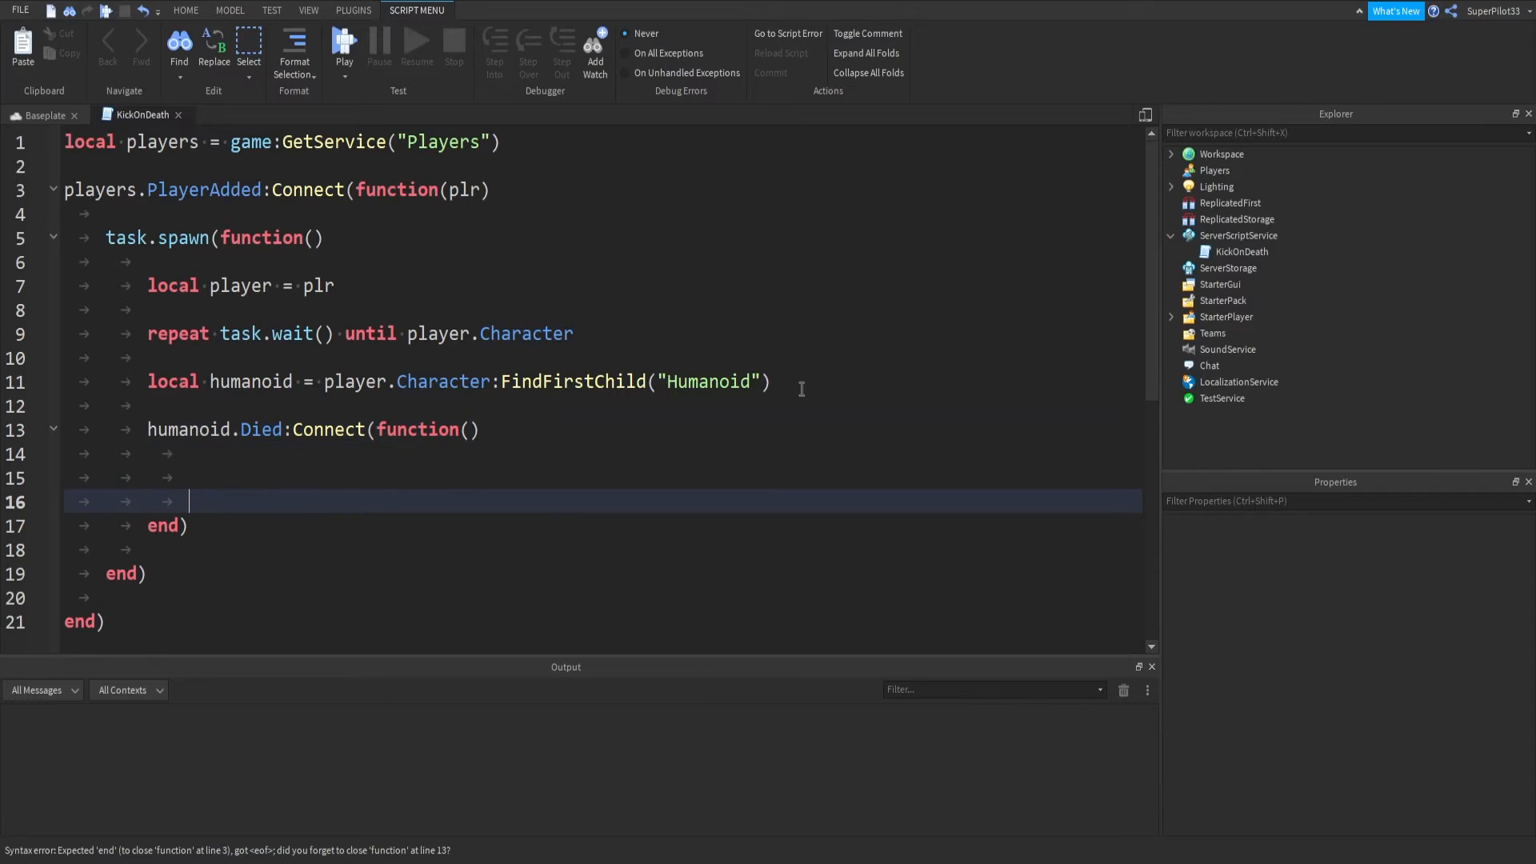
pyautogui.click(332, 429)
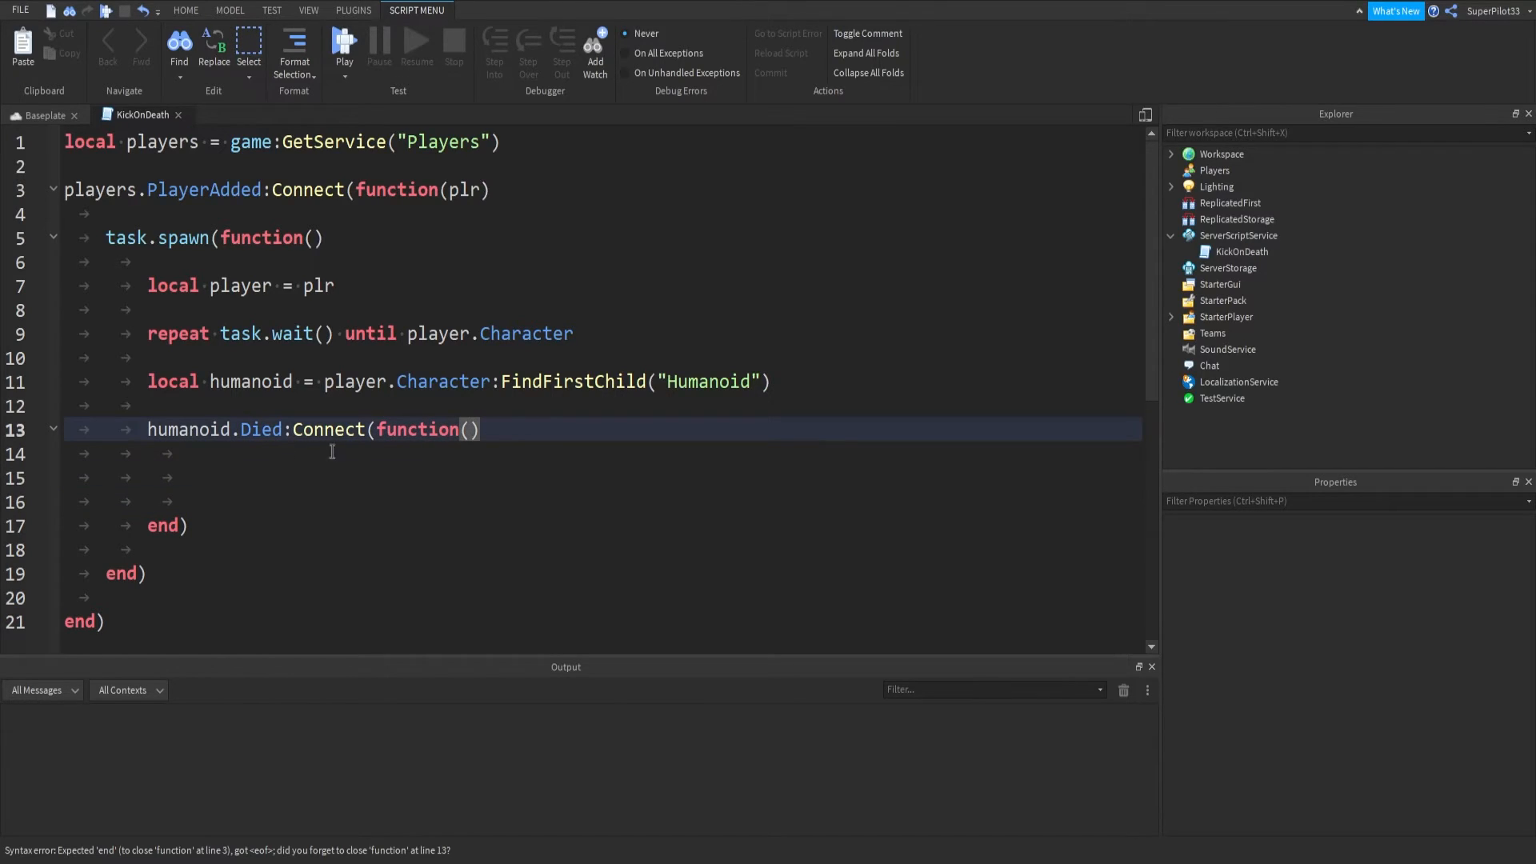
pyautogui.click(628, 477)
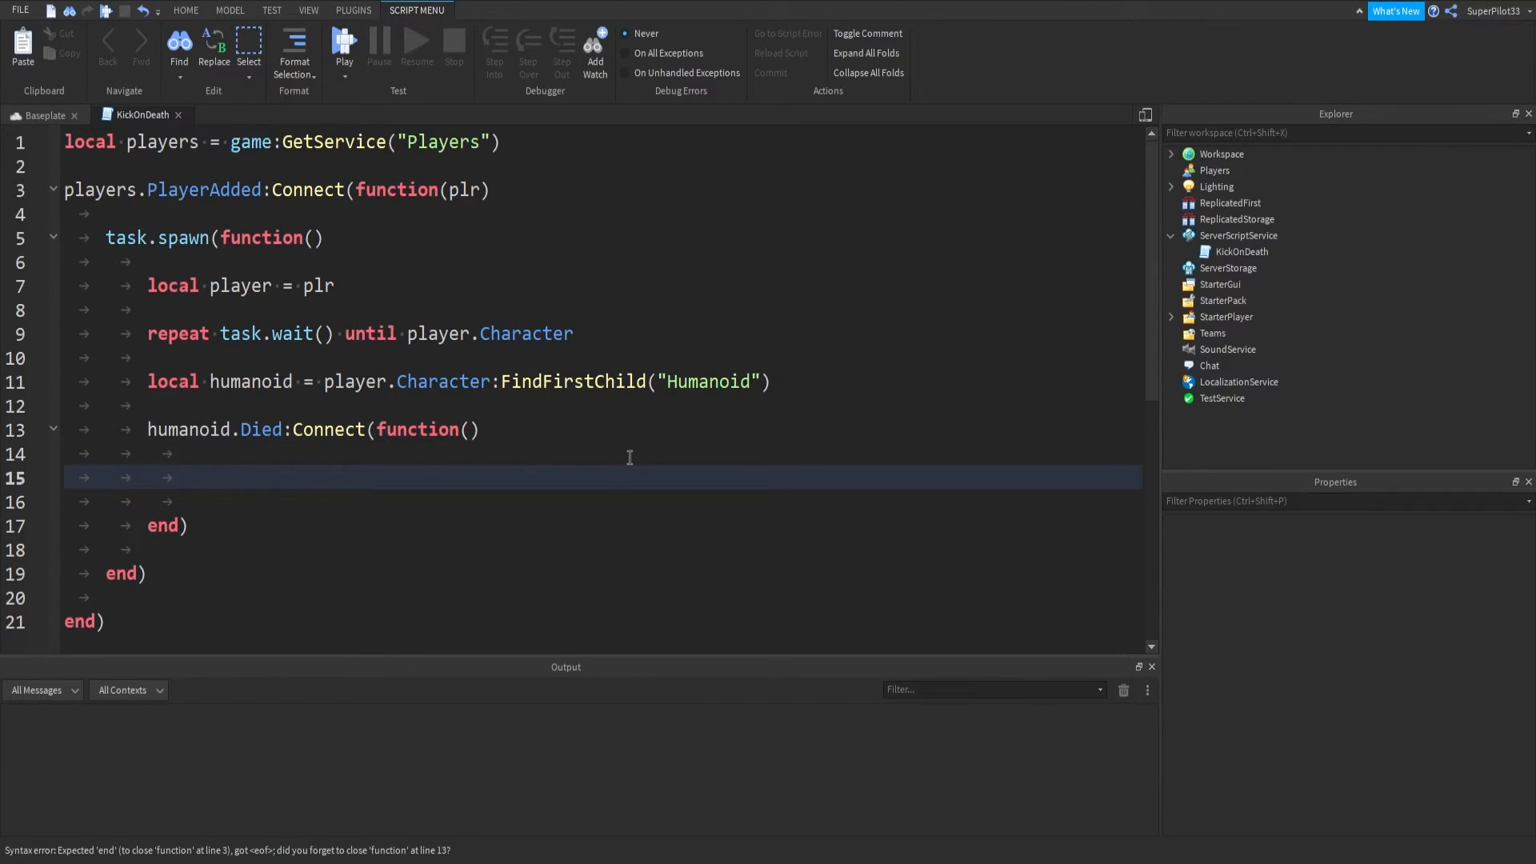
# Inside the death handler, call player:Kick("You died! Rejoin to play again!")
pyautogui.write('player:L')
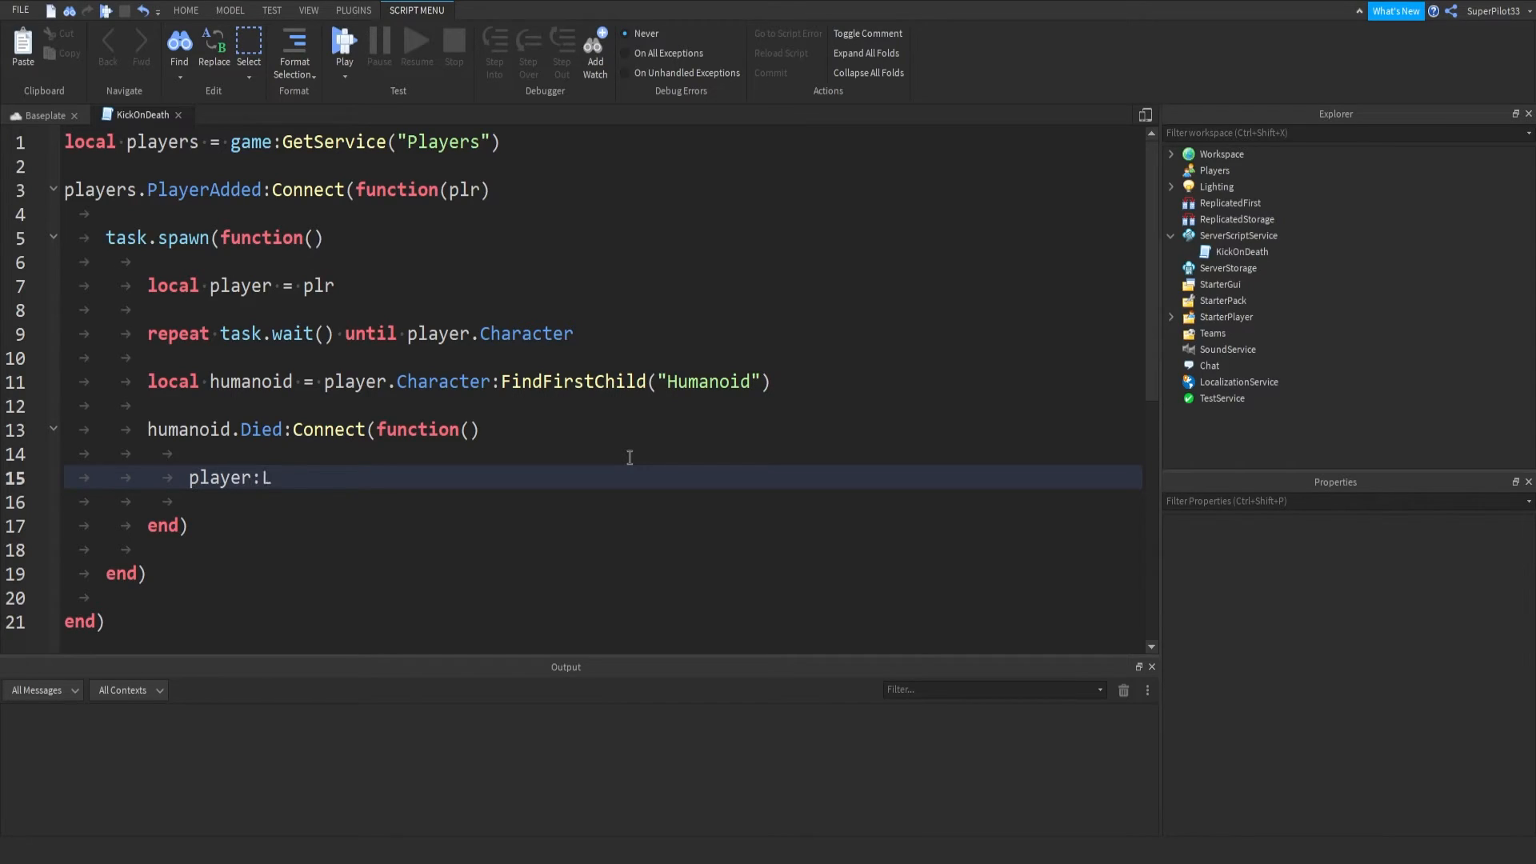
pyautogui.write('ick')
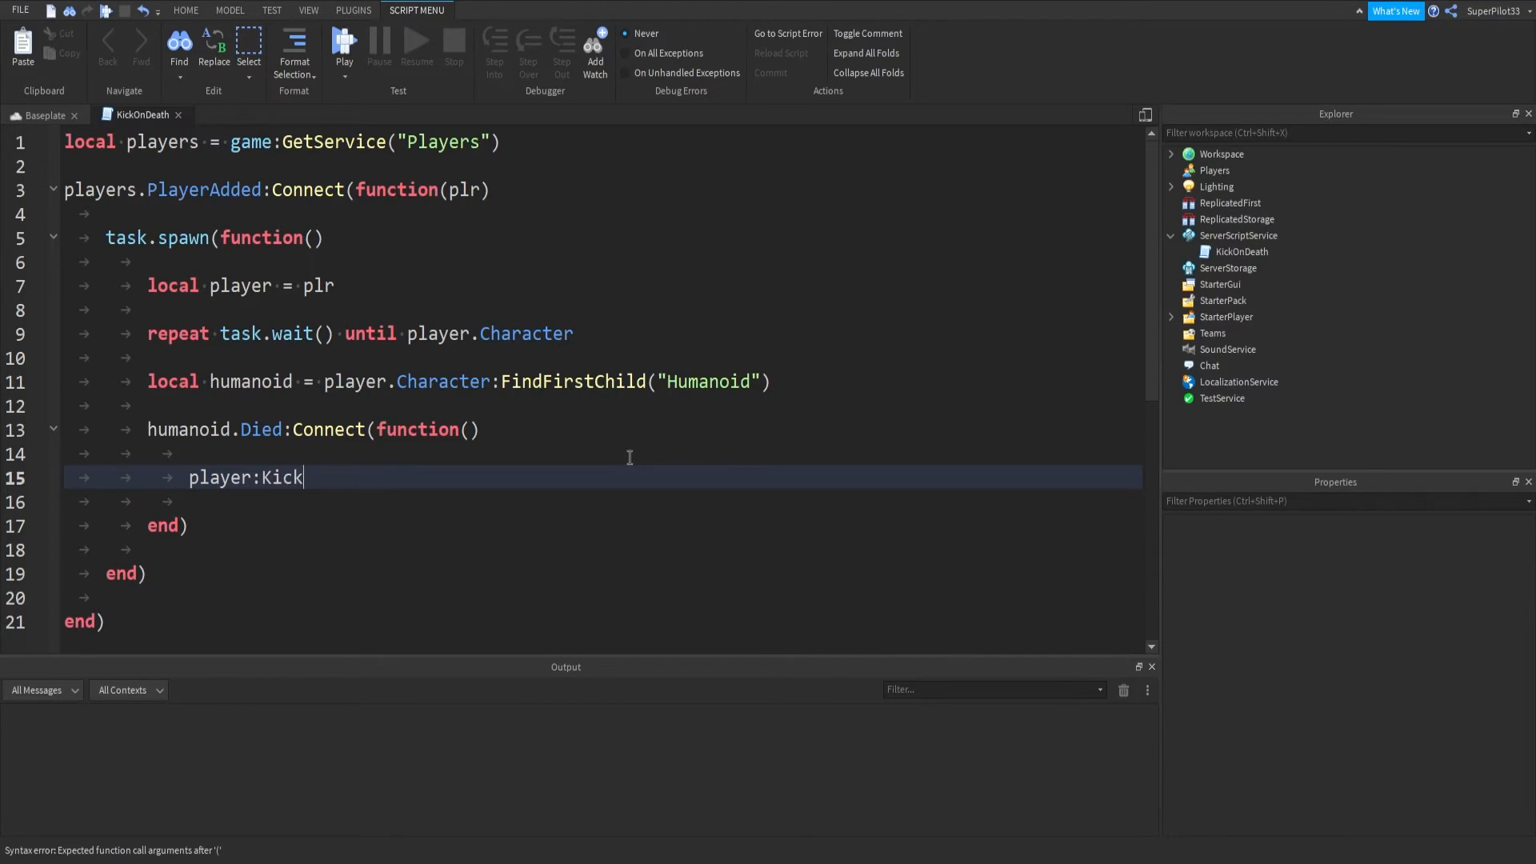
pyautogui.write('()')
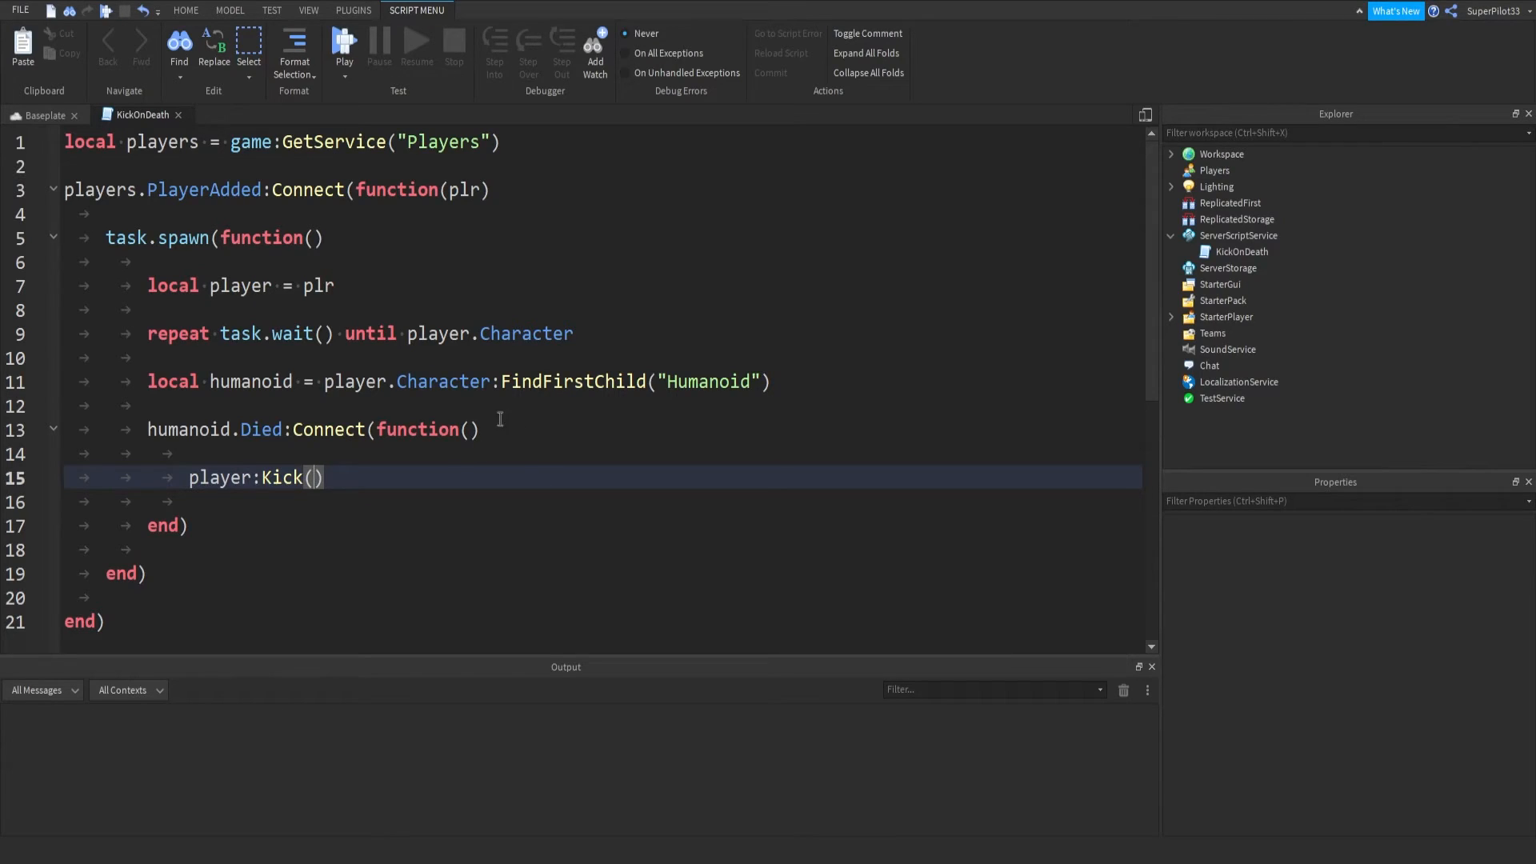
pyautogui.write('""')
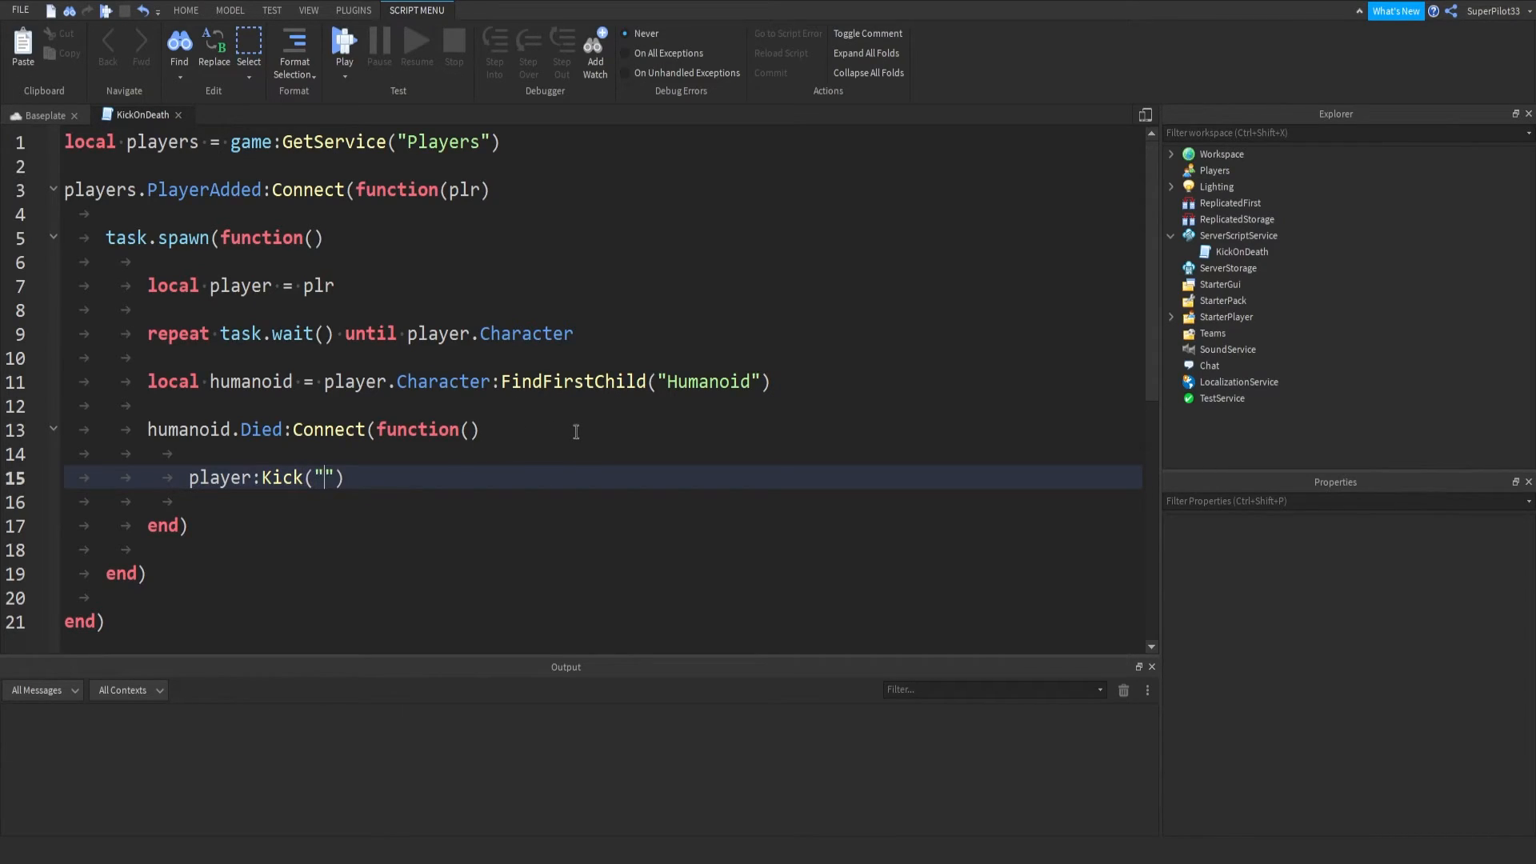
pyautogui.write('You d')
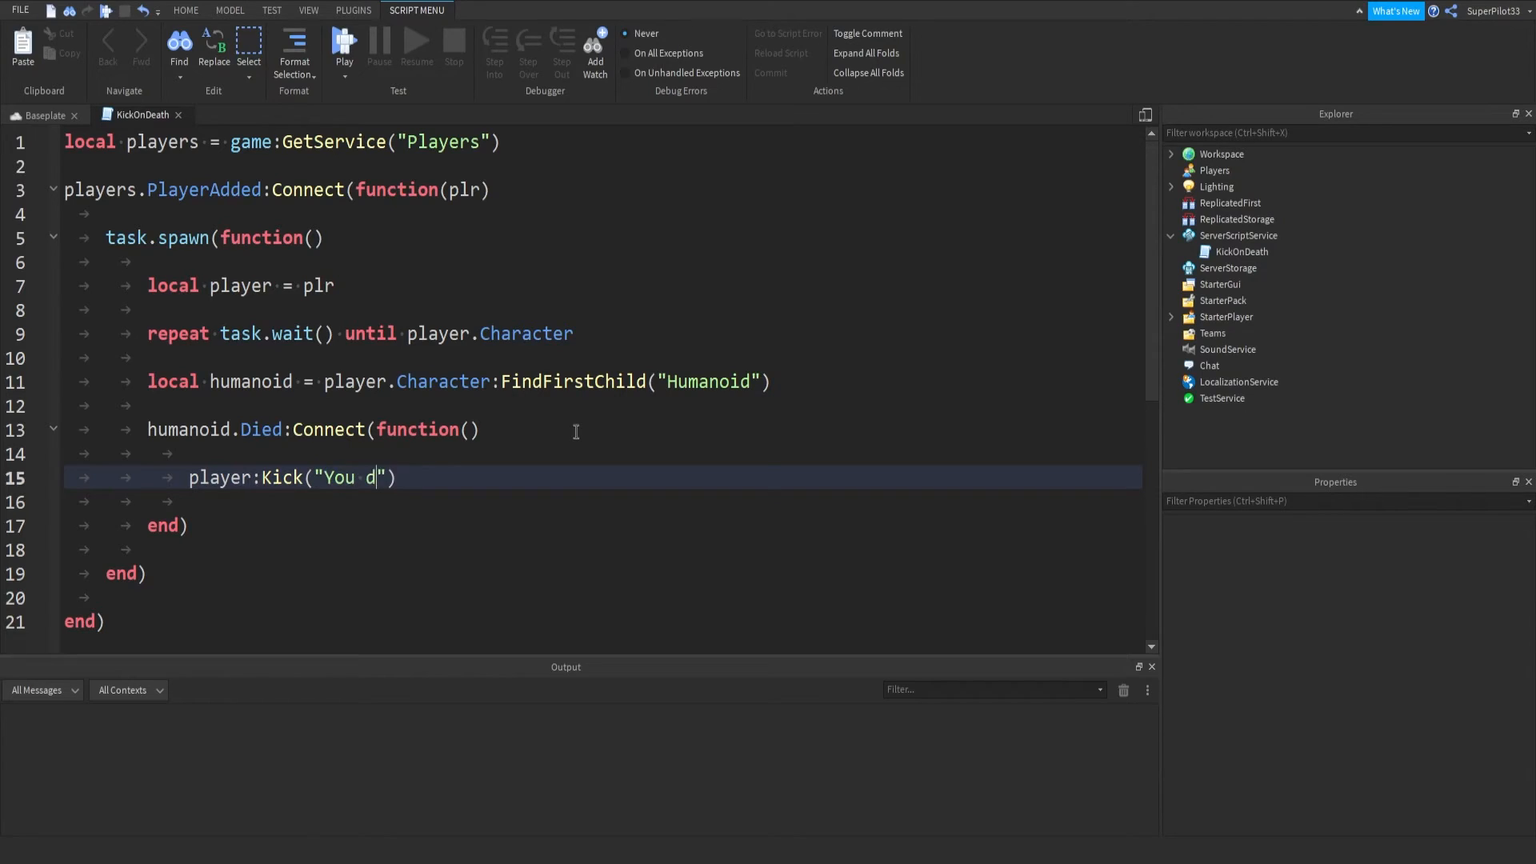
pyautogui.write('ied! ReJ')
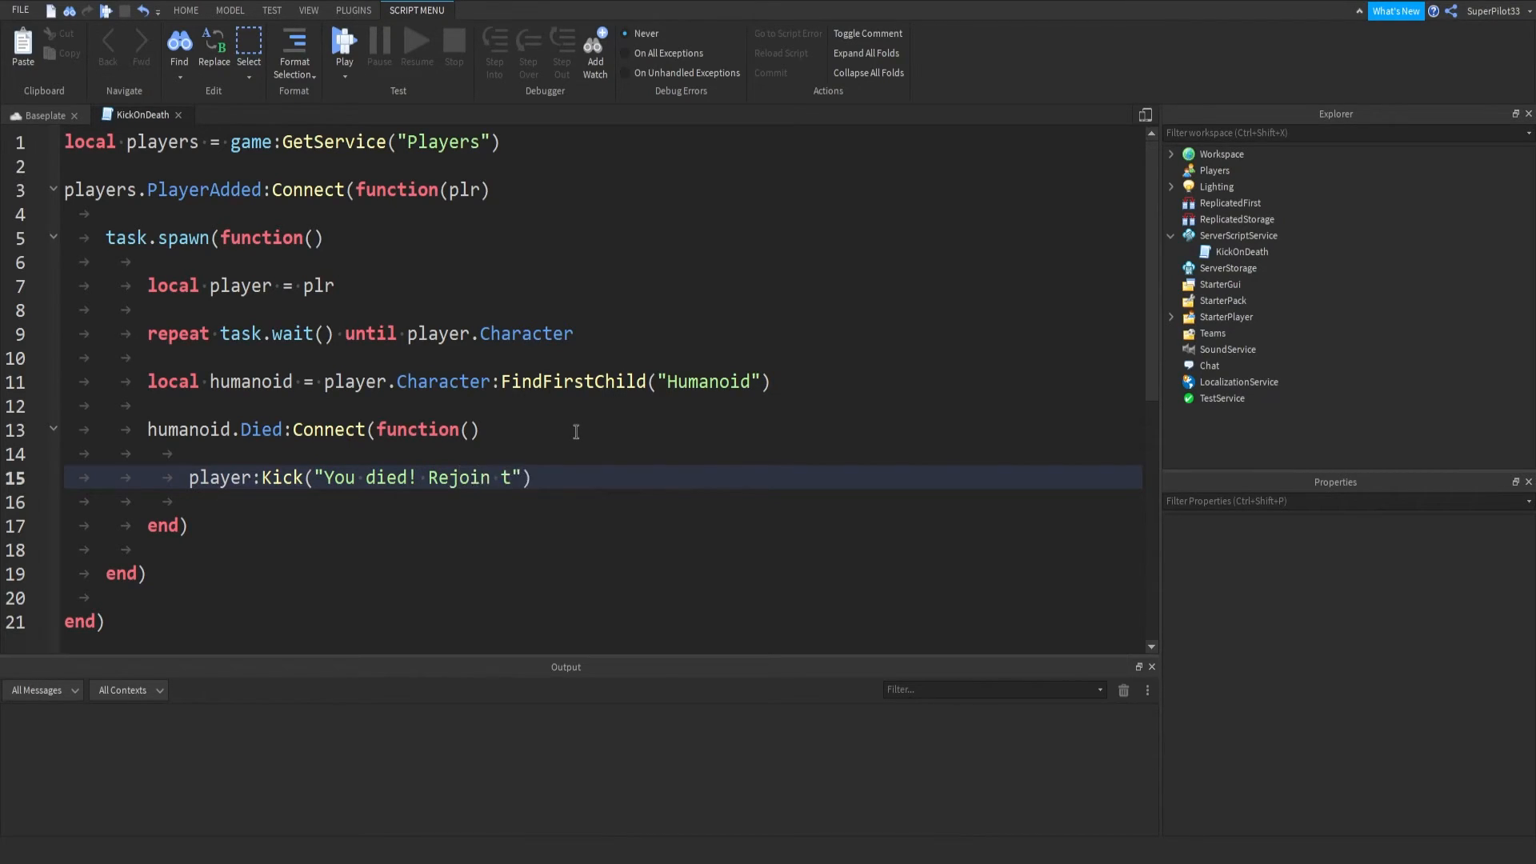
pyautogui.write('o play again!')
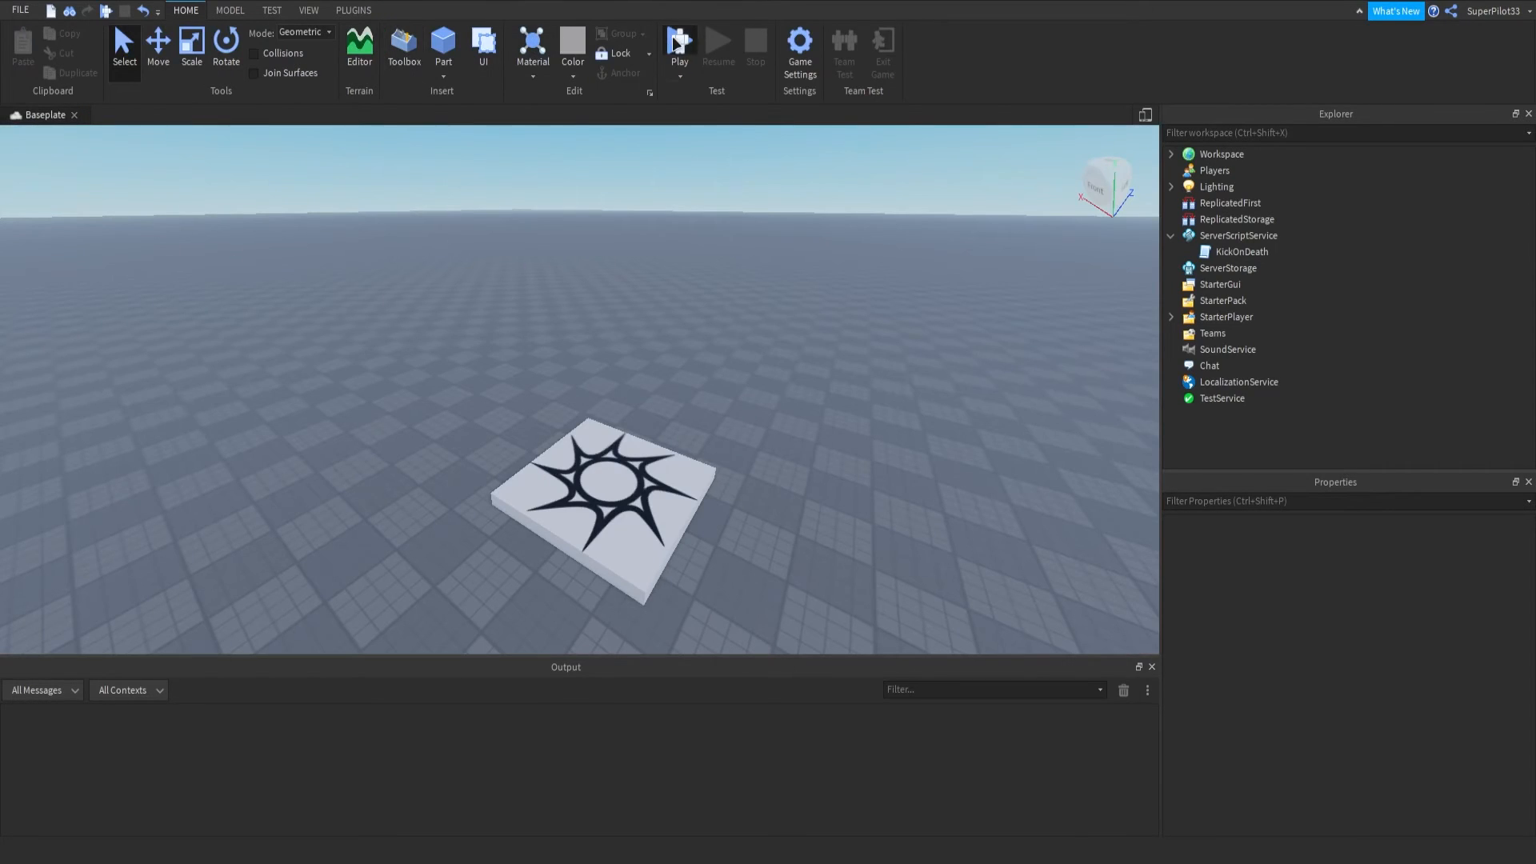
# Playtest, let the character die to see the custom disconnect message, then leave the session
pyautogui.click(677, 45)
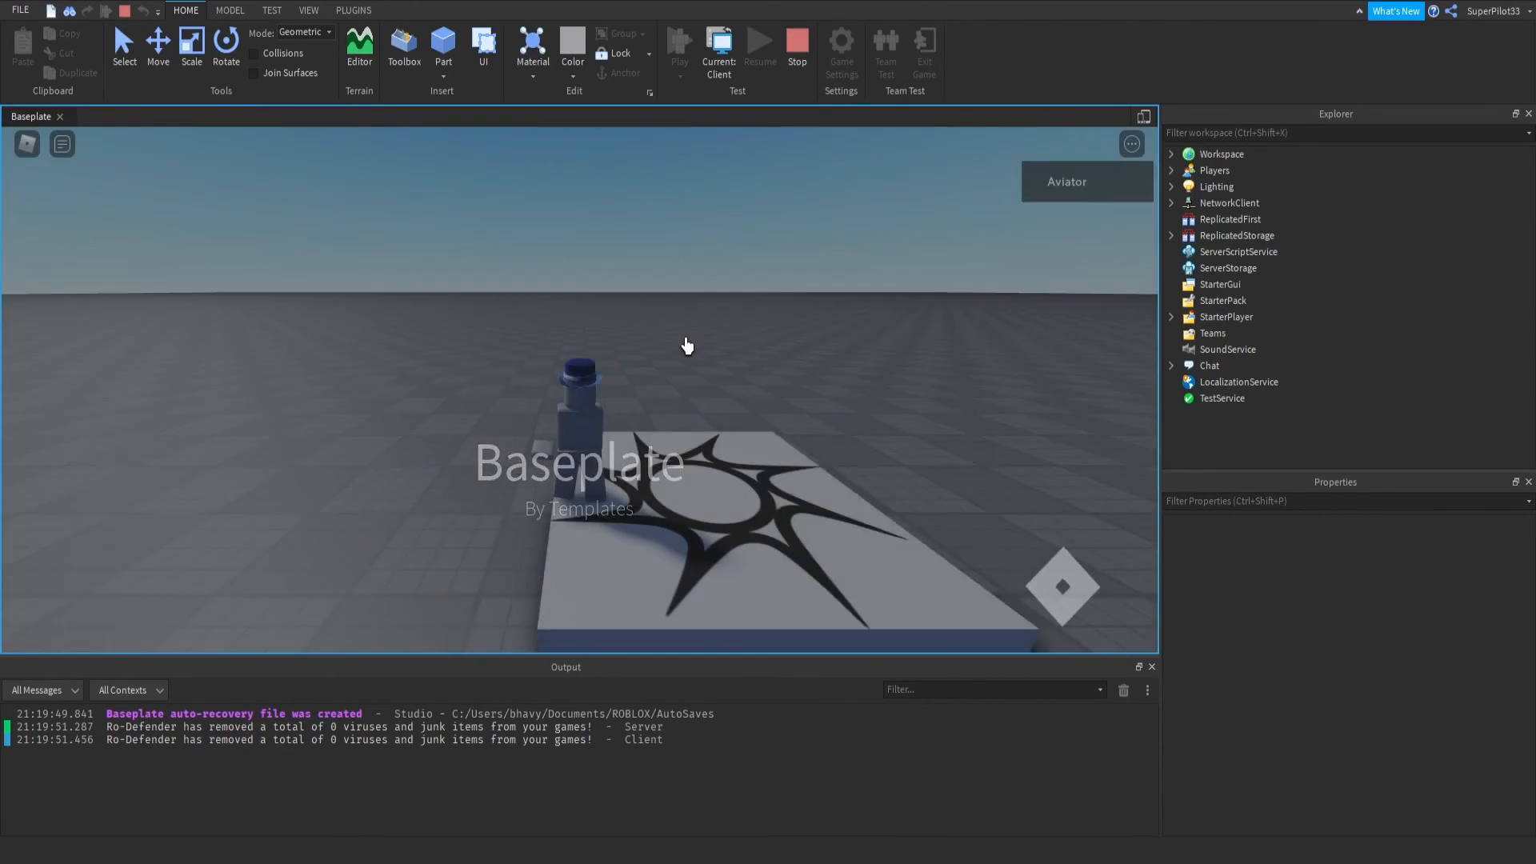
pyautogui.click(27, 144)
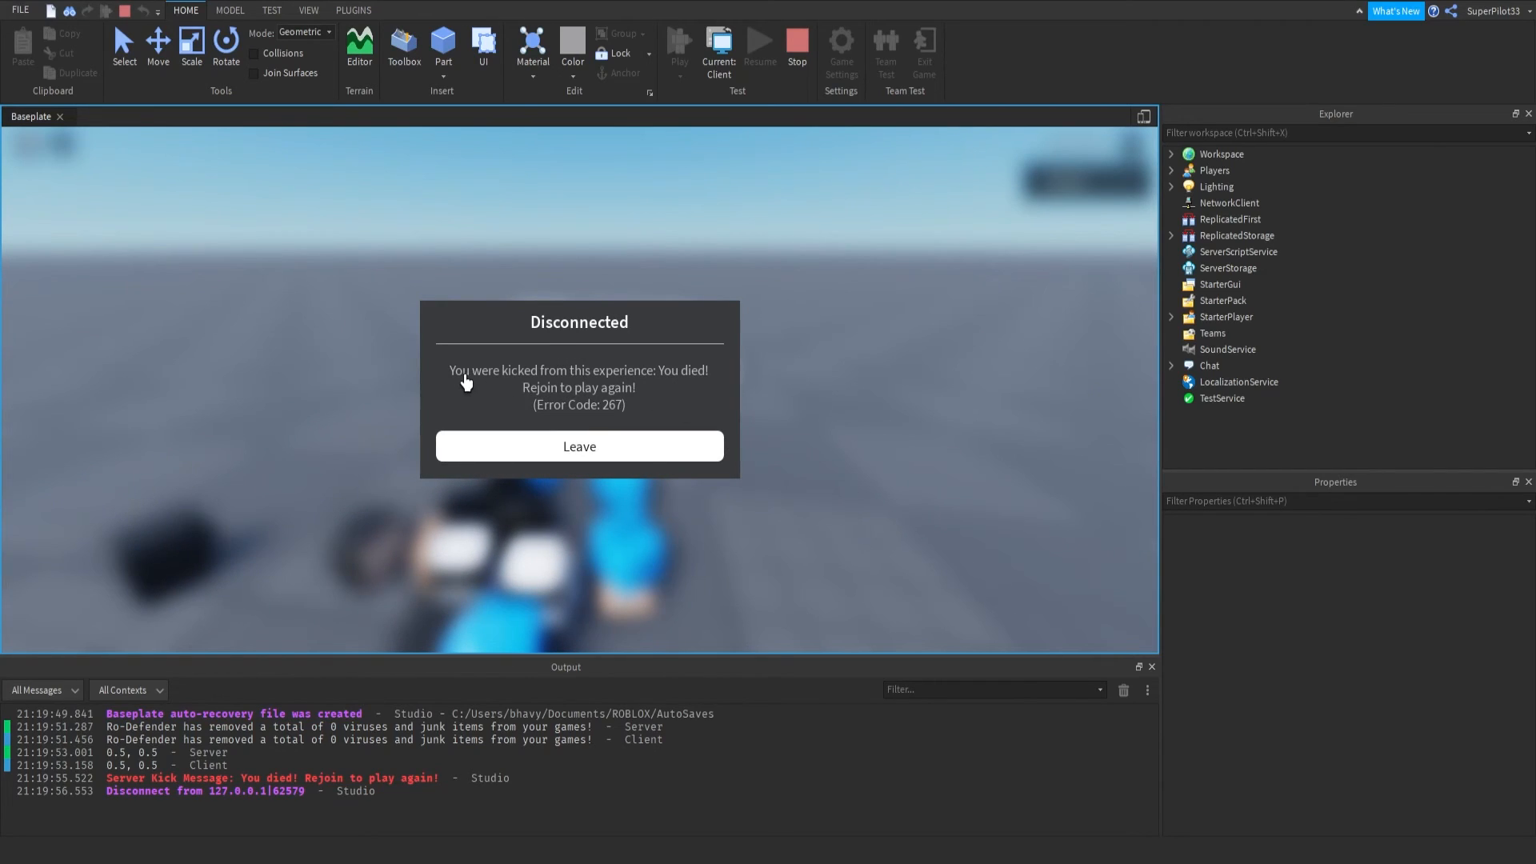
pyautogui.moveTo(644, 379)
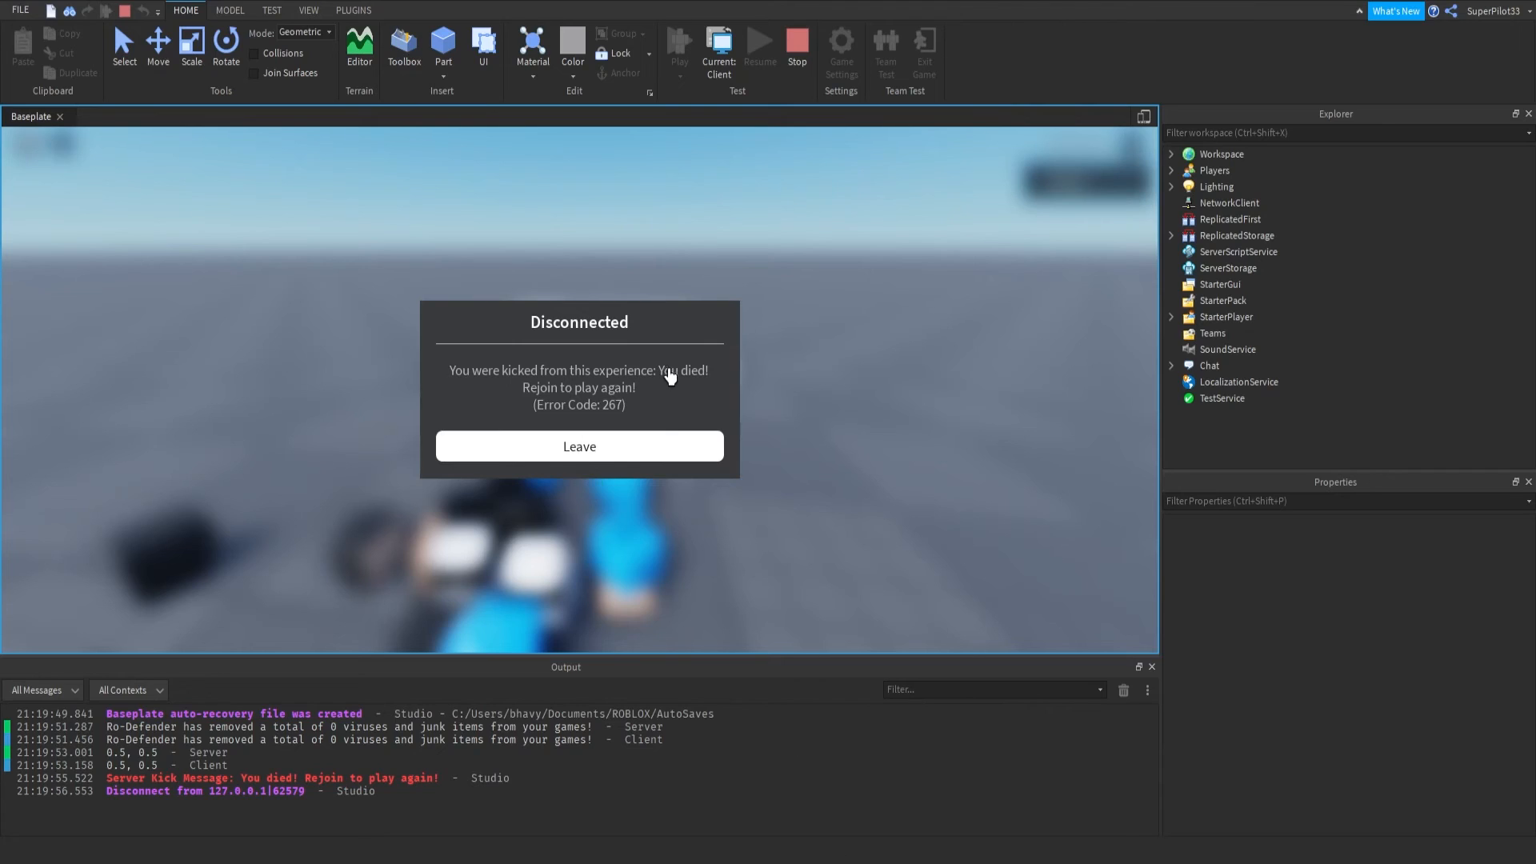
pyautogui.moveTo(505, 408)
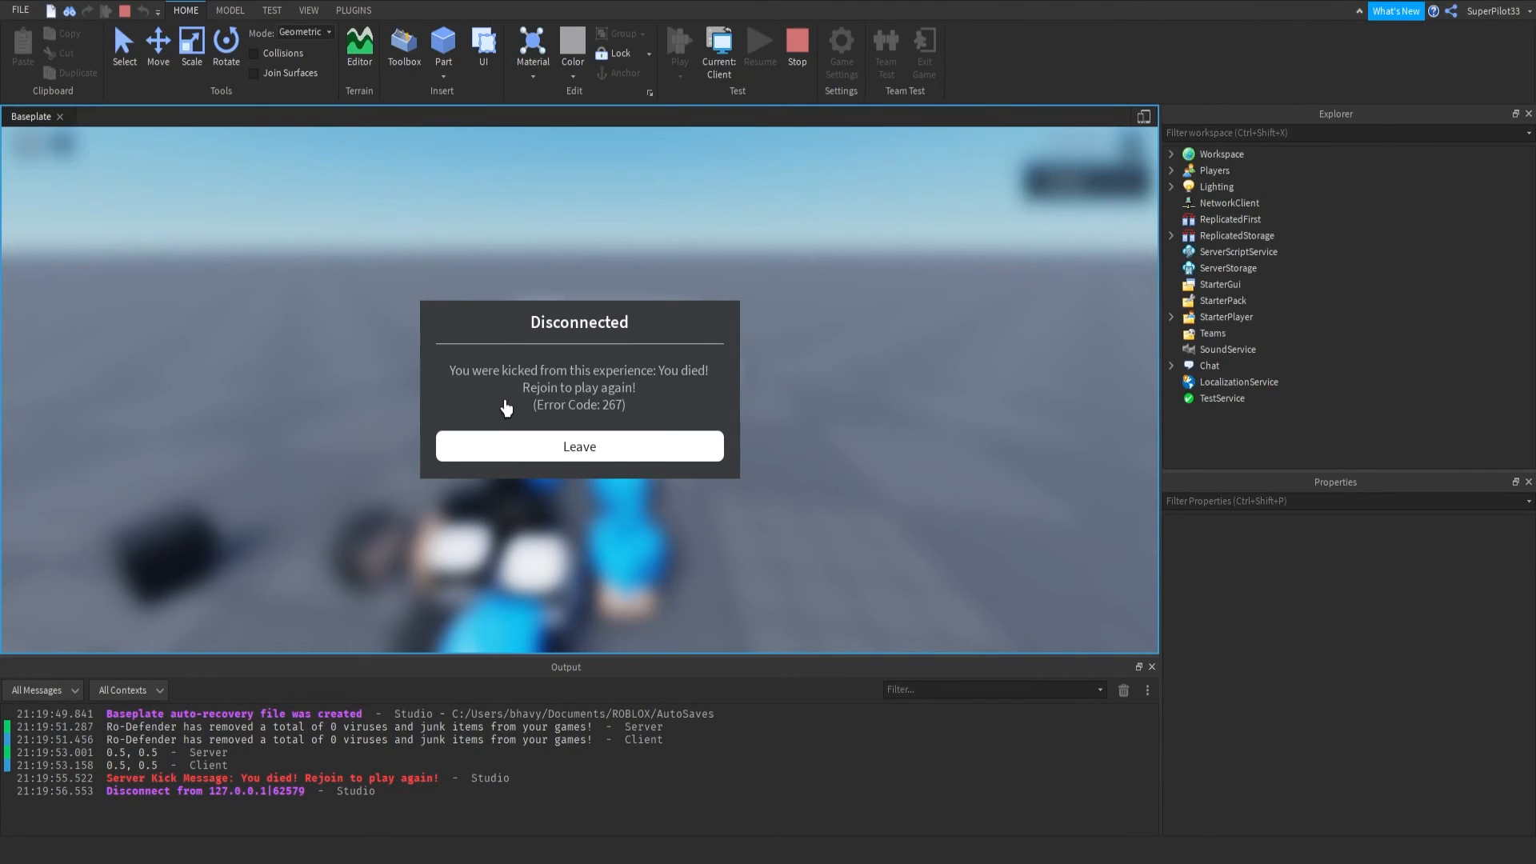
pyautogui.moveTo(687, 437)
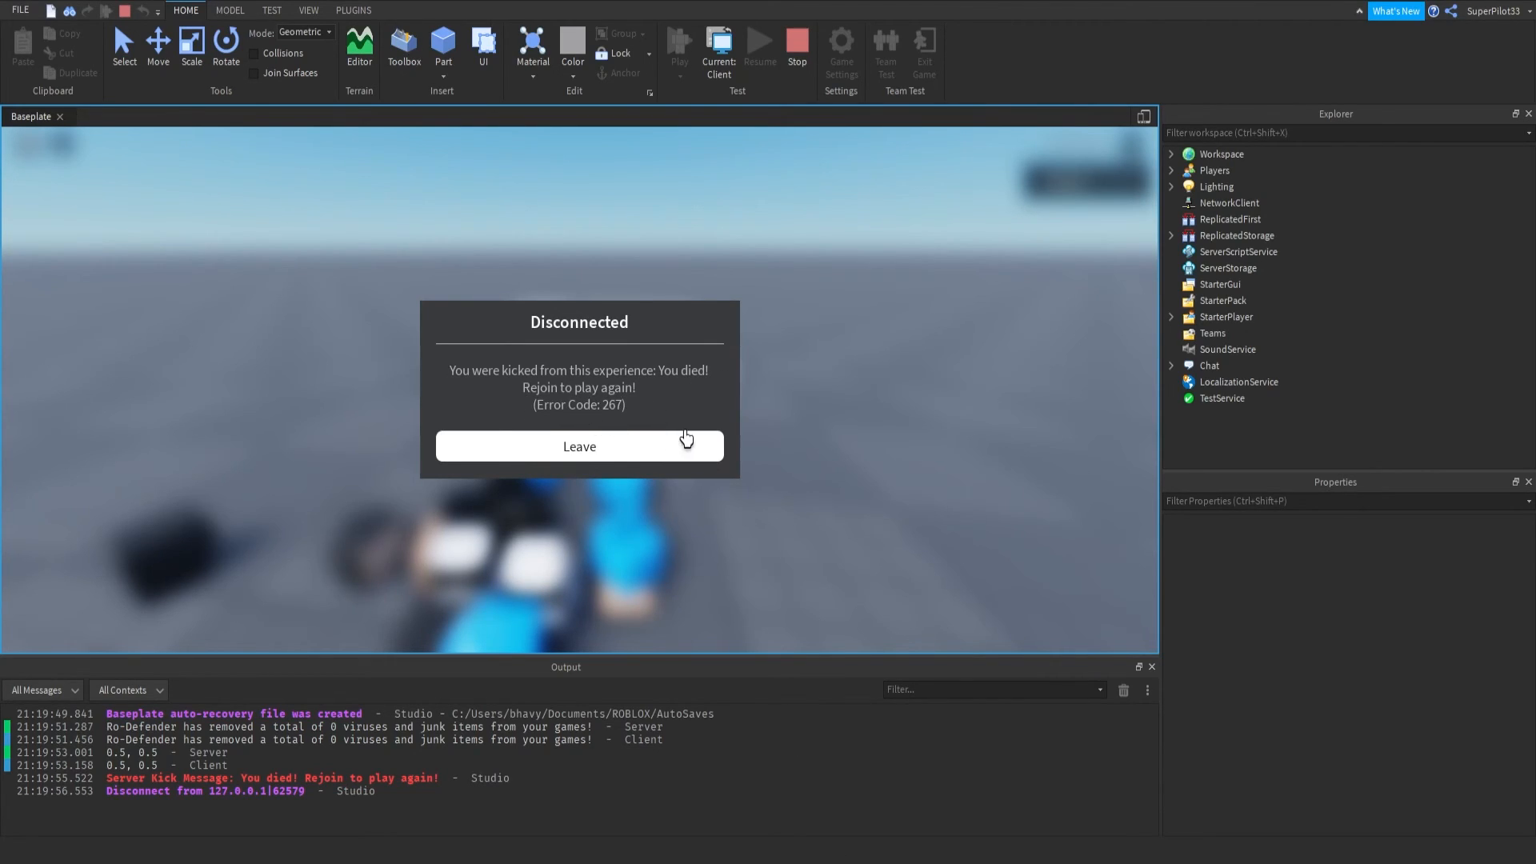
pyautogui.moveTo(468, 377)
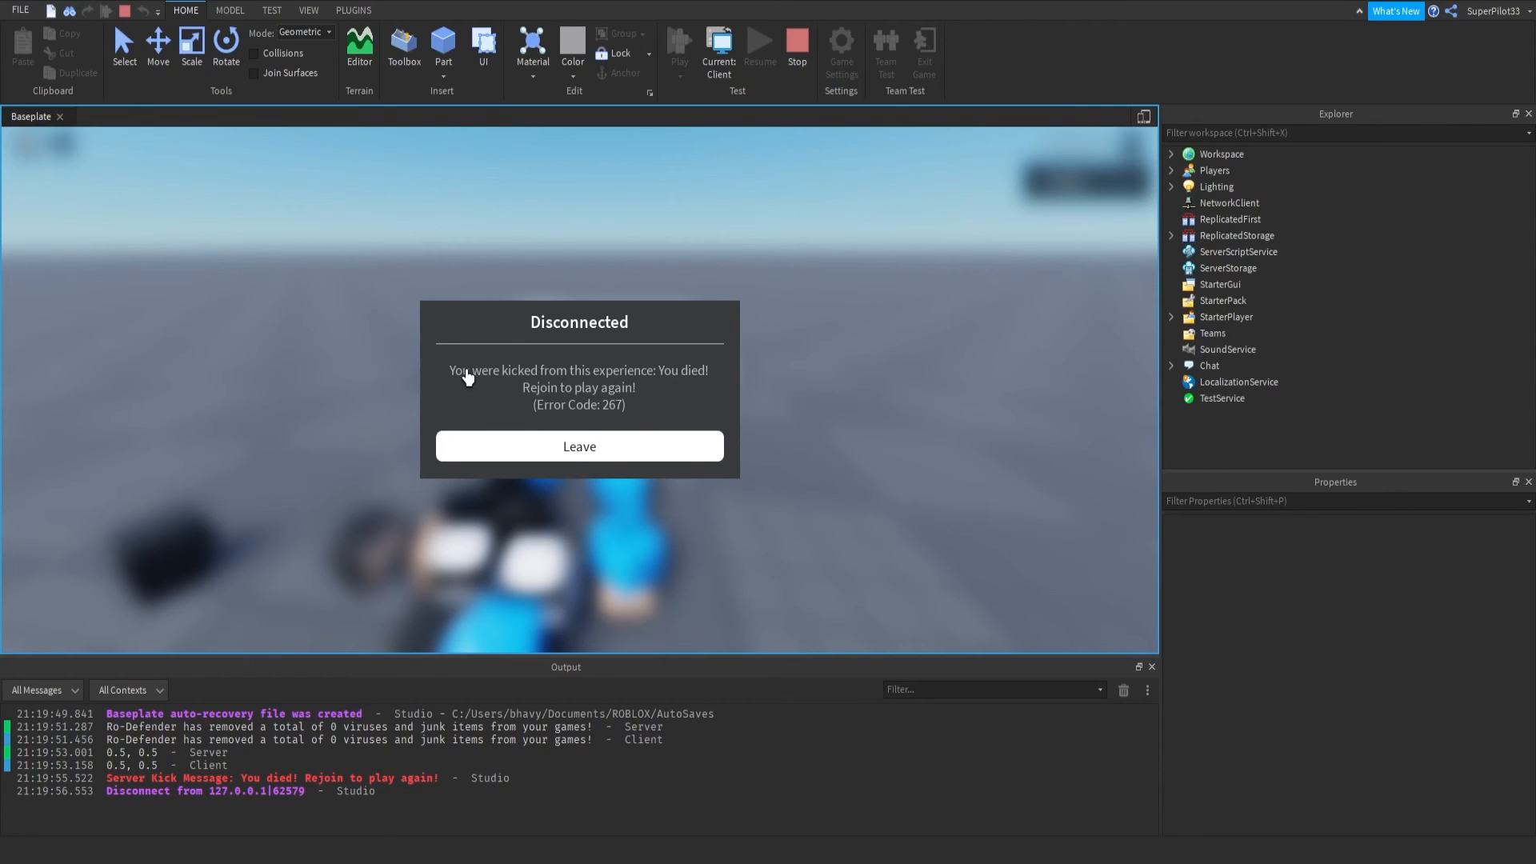
pyautogui.moveTo(578, 461)
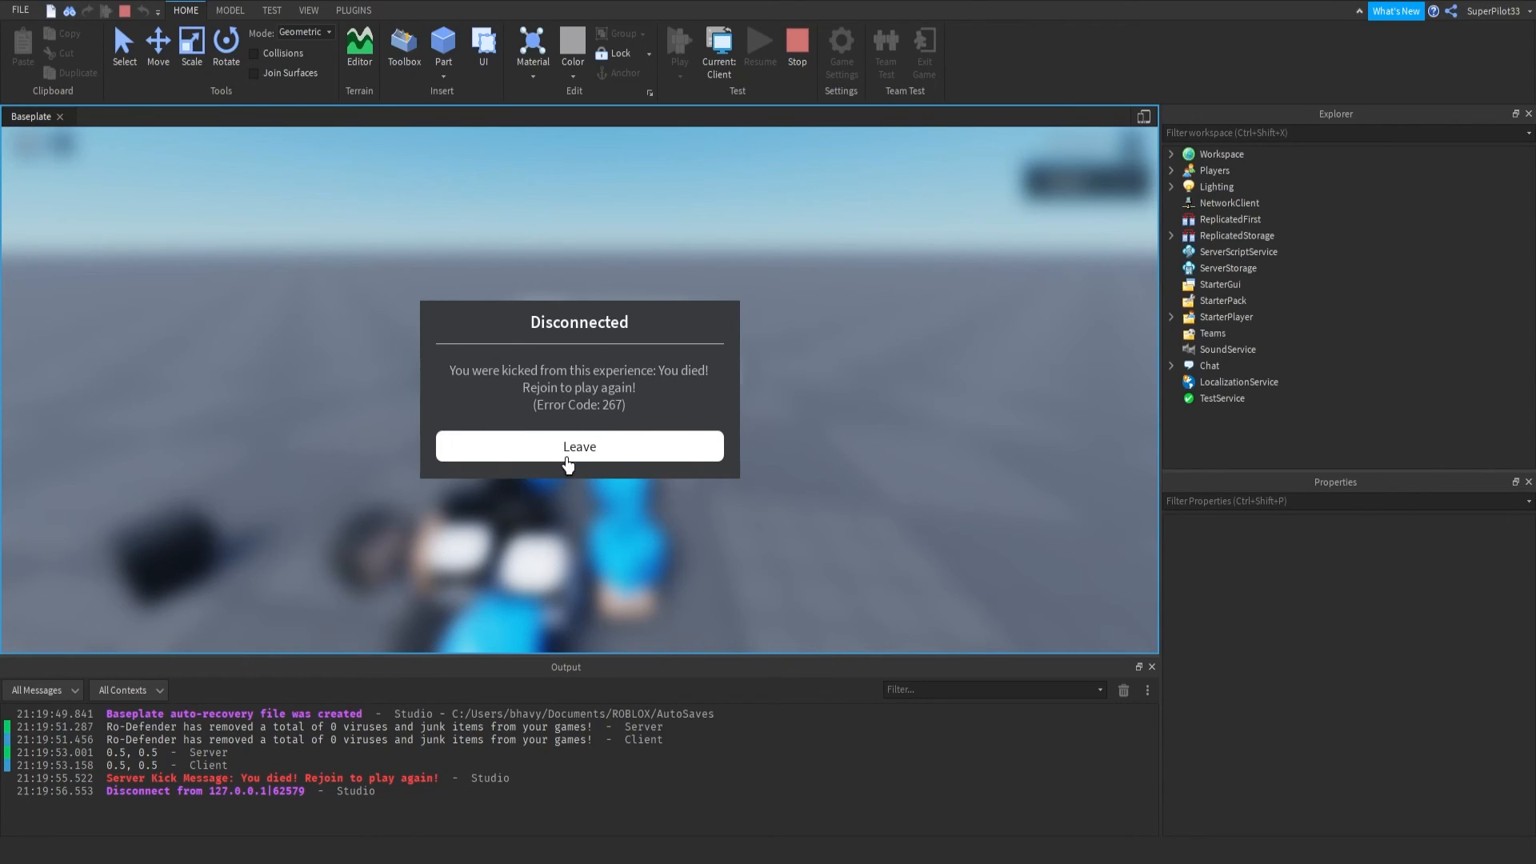
pyautogui.click(578, 447)
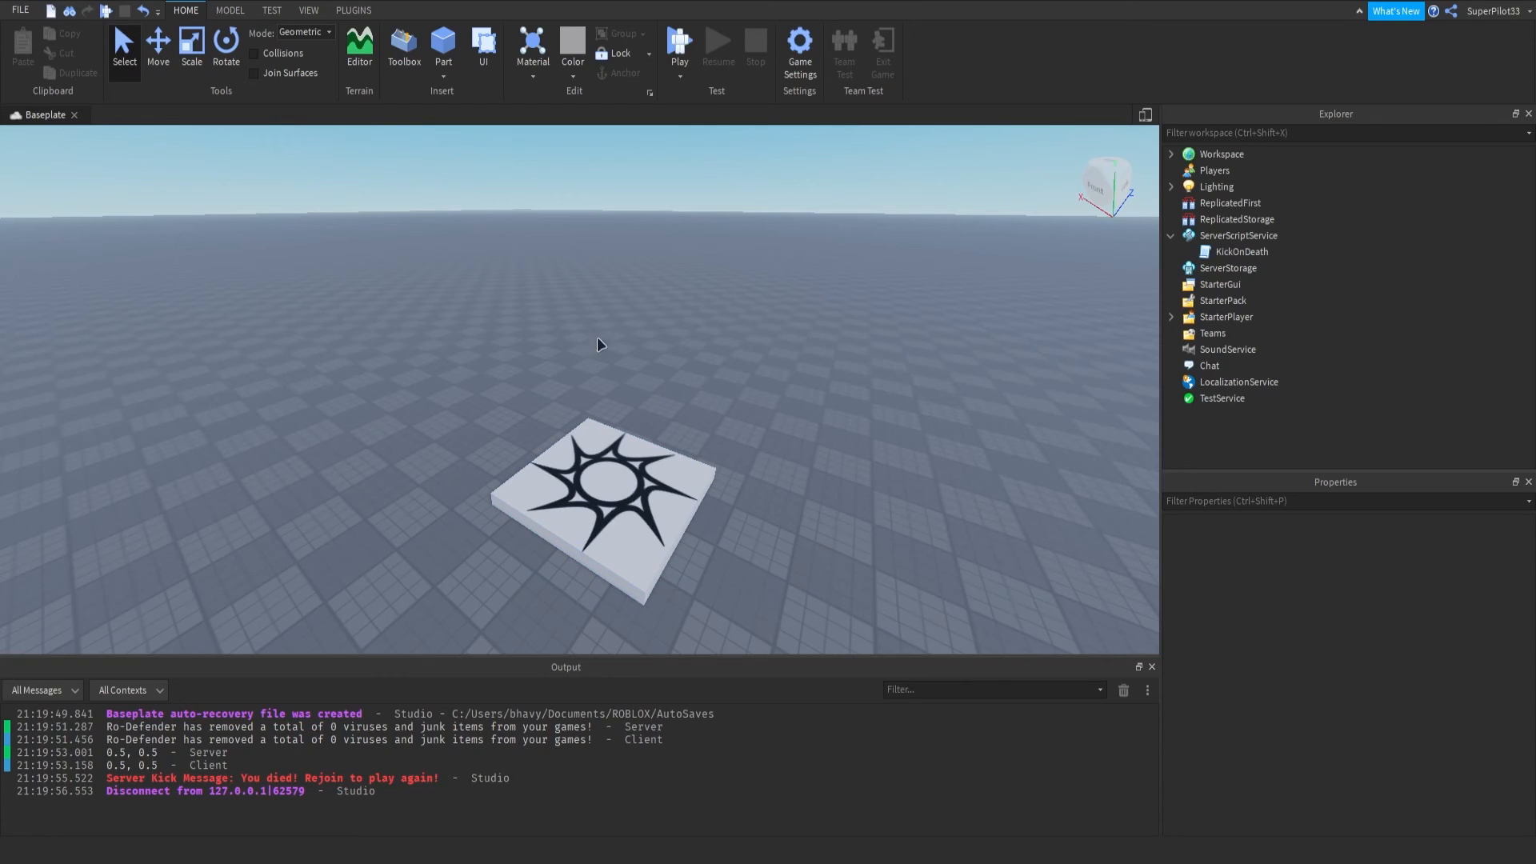
pyautogui.moveTo(614, 347)
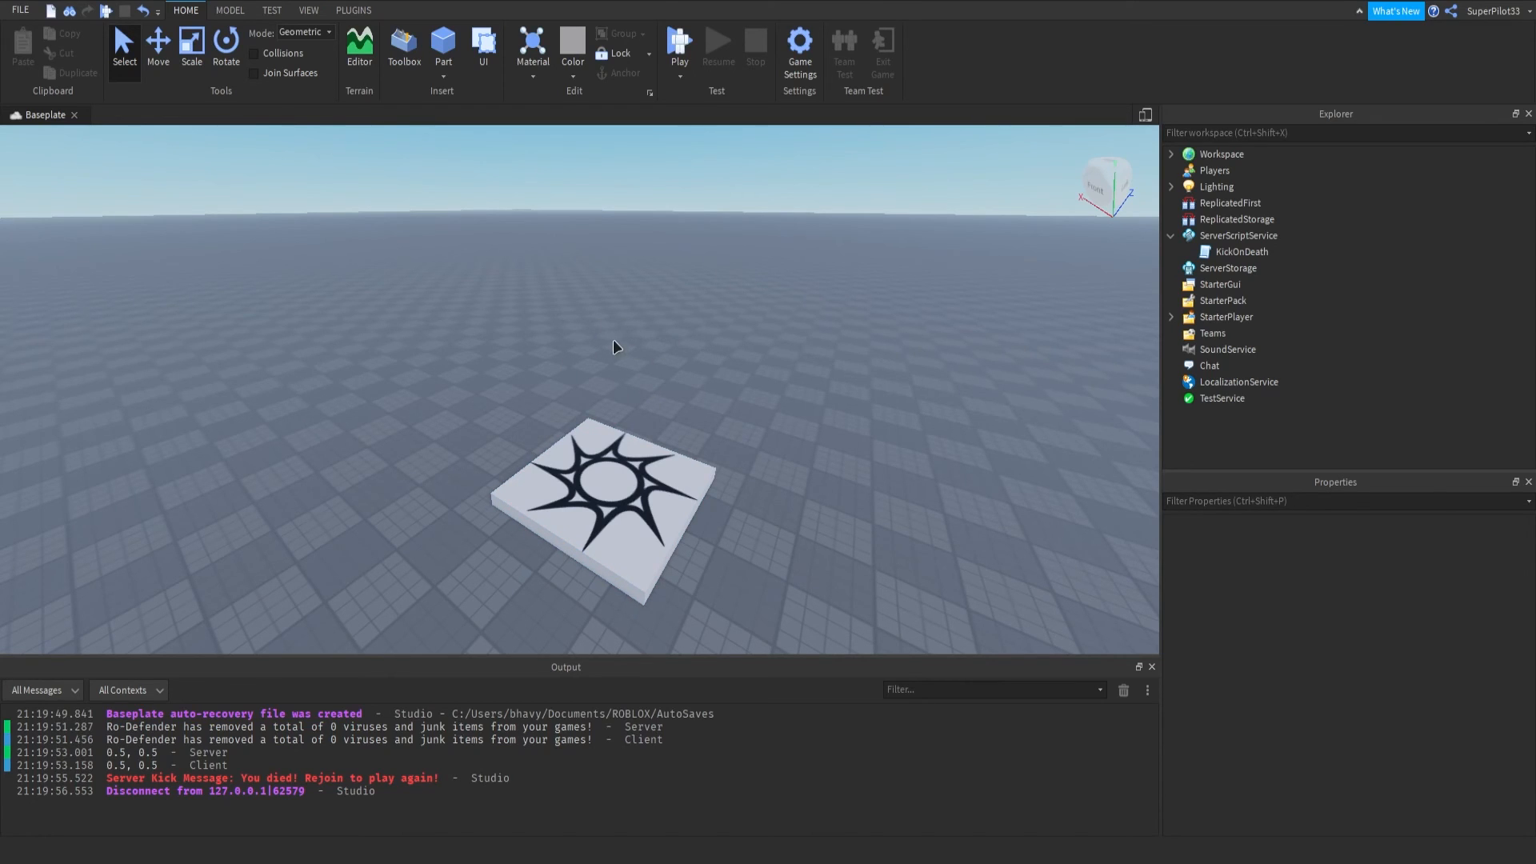